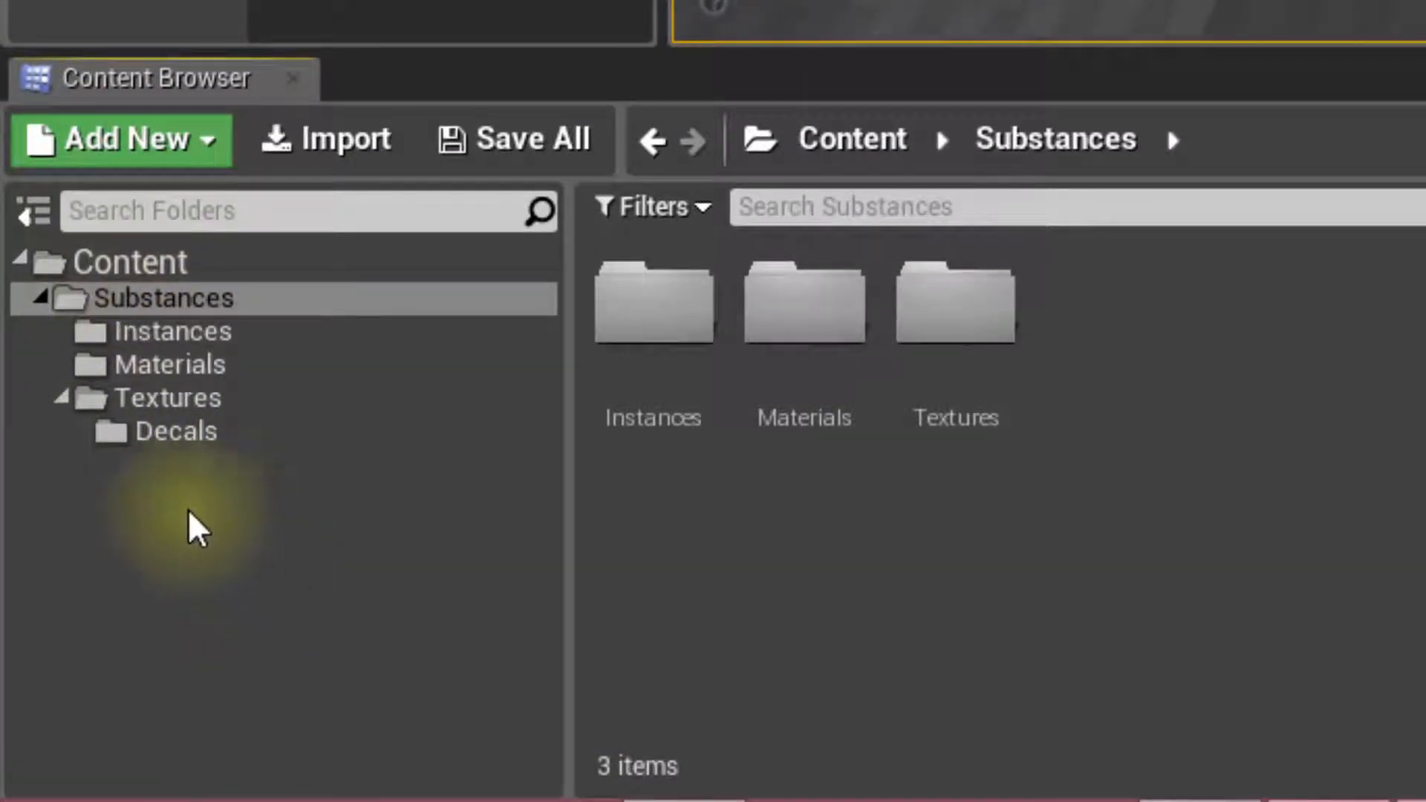
mouse_move(219, 309)
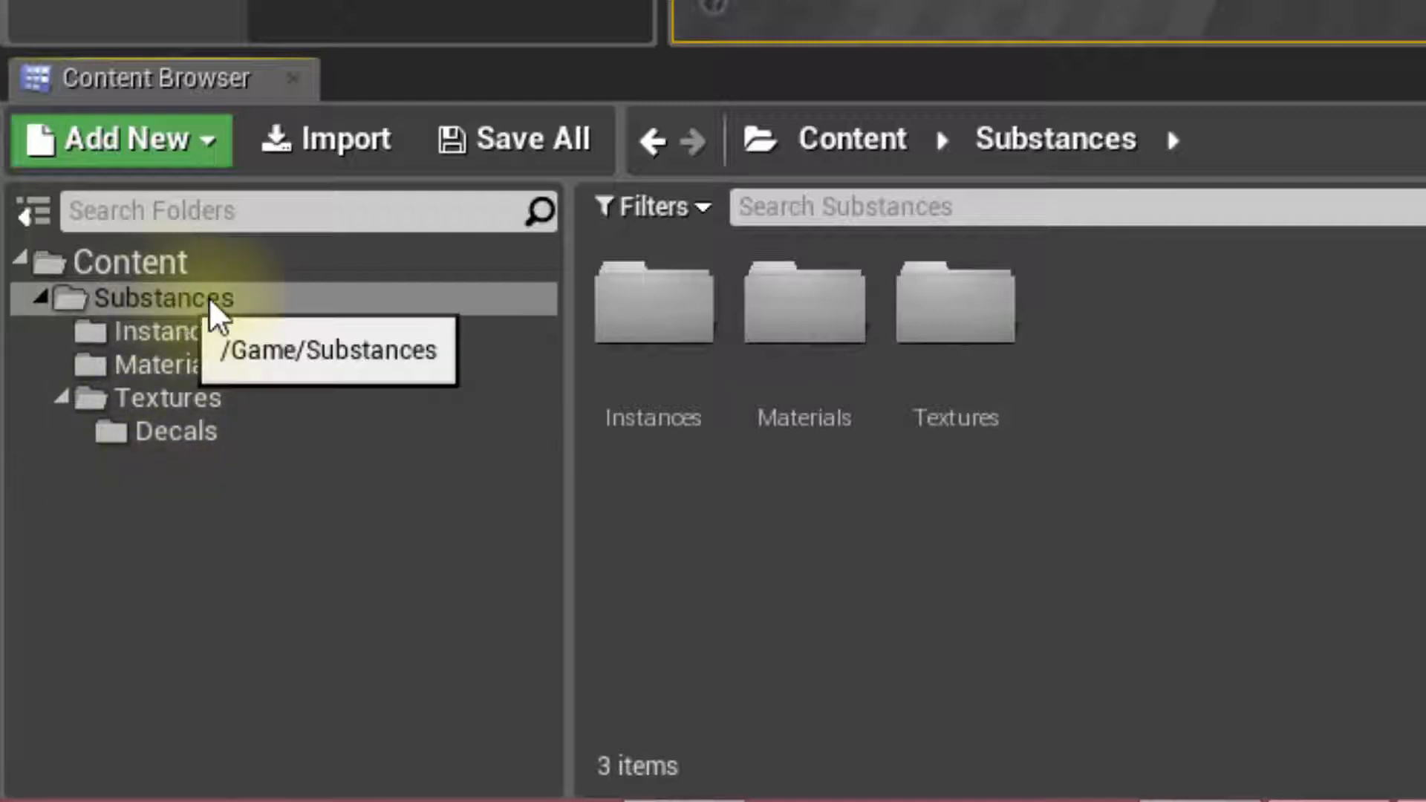
mouse_move(107, 433)
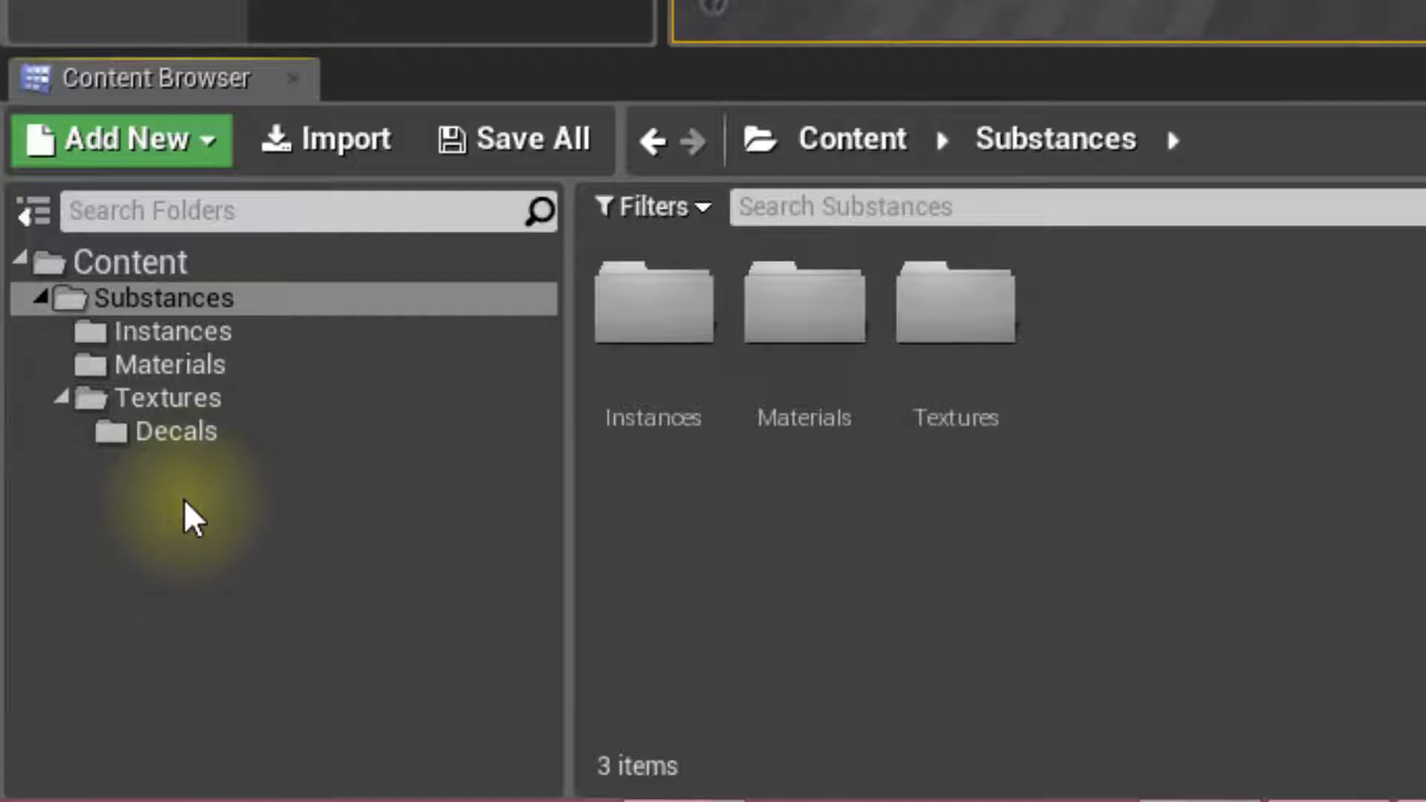
mouse_move(172, 331)
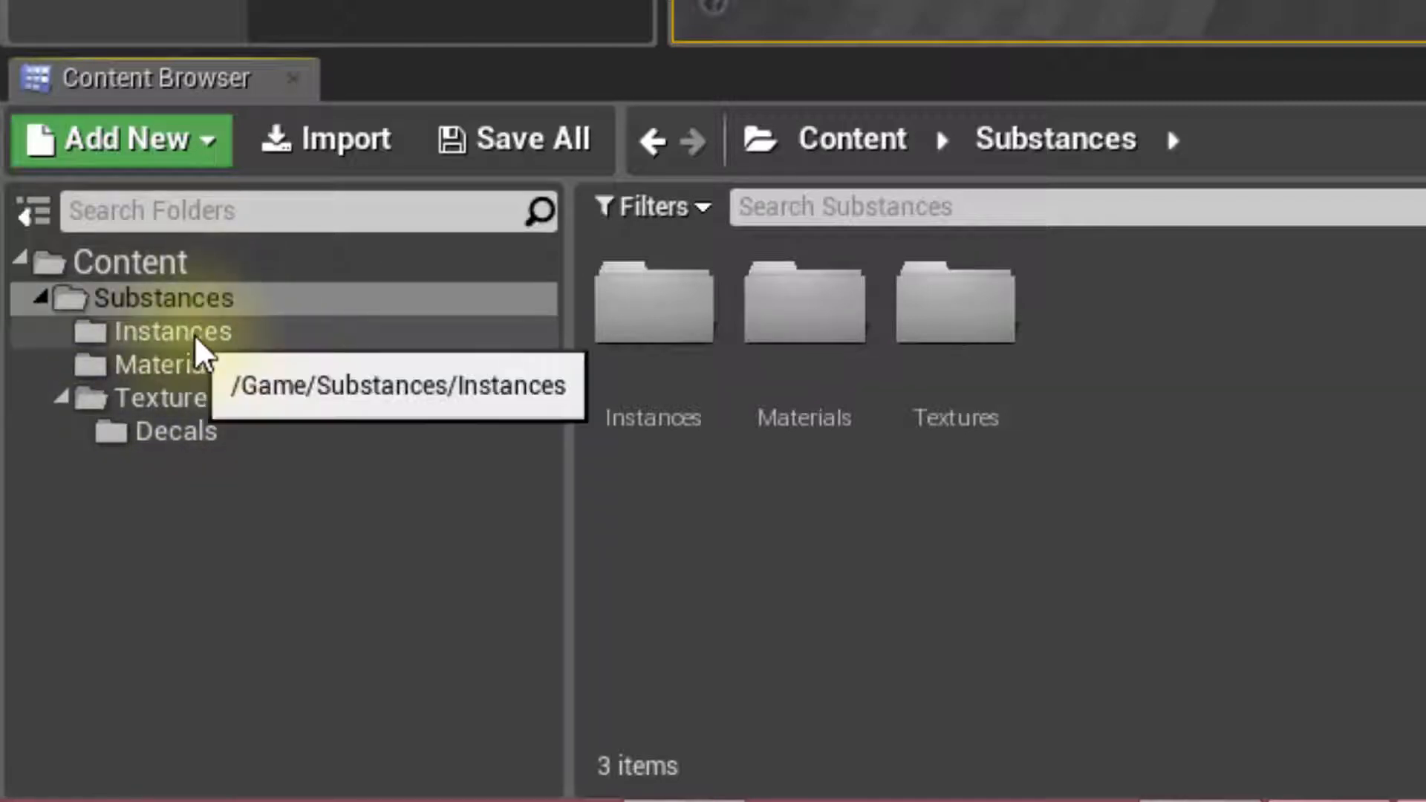
Step: Browse the Materials, Textures and Decals folders, then return to Substances
click(170, 364)
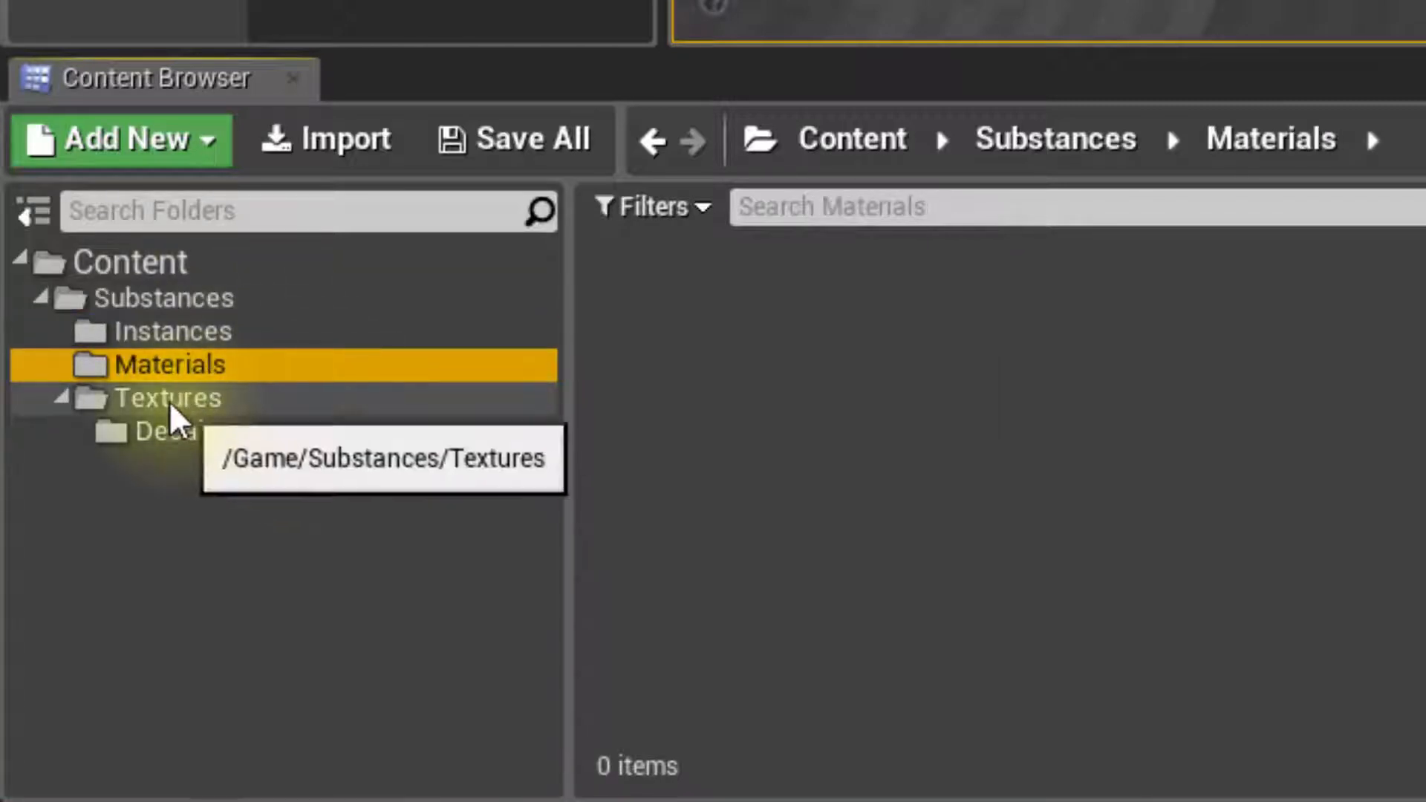
click(168, 398)
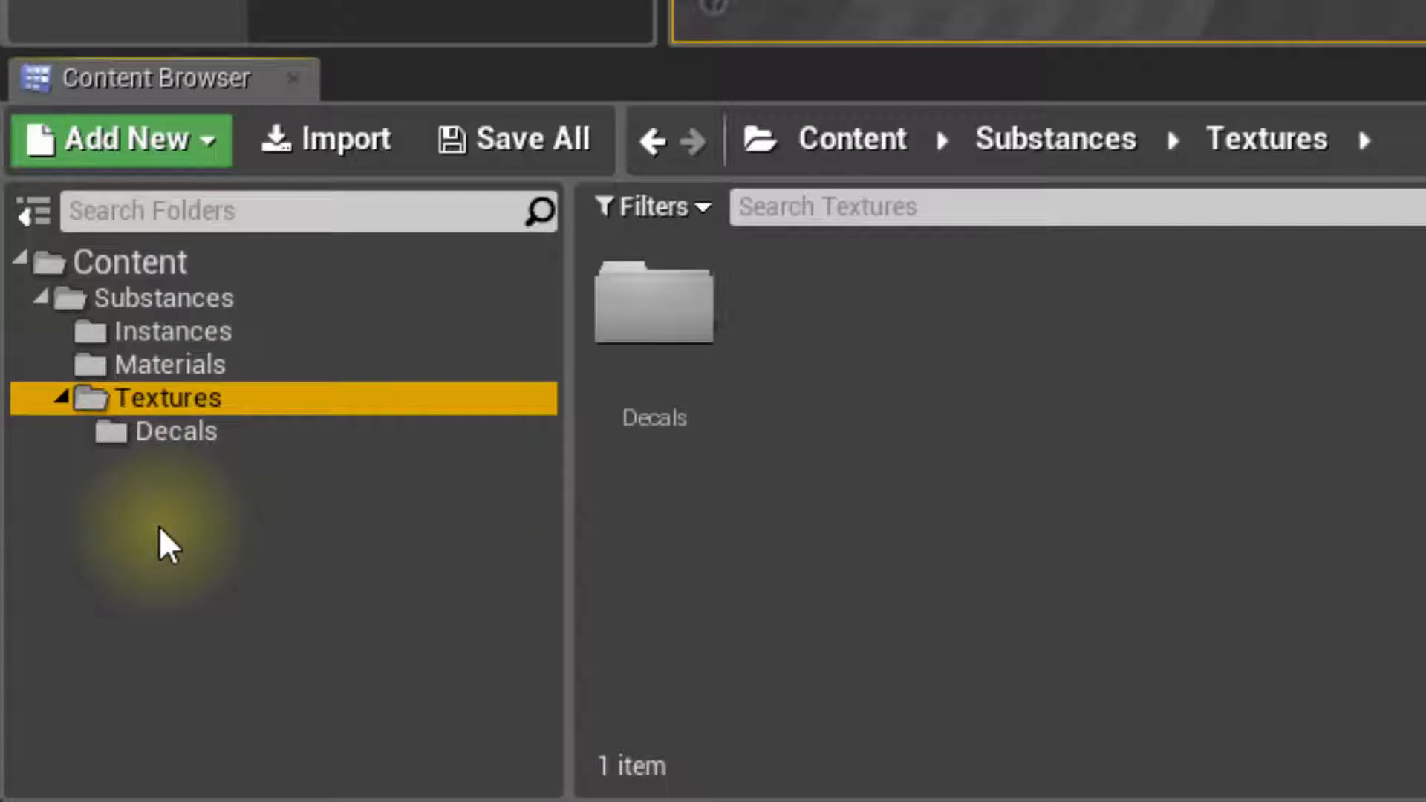
mouse_move(218, 622)
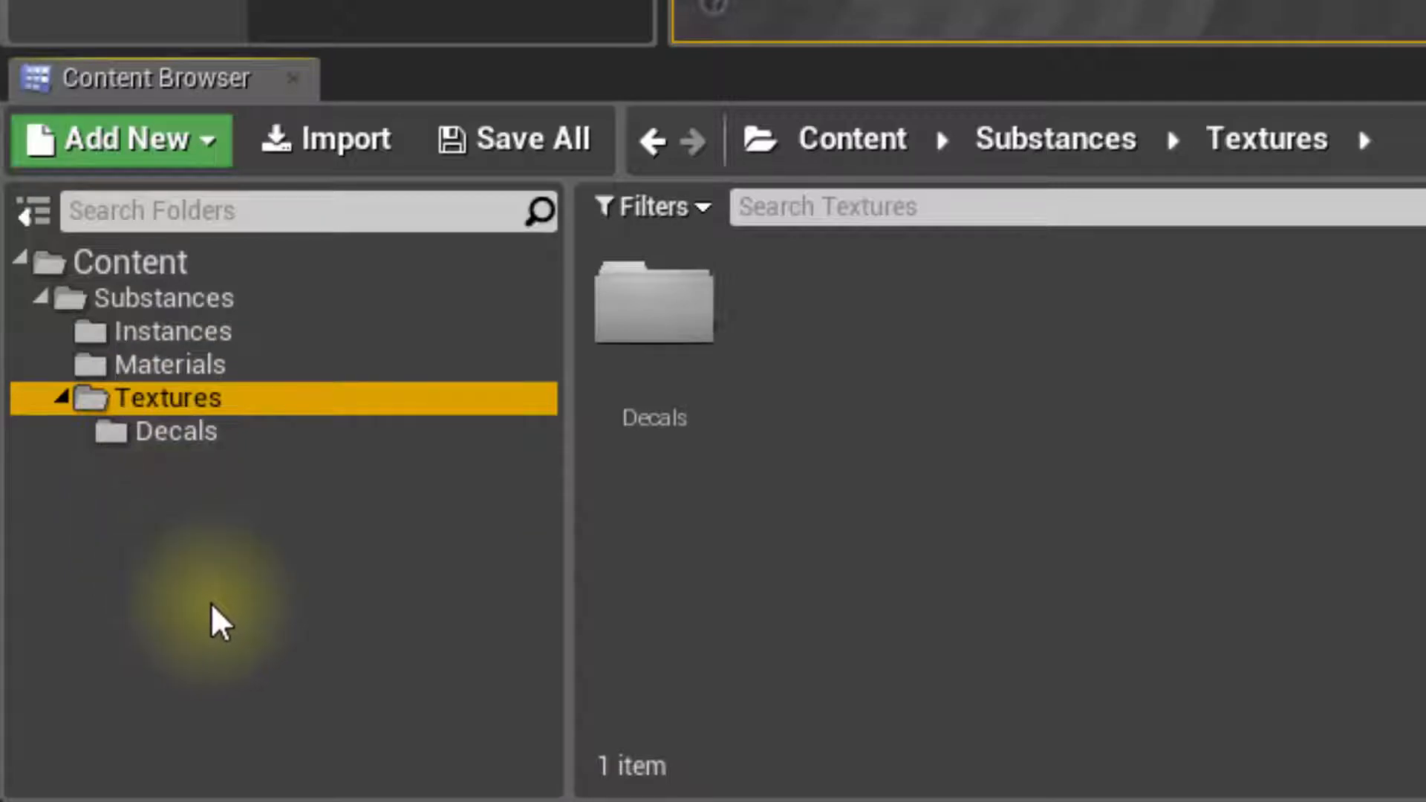
mouse_move(159, 532)
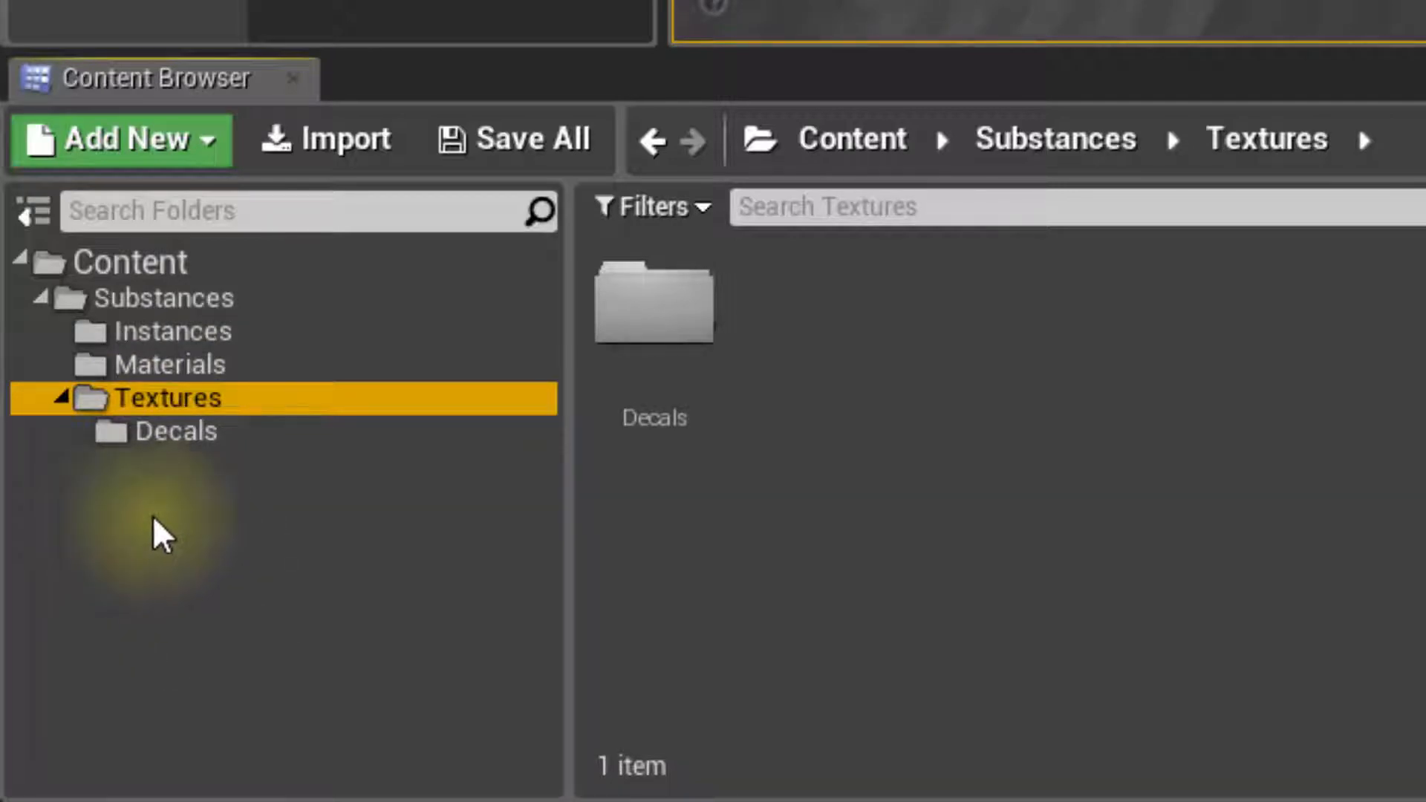
click(175, 431)
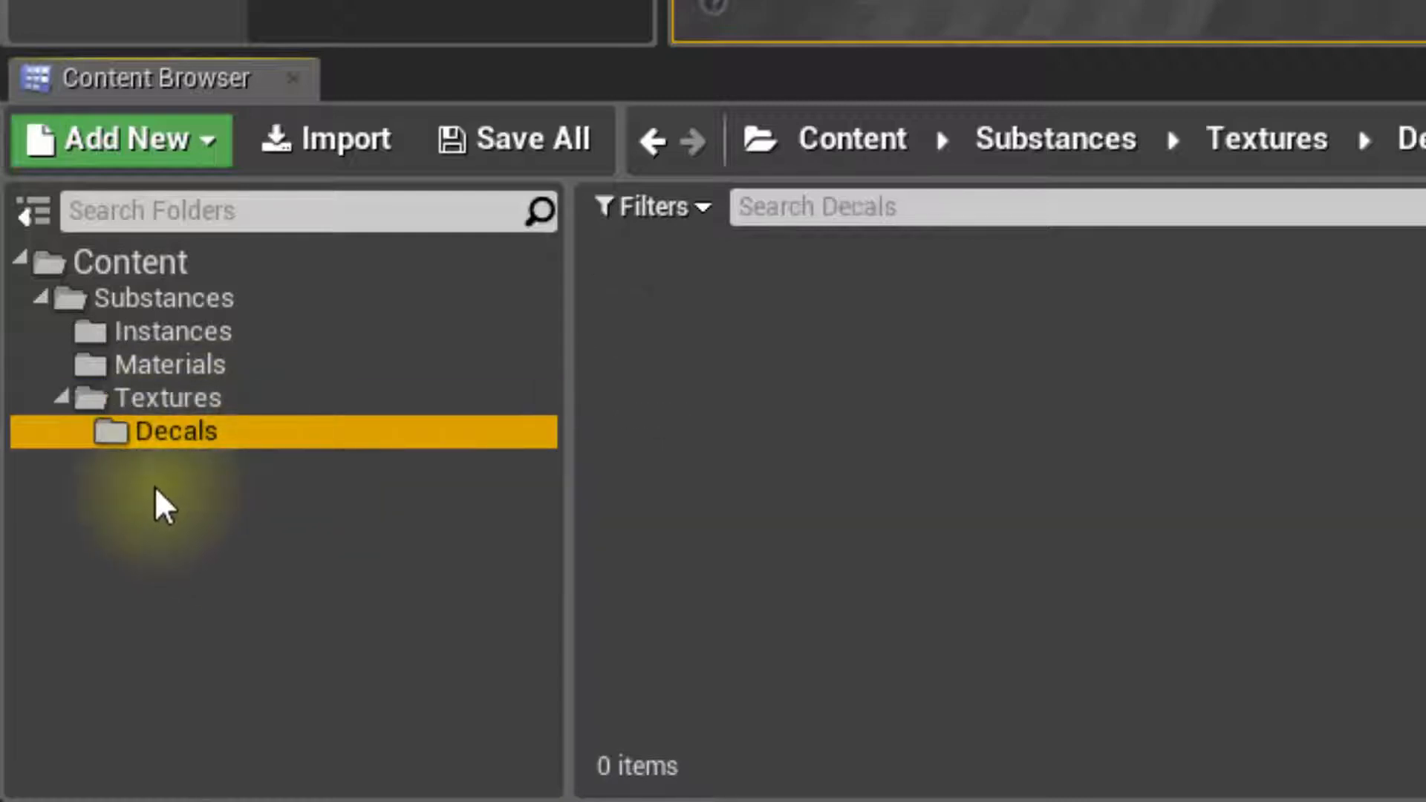
mouse_move(109, 519)
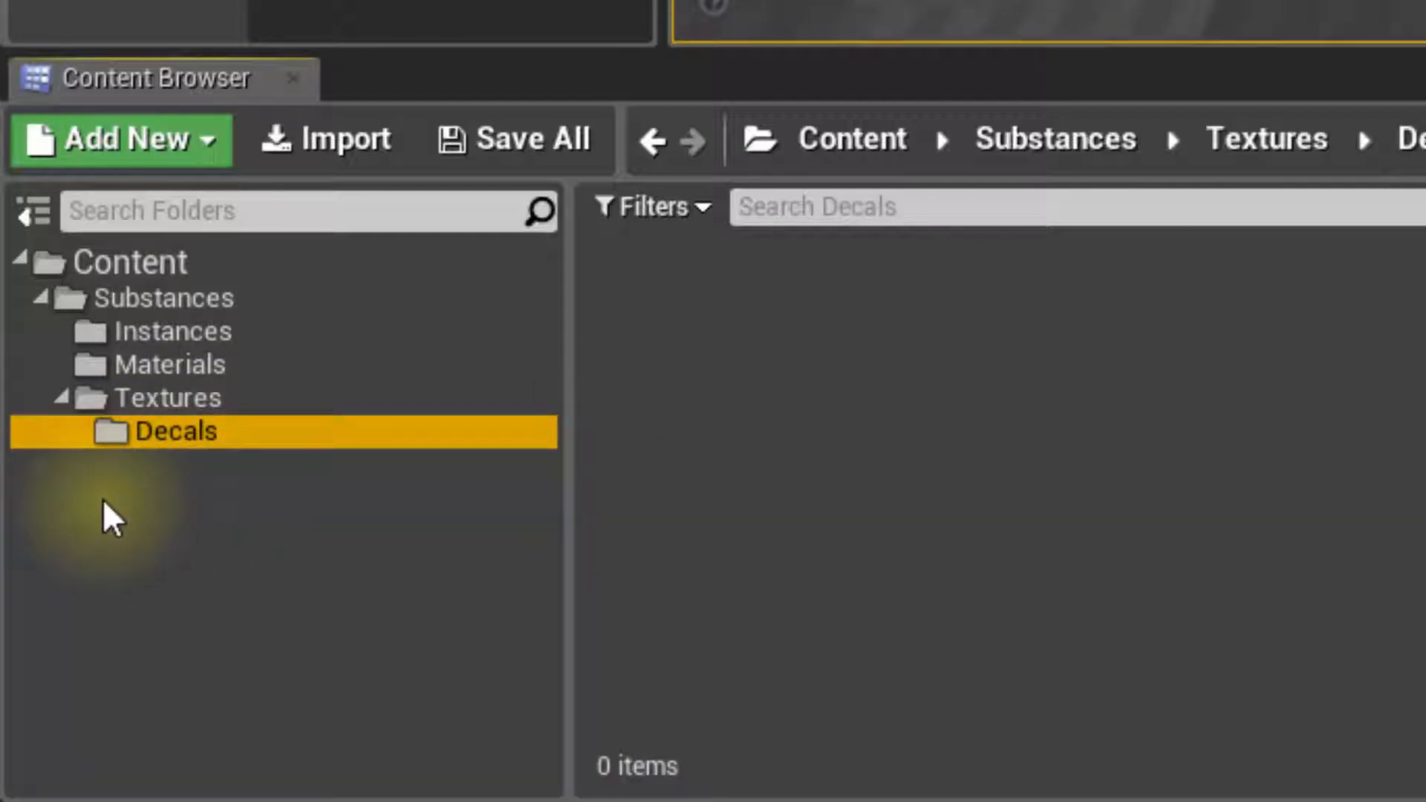
mouse_move(173, 332)
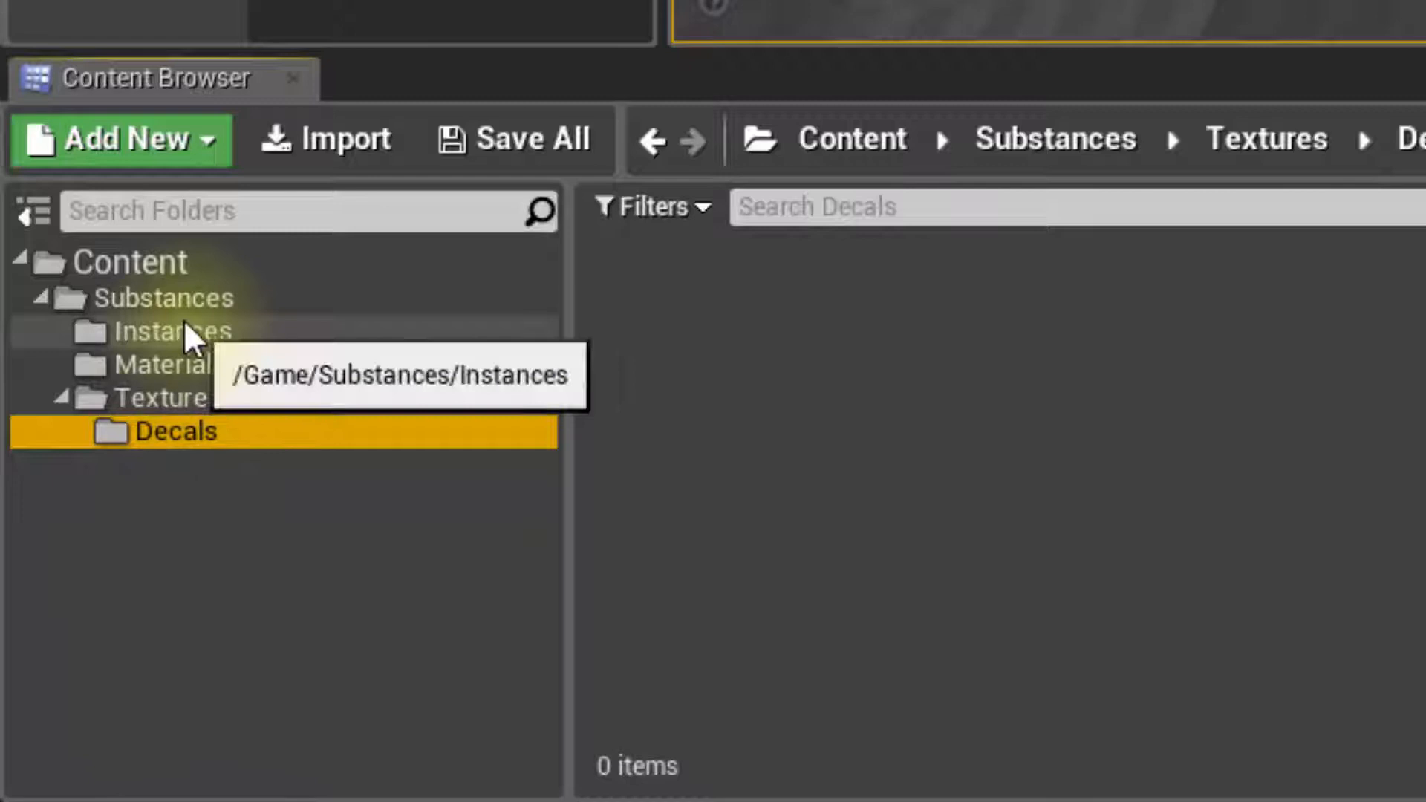
click(167, 297)
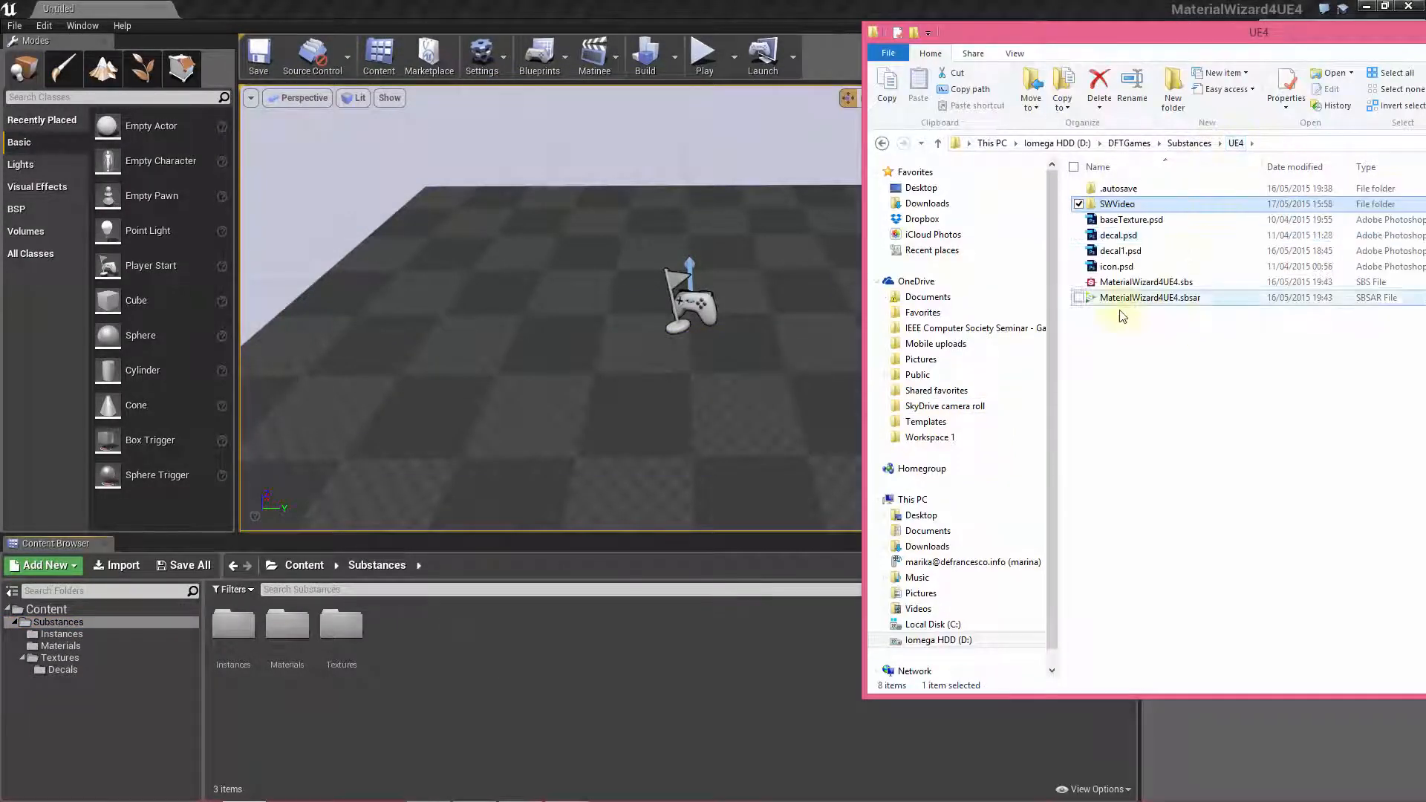
Step: Select MaterialWizard4UE4.sbsar to send it into the project's Substances folder
click(1150, 297)
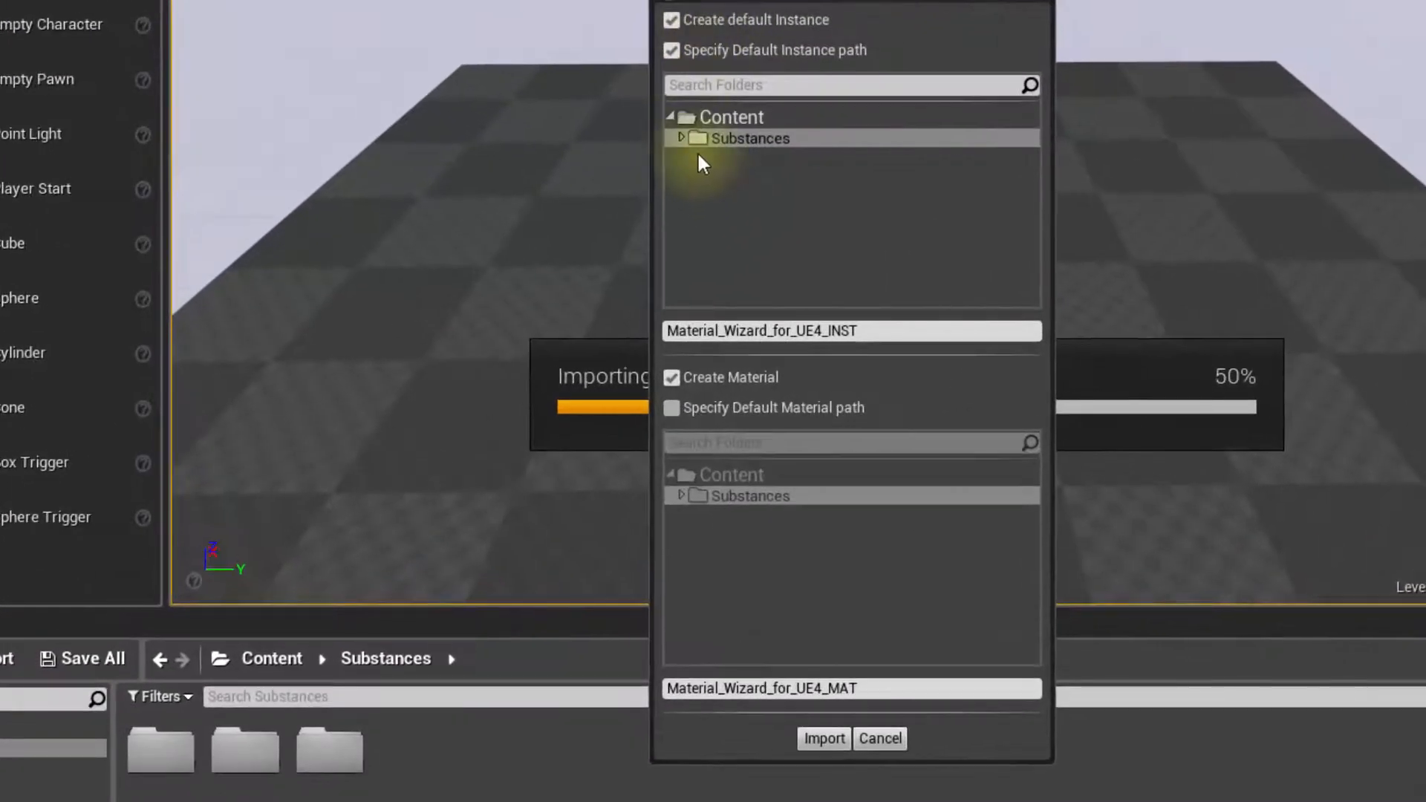
Step: Import with instance Wood_INST in Substances/Instances and material Wood_MAT in Substances/Materials
click(680, 137)
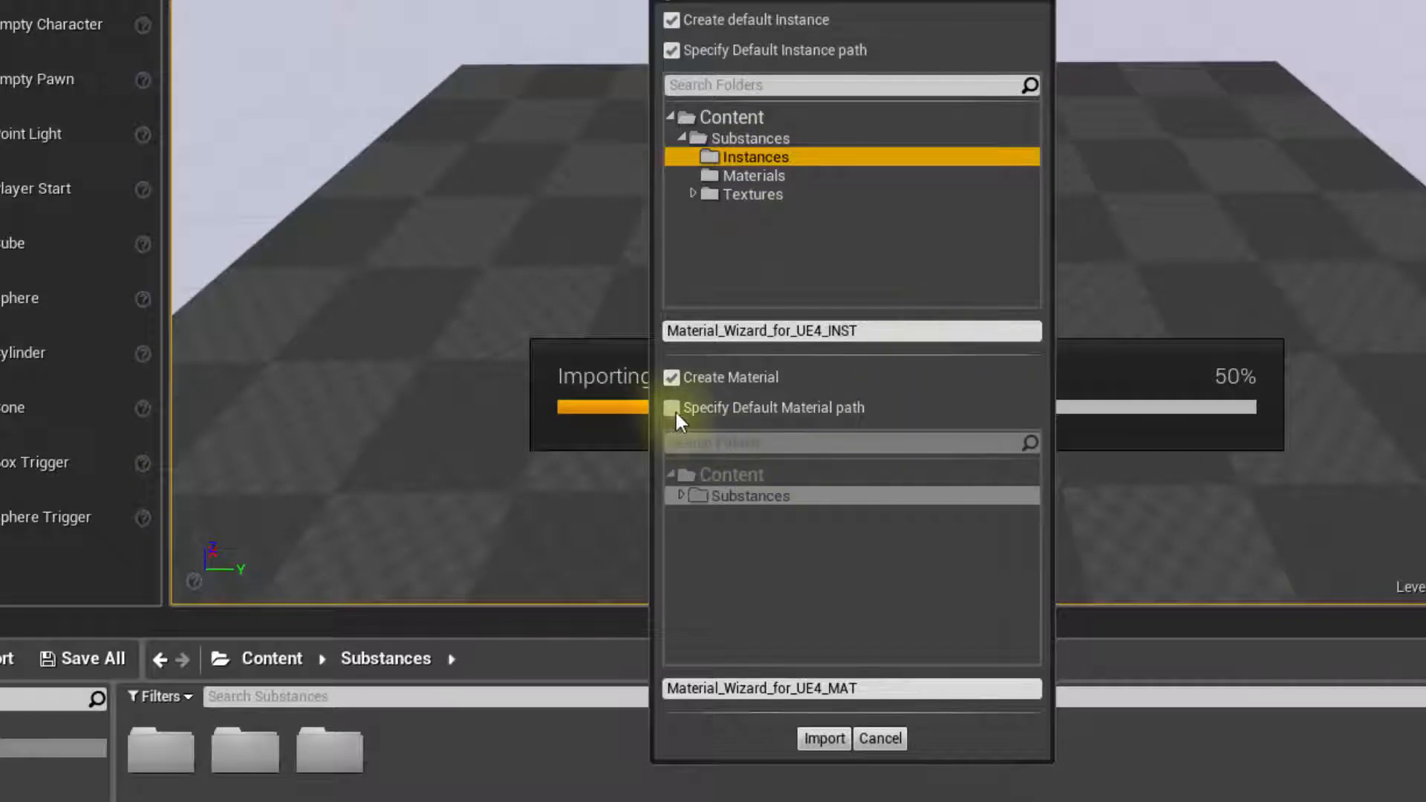
click(672, 407)
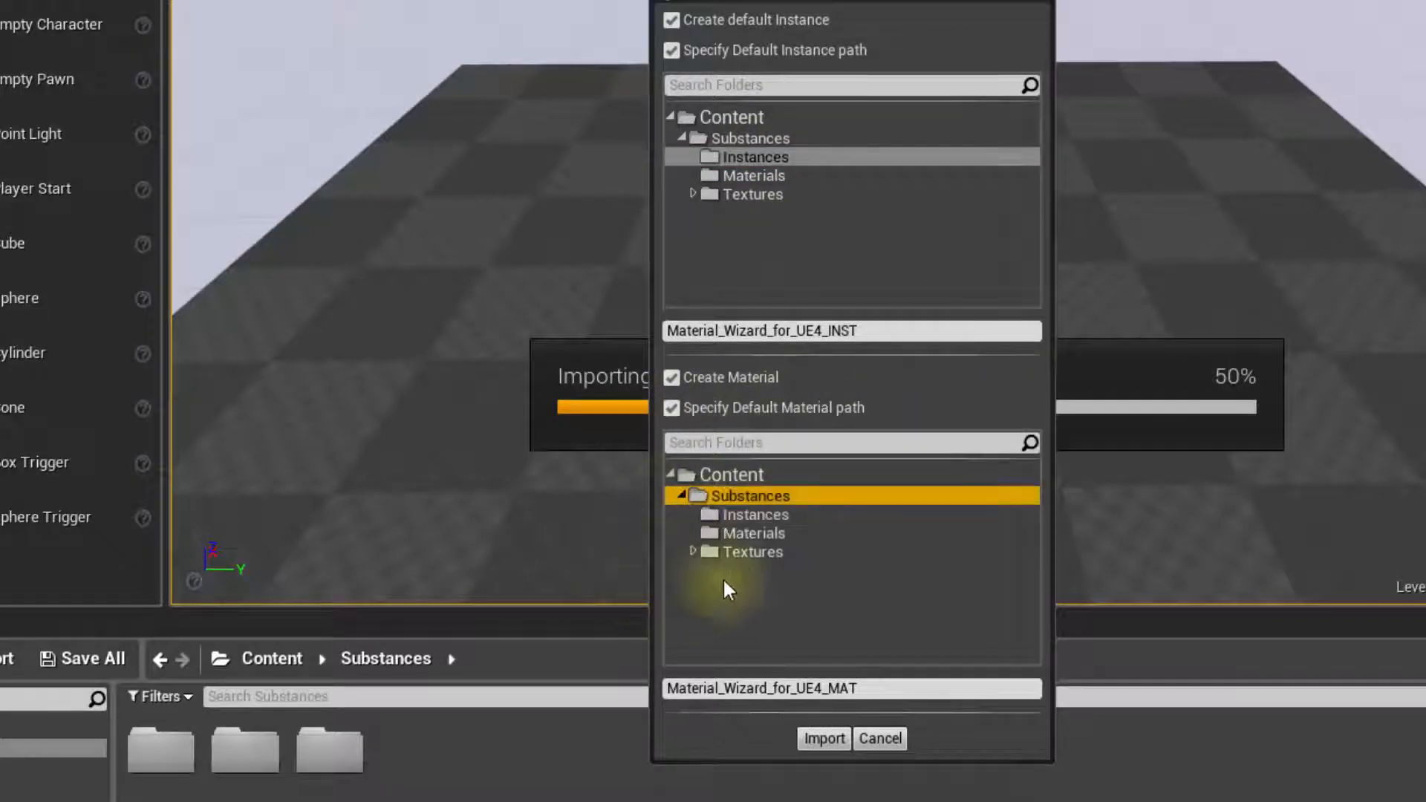
click(752, 532)
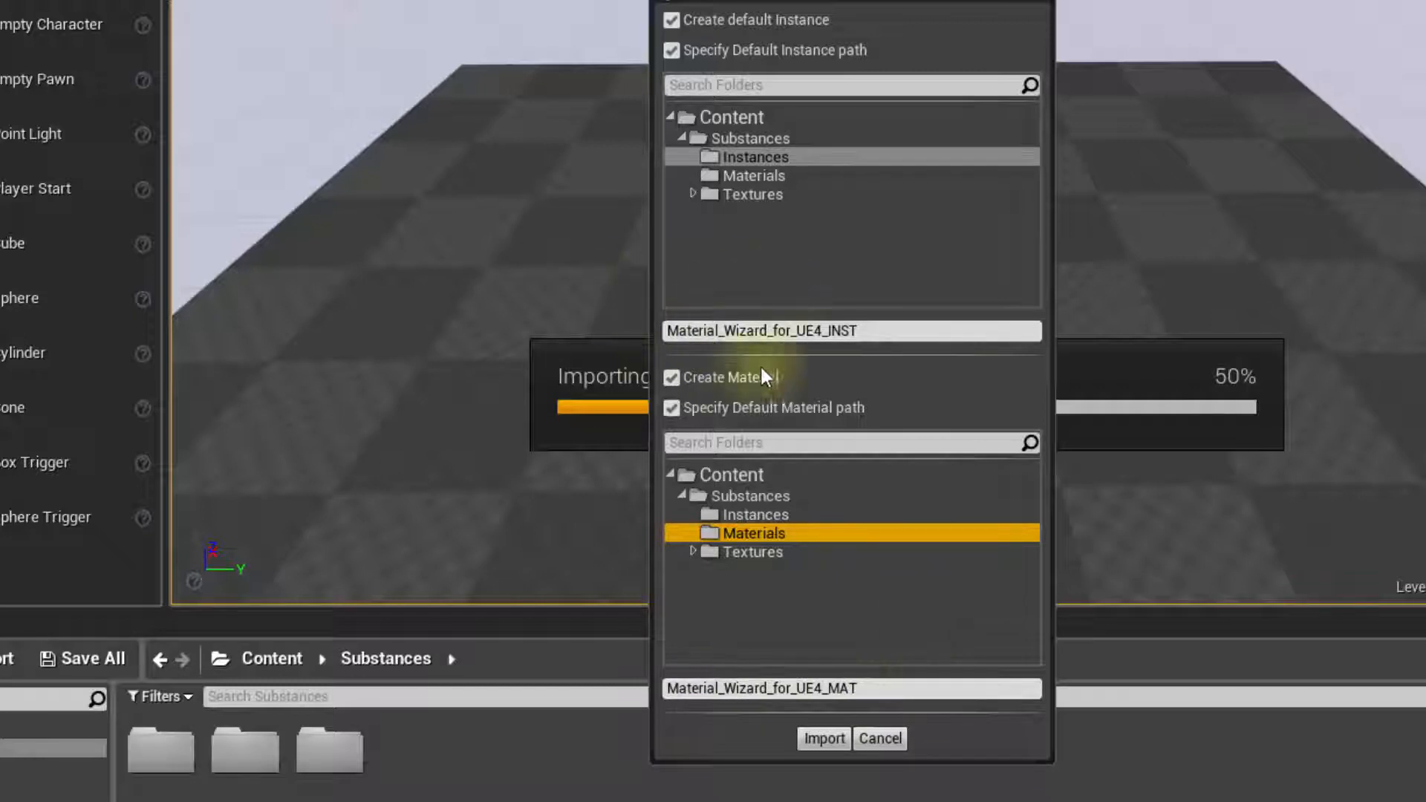
mouse_move(777, 362)
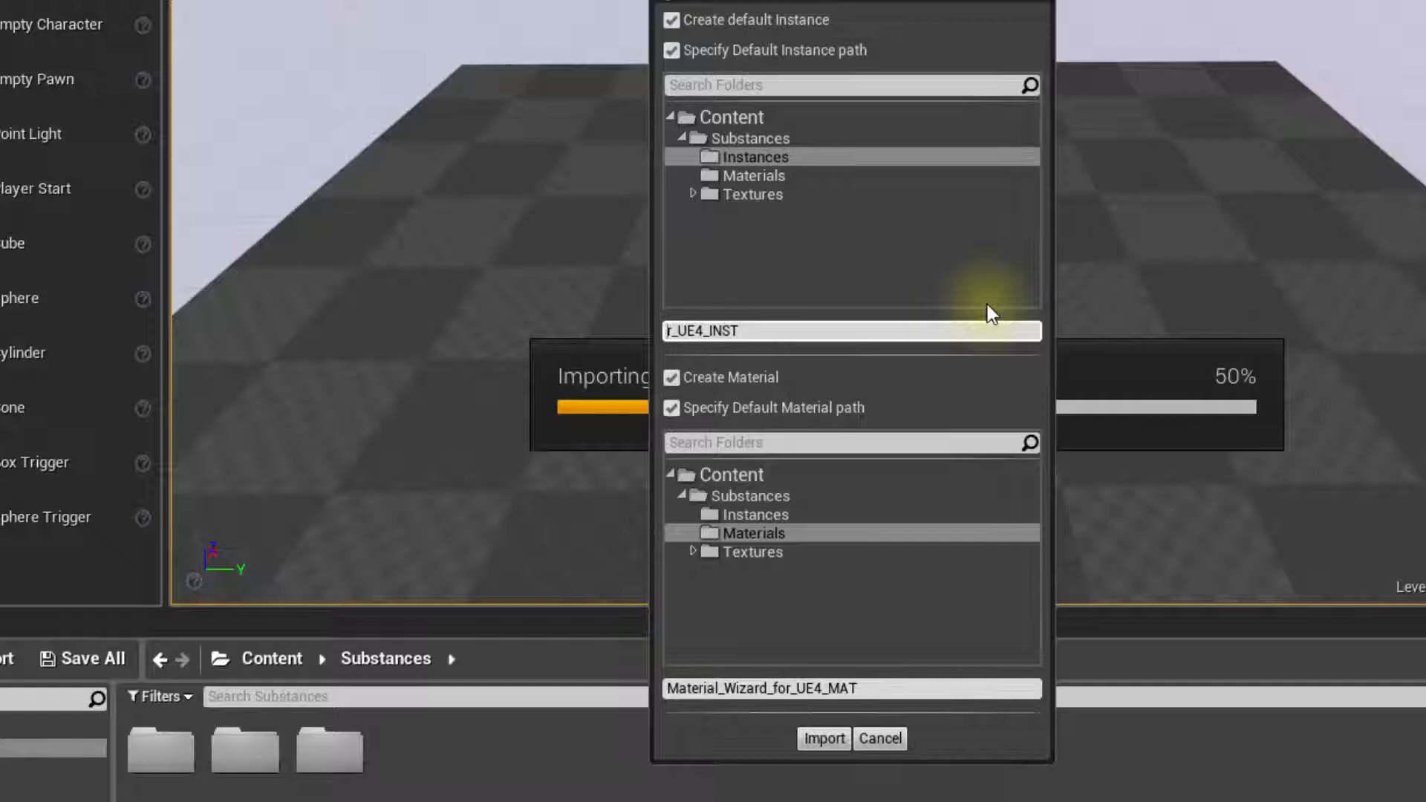
click(850, 330)
text(Wood)
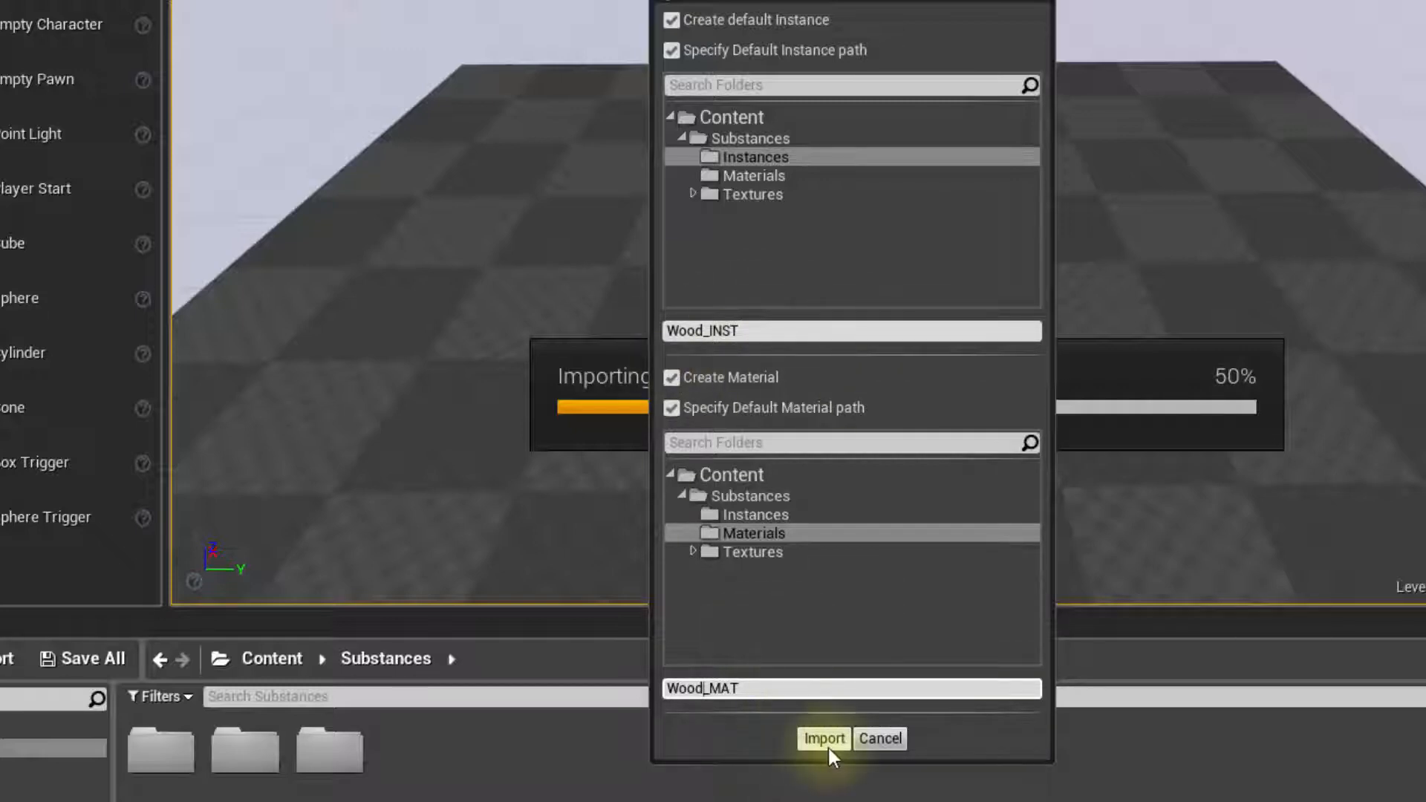
click(822, 738)
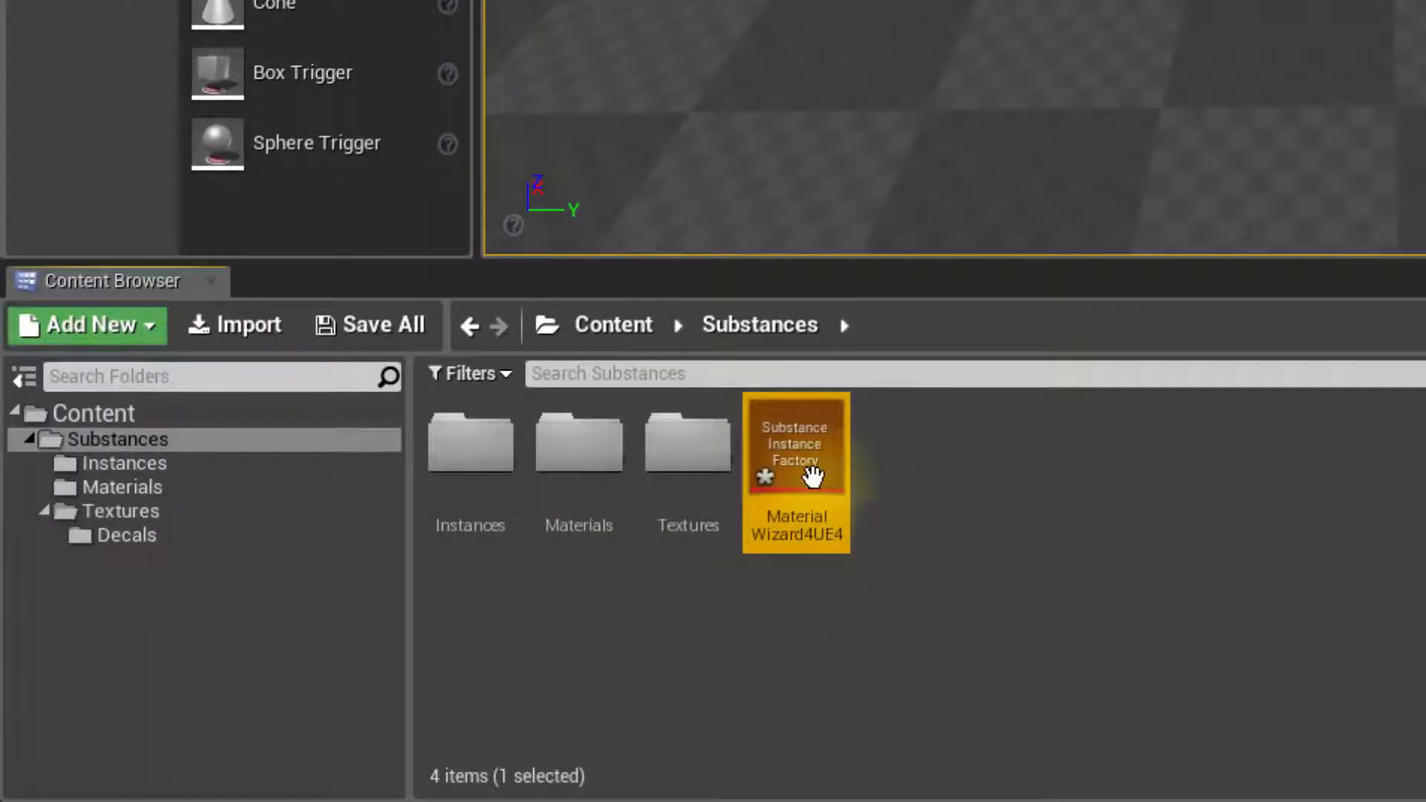
mouse_move(1209, 695)
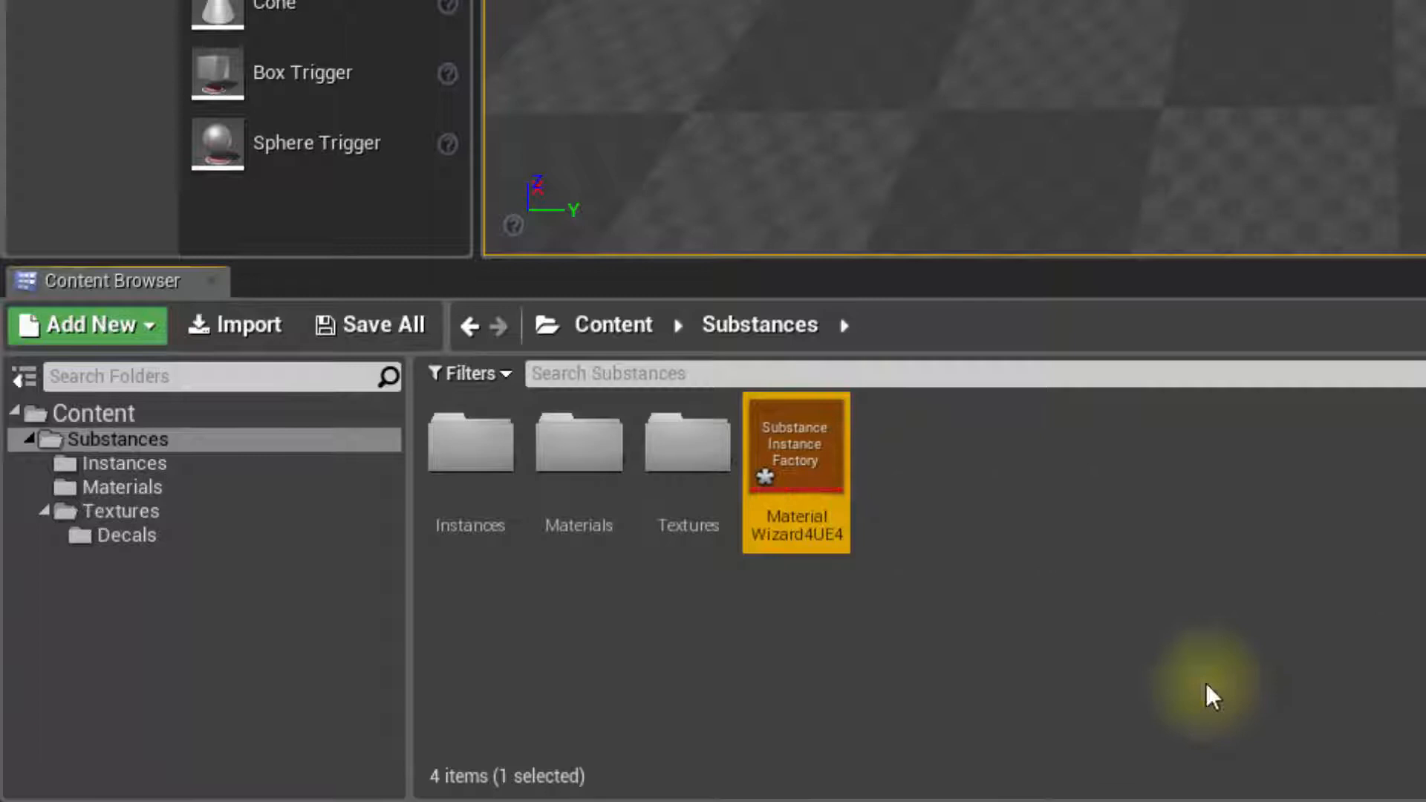
mouse_move(1177, 741)
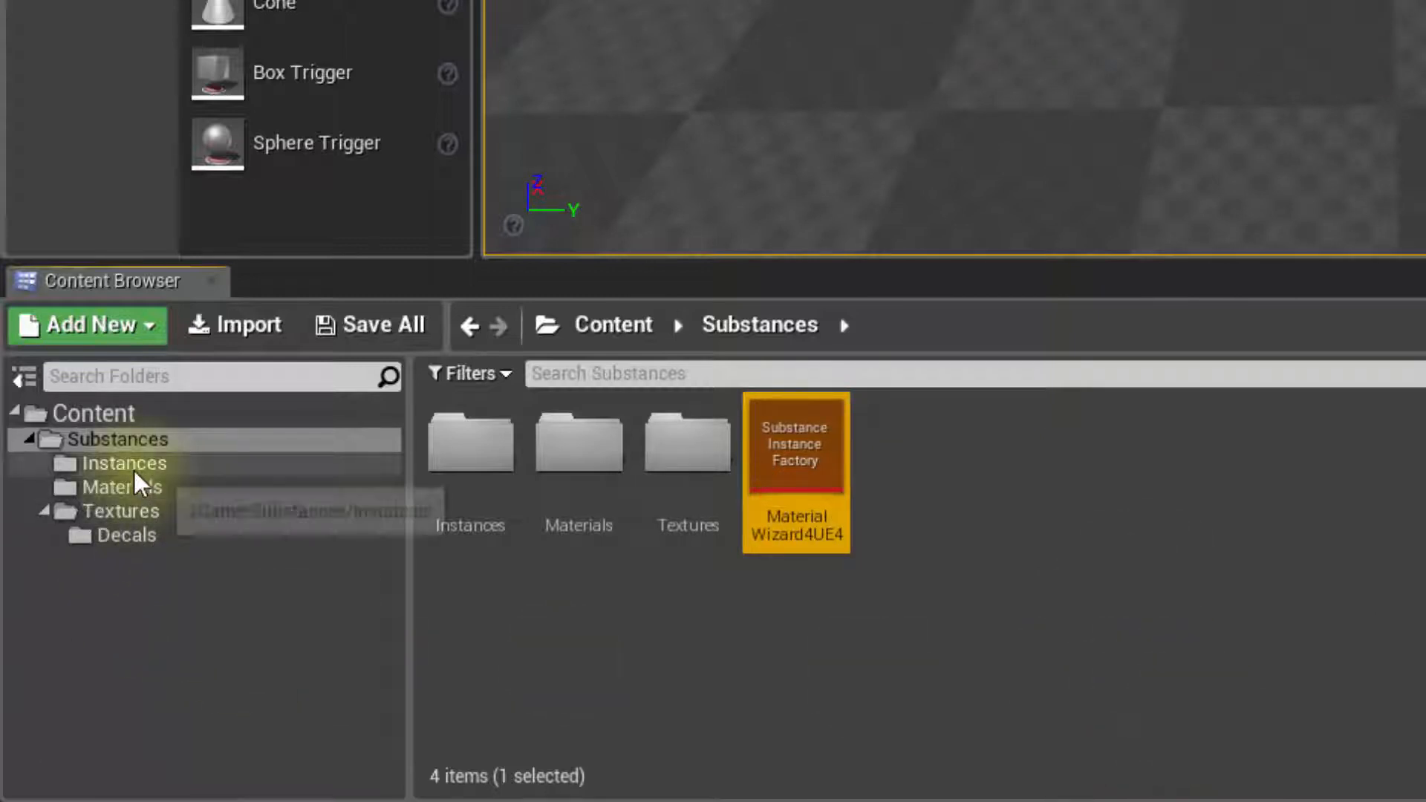
Step: Select Wood_INST in Instances, check Wood_MAT in Materials, and return to Instances
click(124, 464)
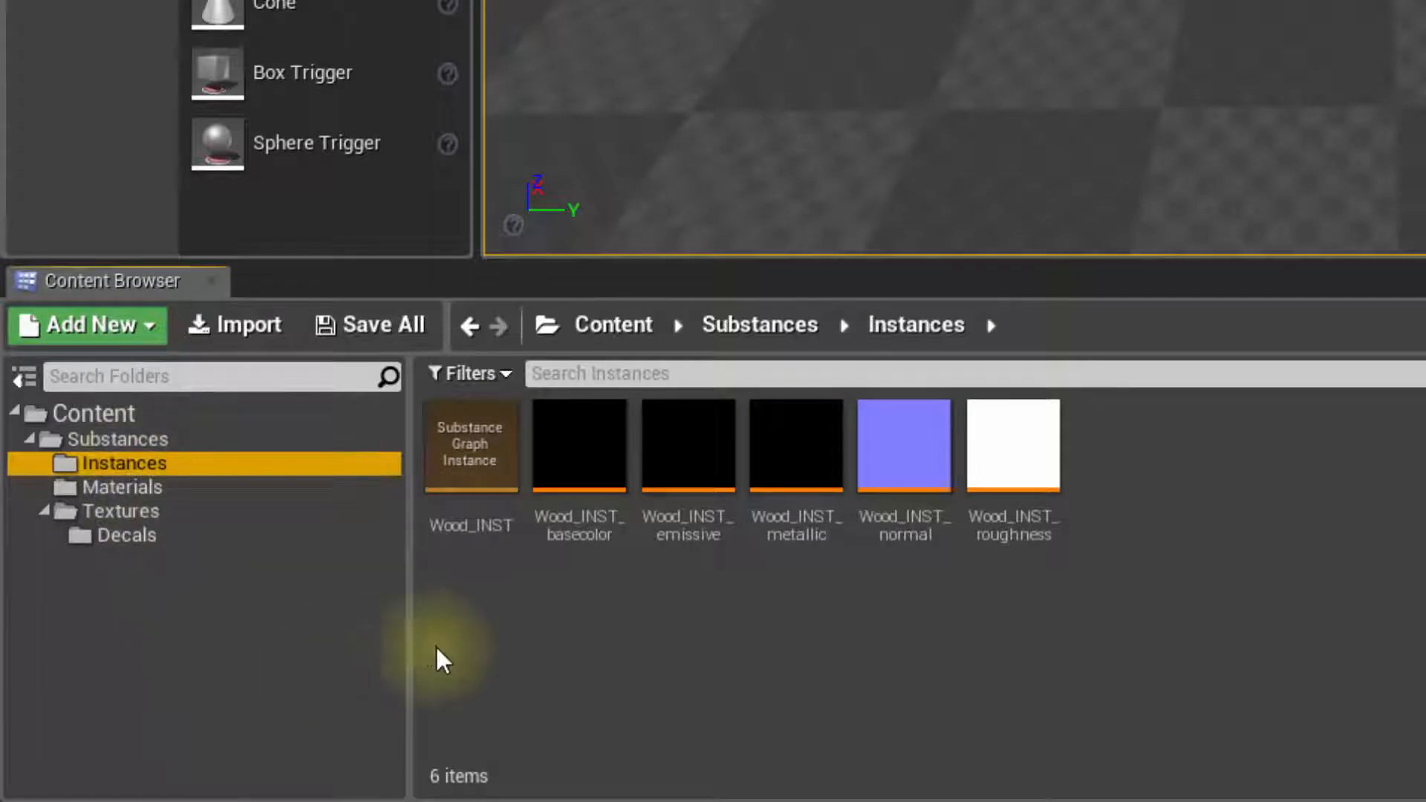
click(471, 446)
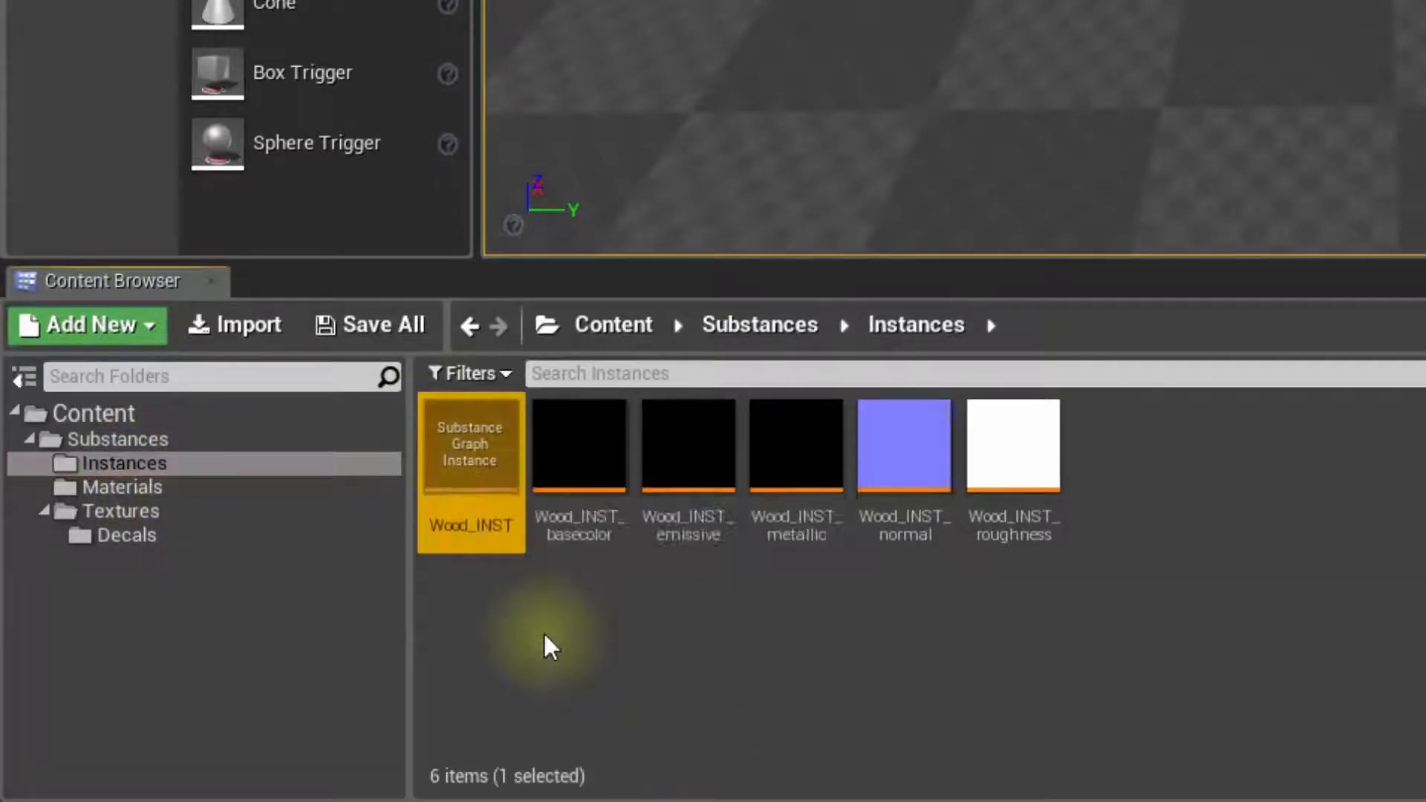
mouse_move(153, 522)
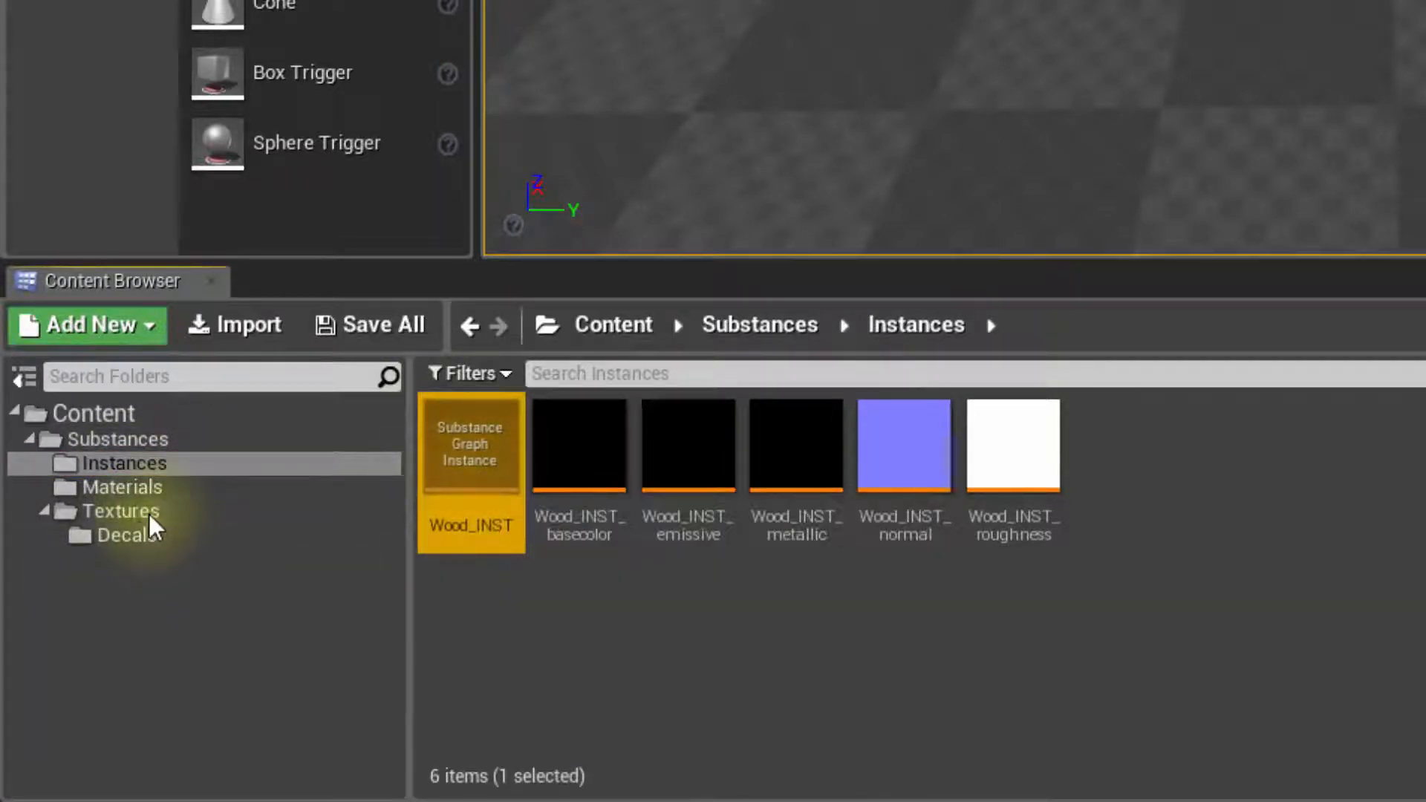
mouse_move(123, 487)
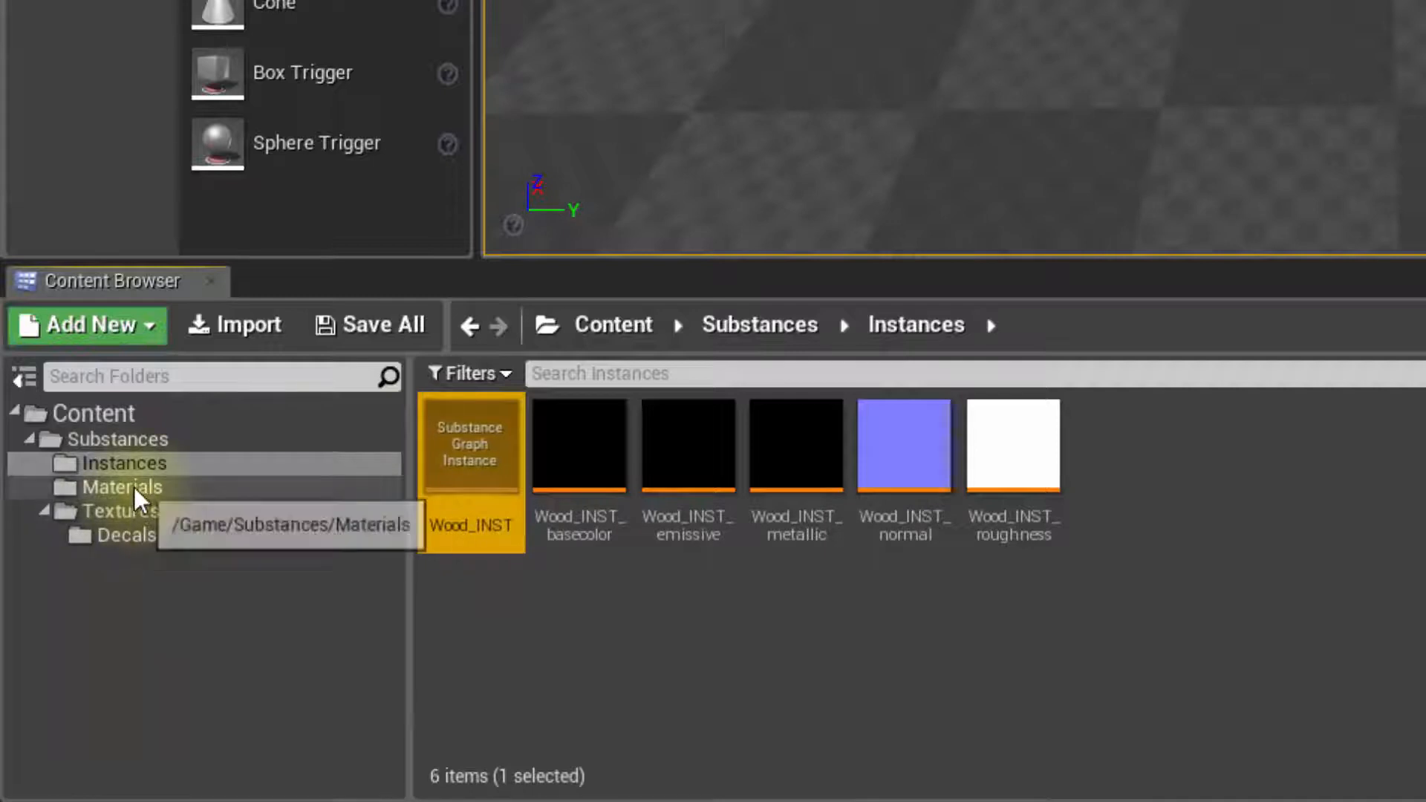
click(120, 487)
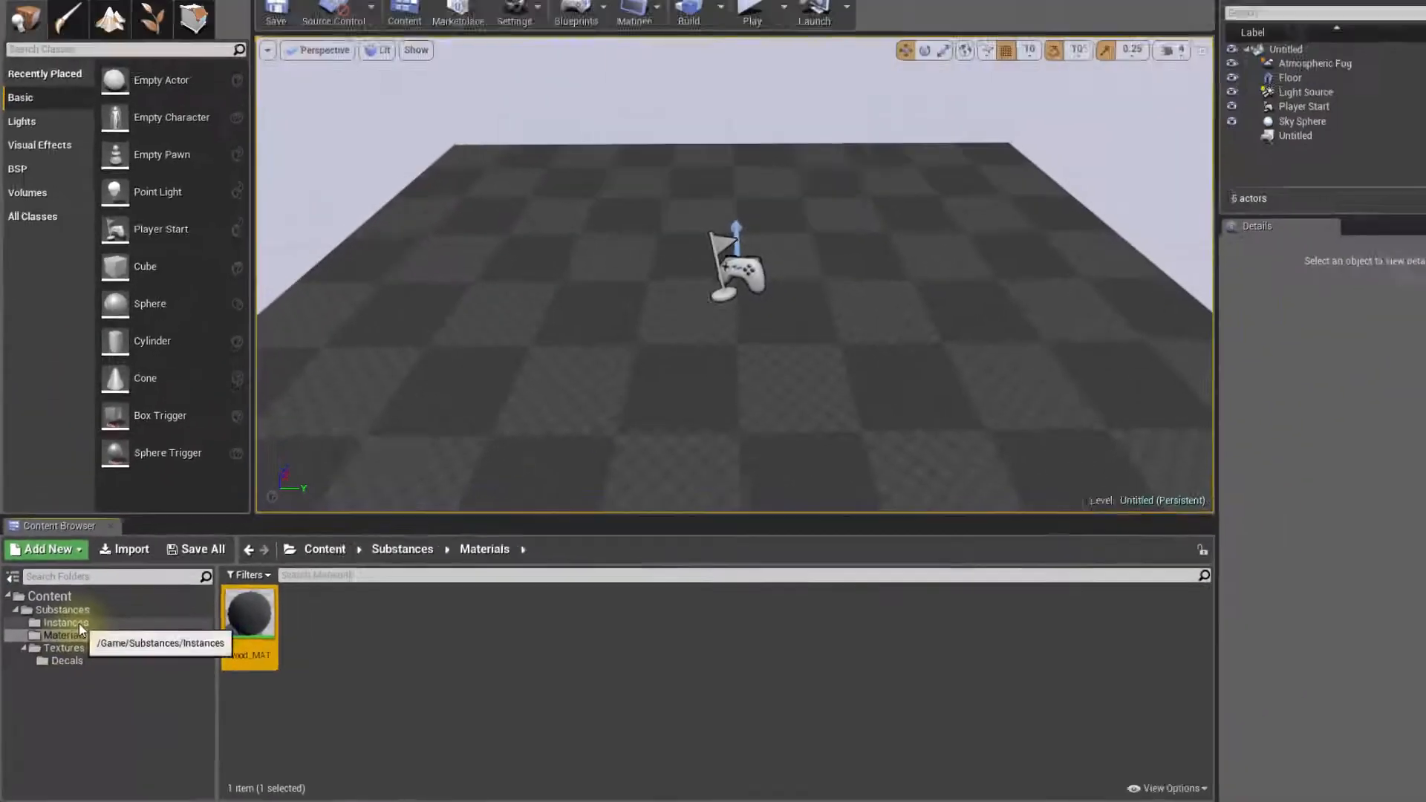
click(64, 623)
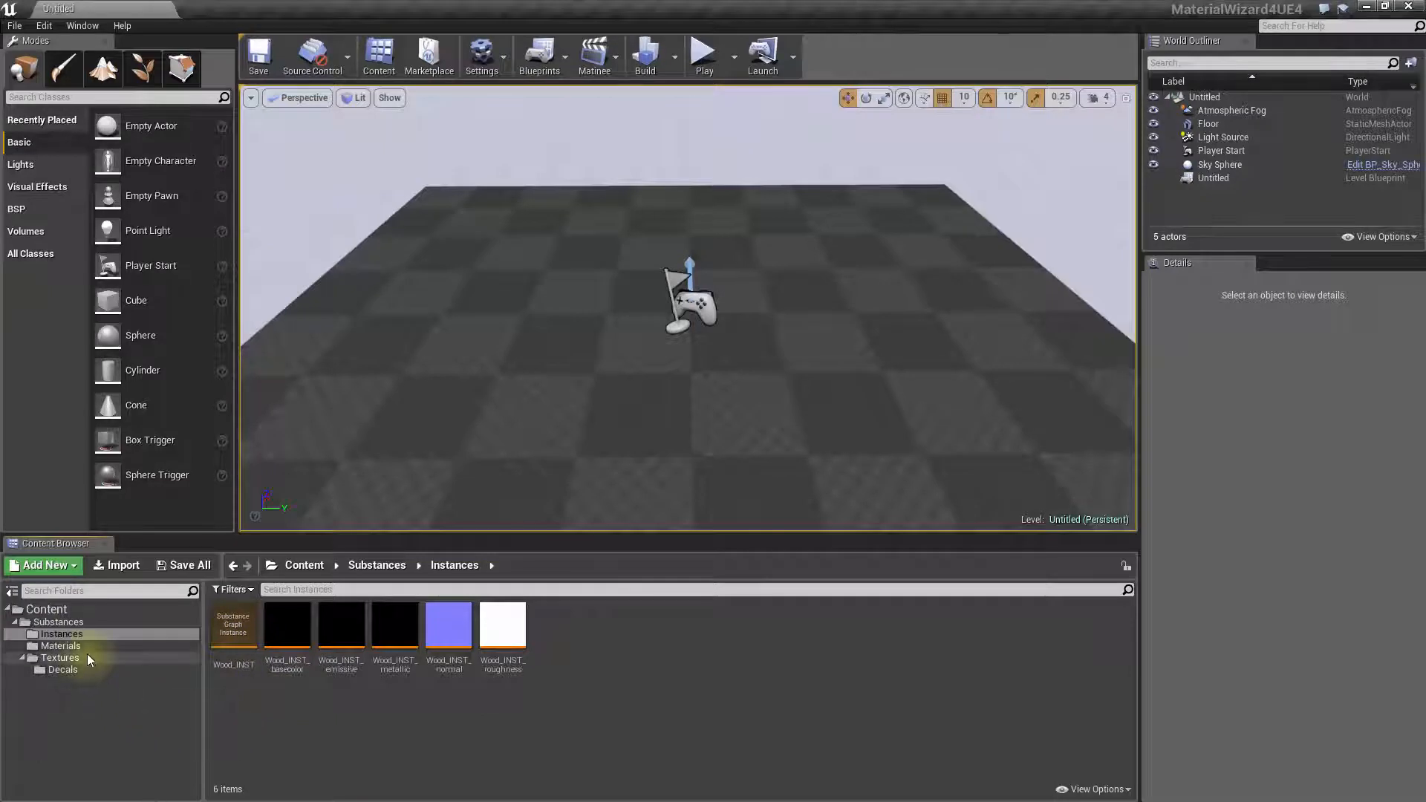
mouse_move(59, 658)
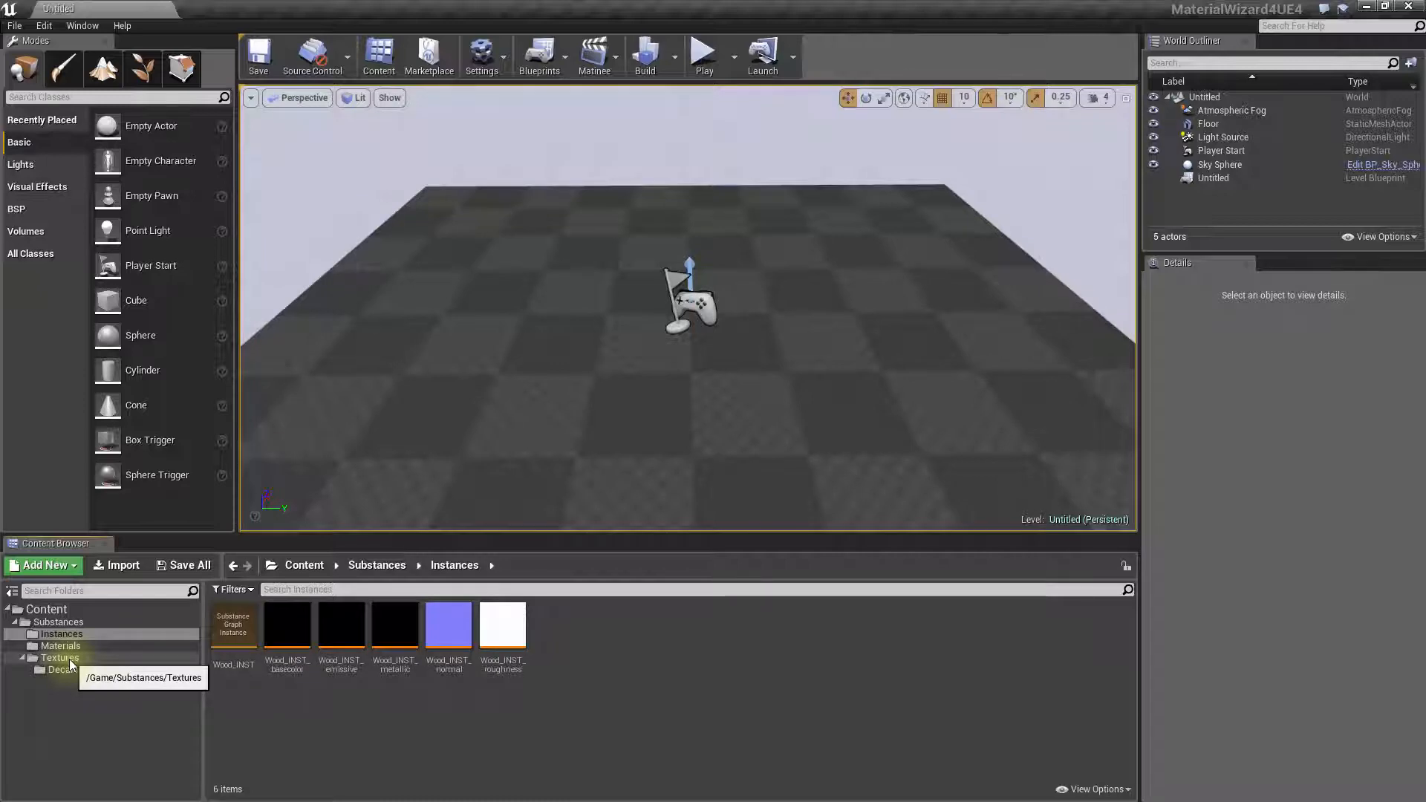
Step: Import WoodFine0005_1_S.jpg into Textures as a Substance Image Input
click(59, 658)
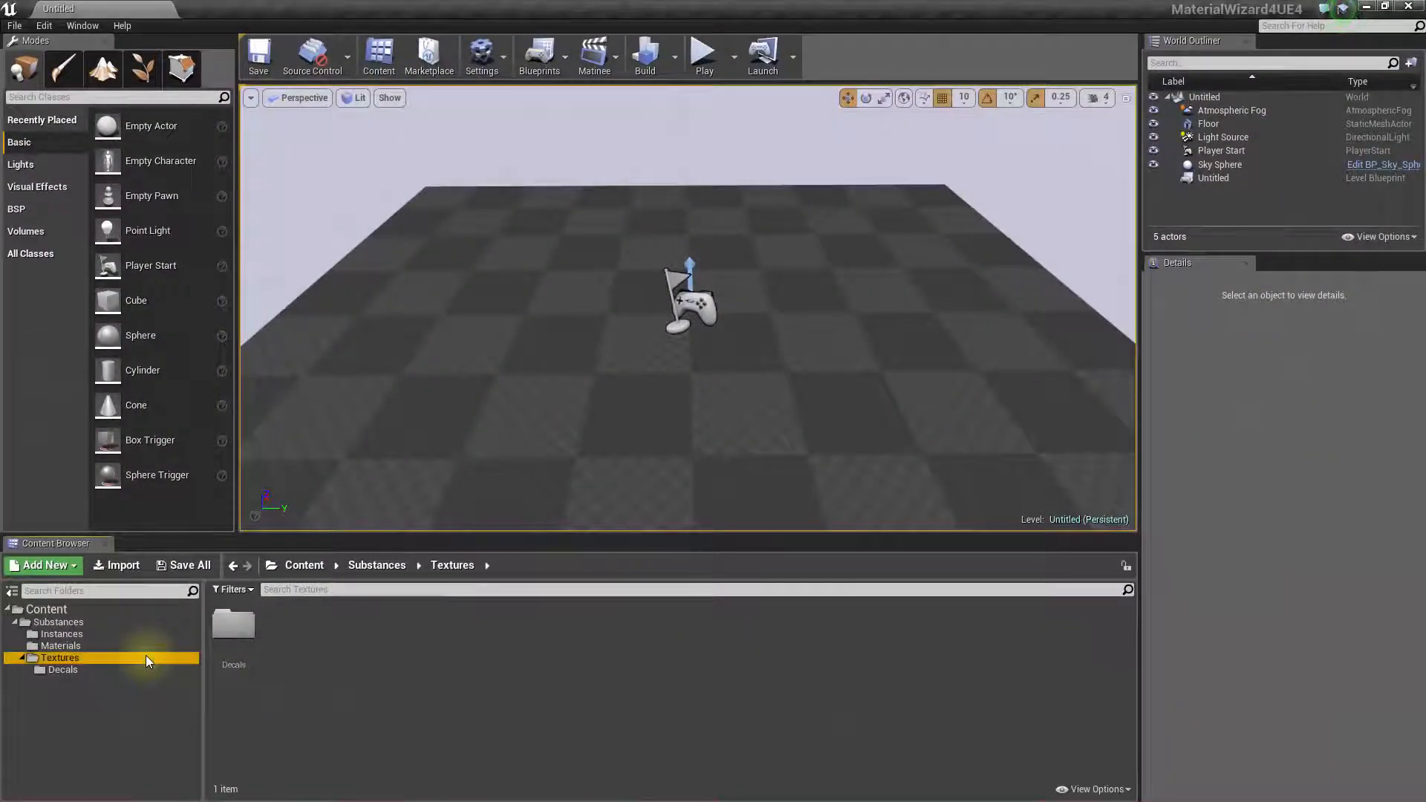
right_click(60, 658)
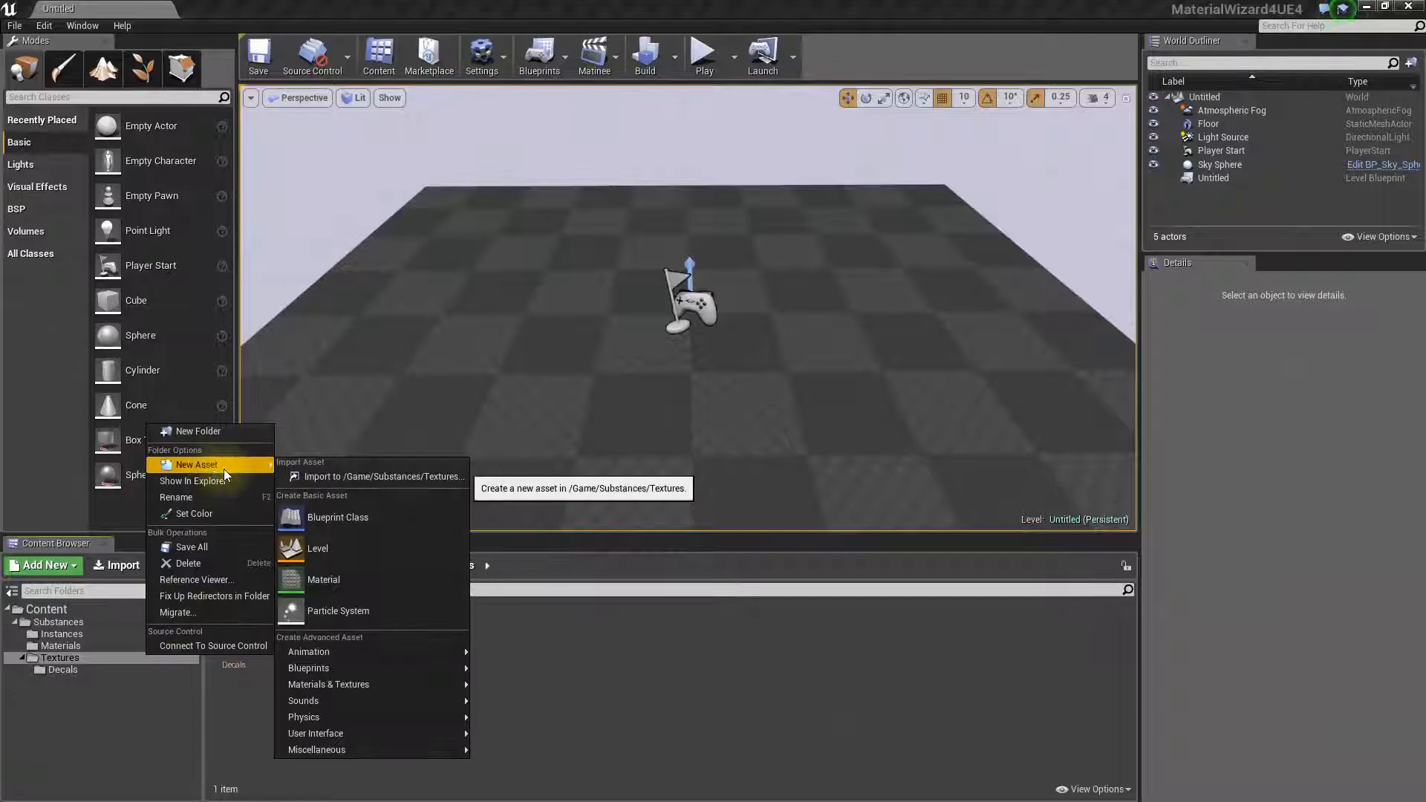
click(383, 477)
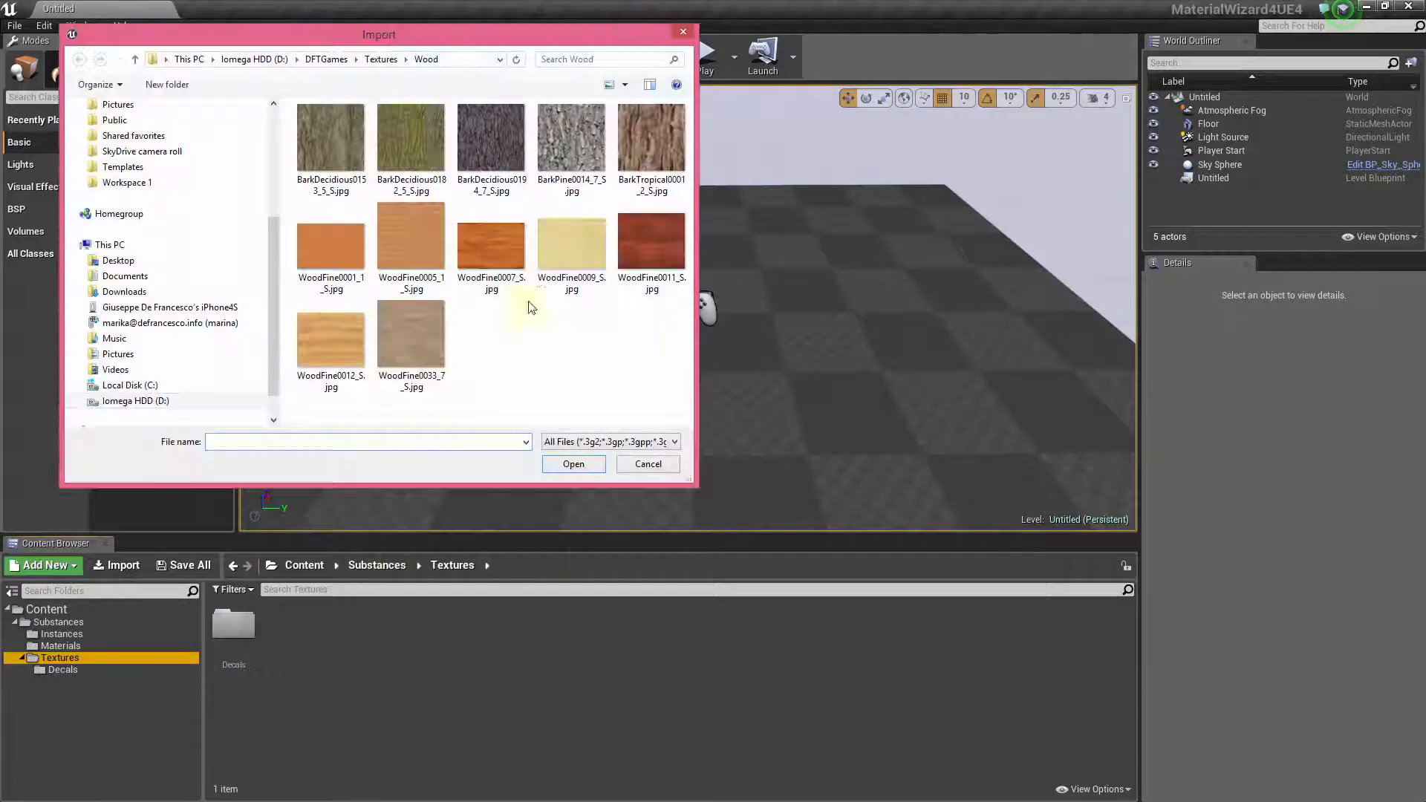
click(412, 141)
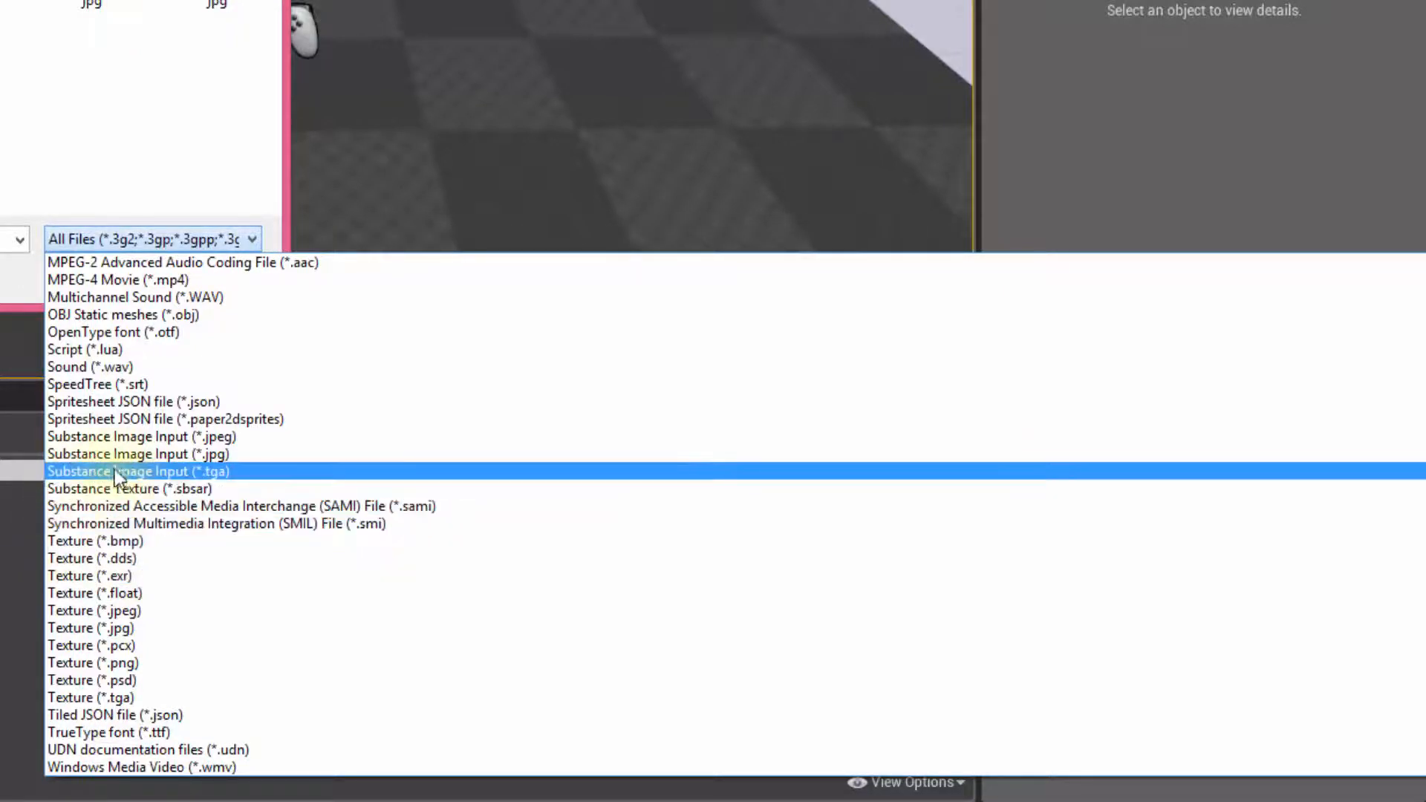
mouse_move(297, 455)
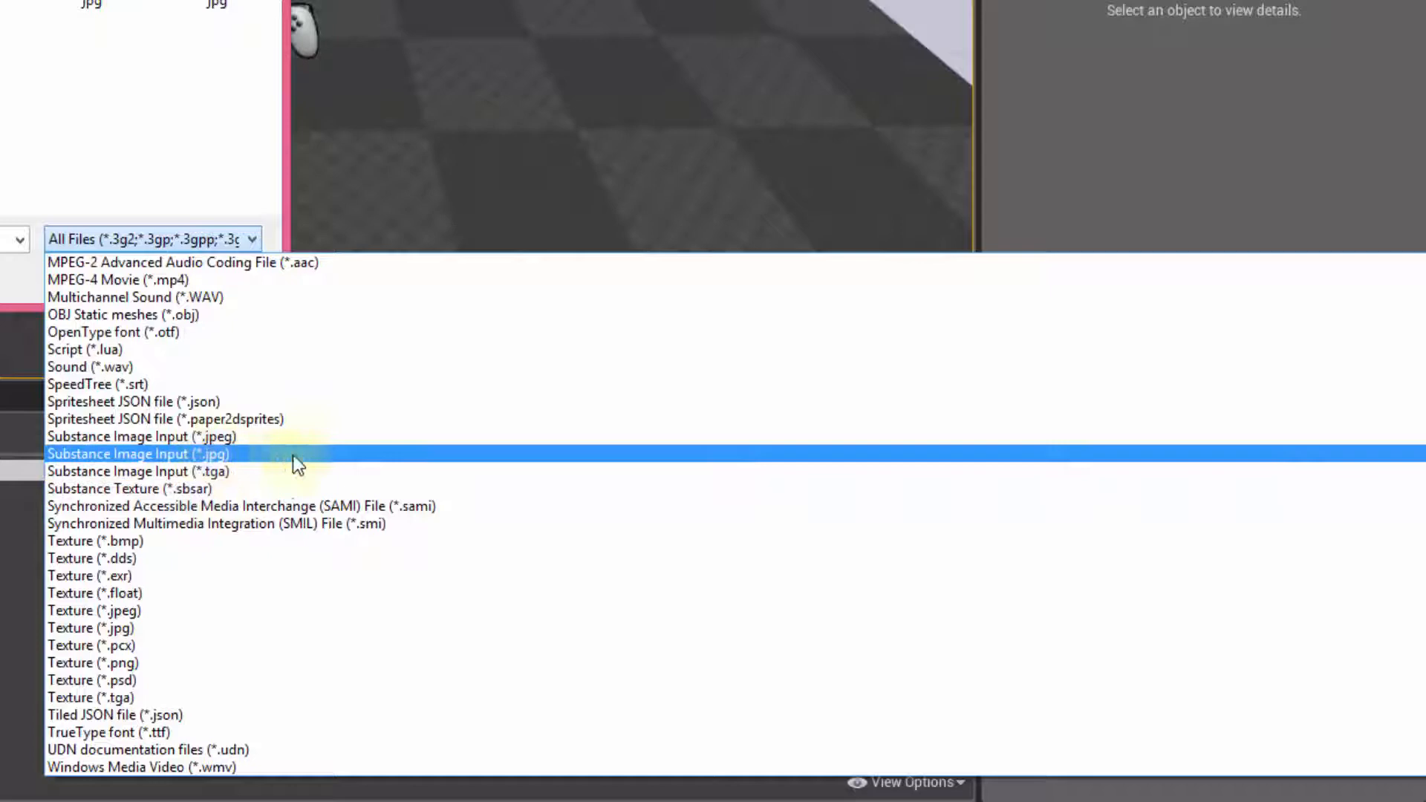
click(141, 455)
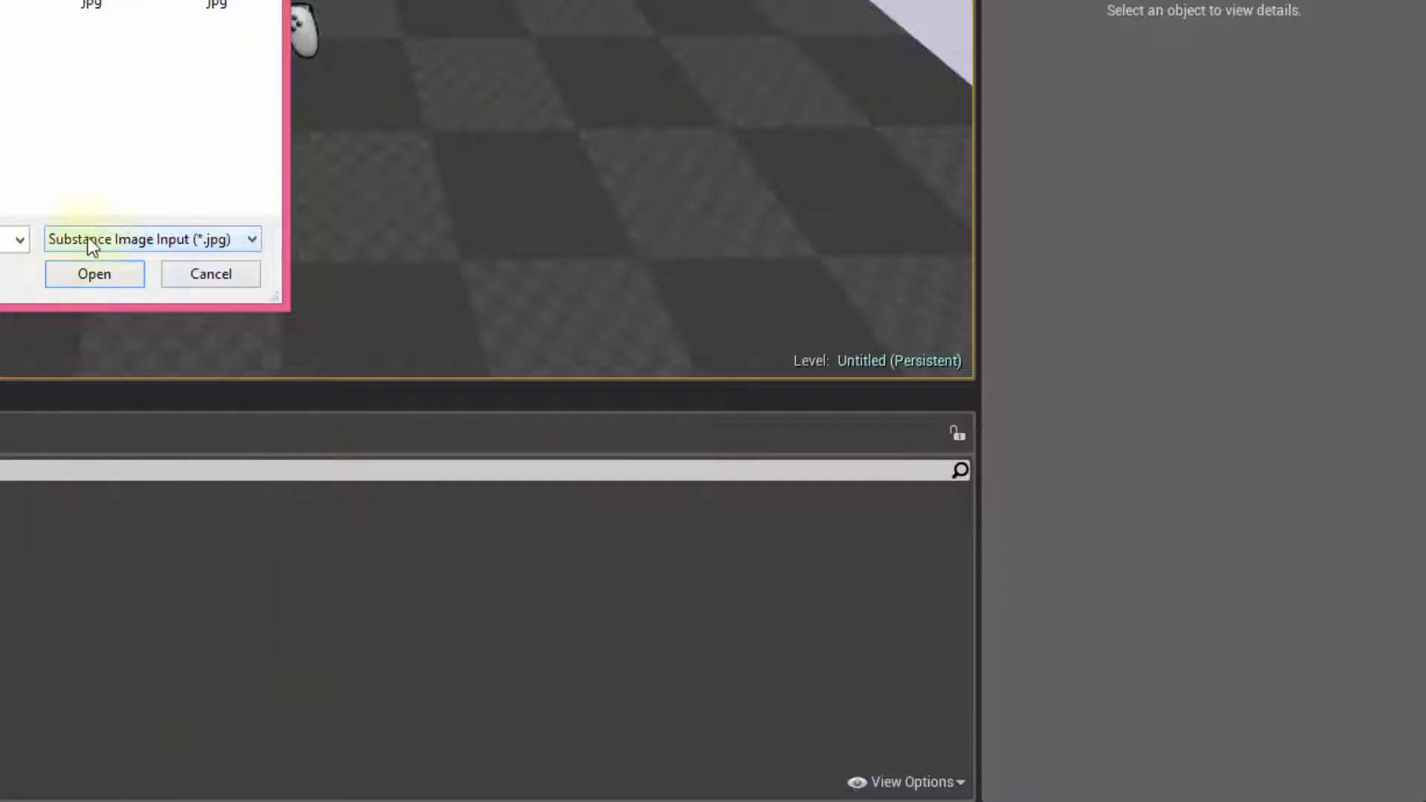
click(373, 226)
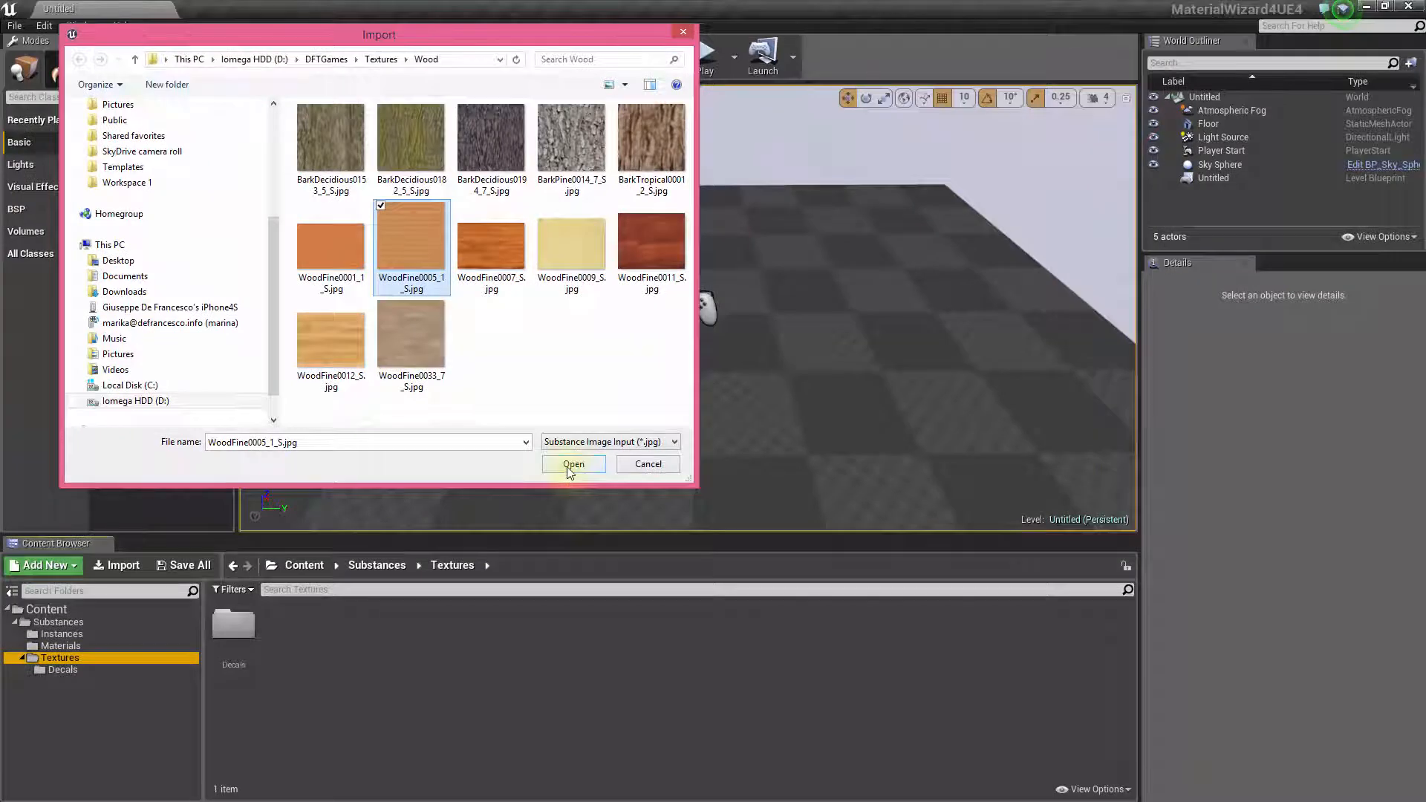
click(573, 463)
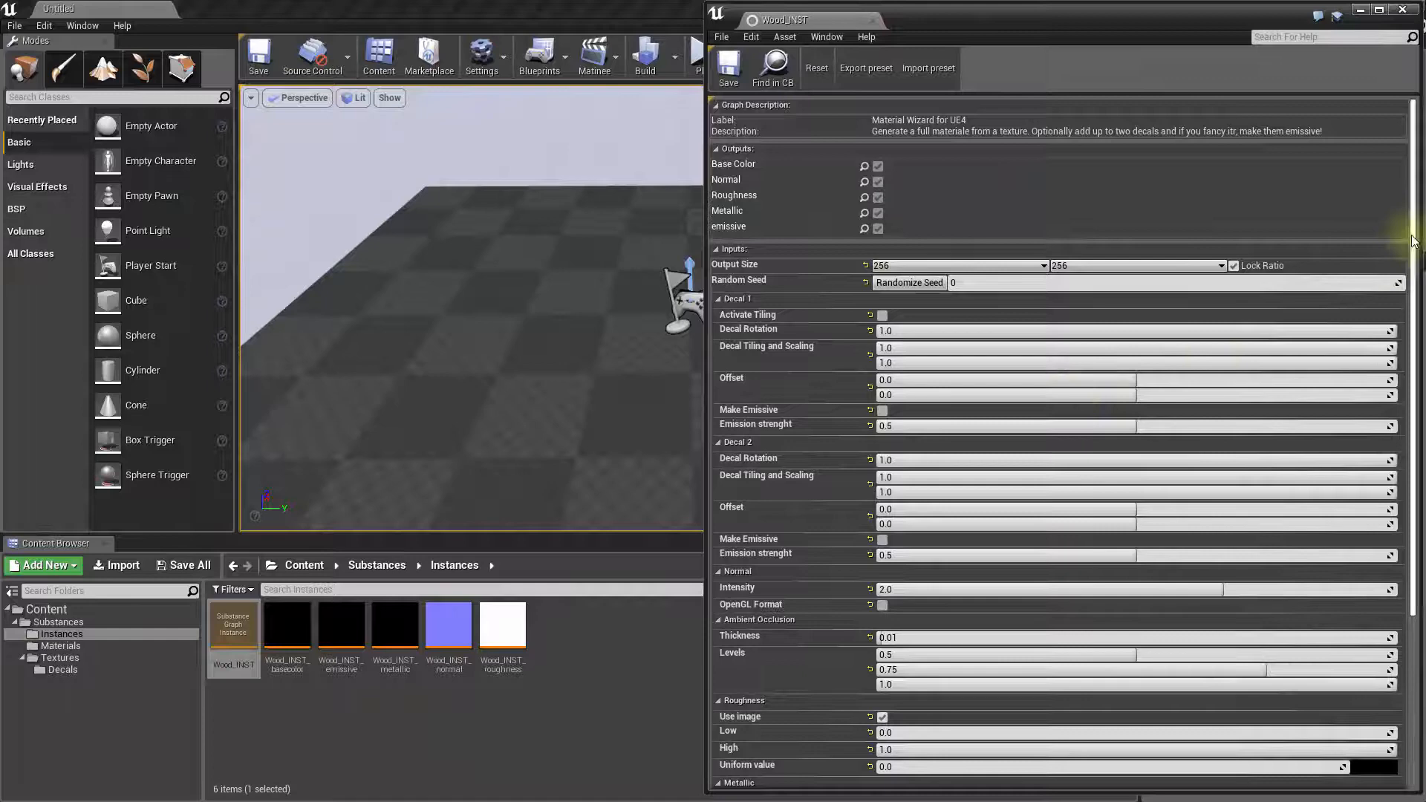
Step: Set Wood_INST's output size to 2048 by 2048 with Lock Ratio on
scroll(down, 3)
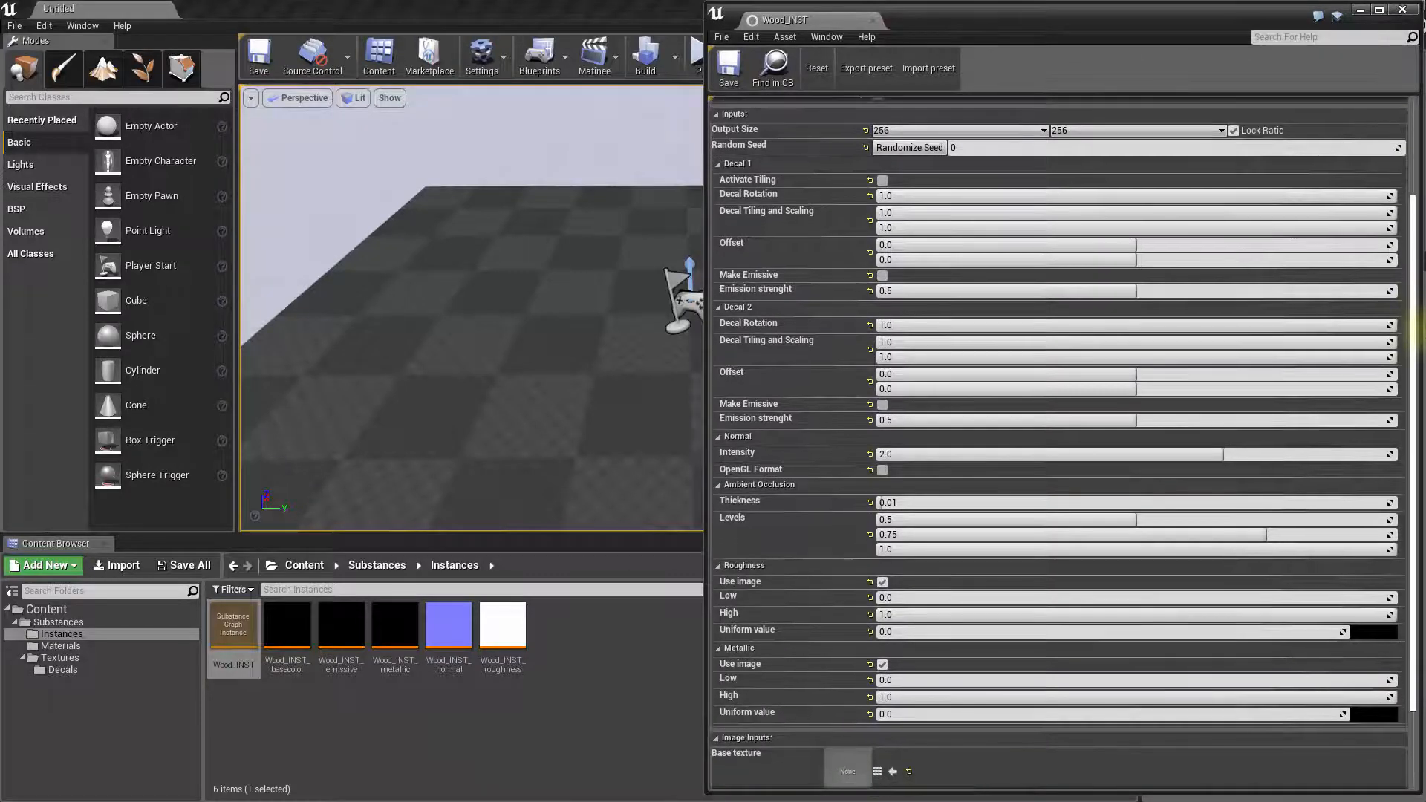
mouse_move(810, 663)
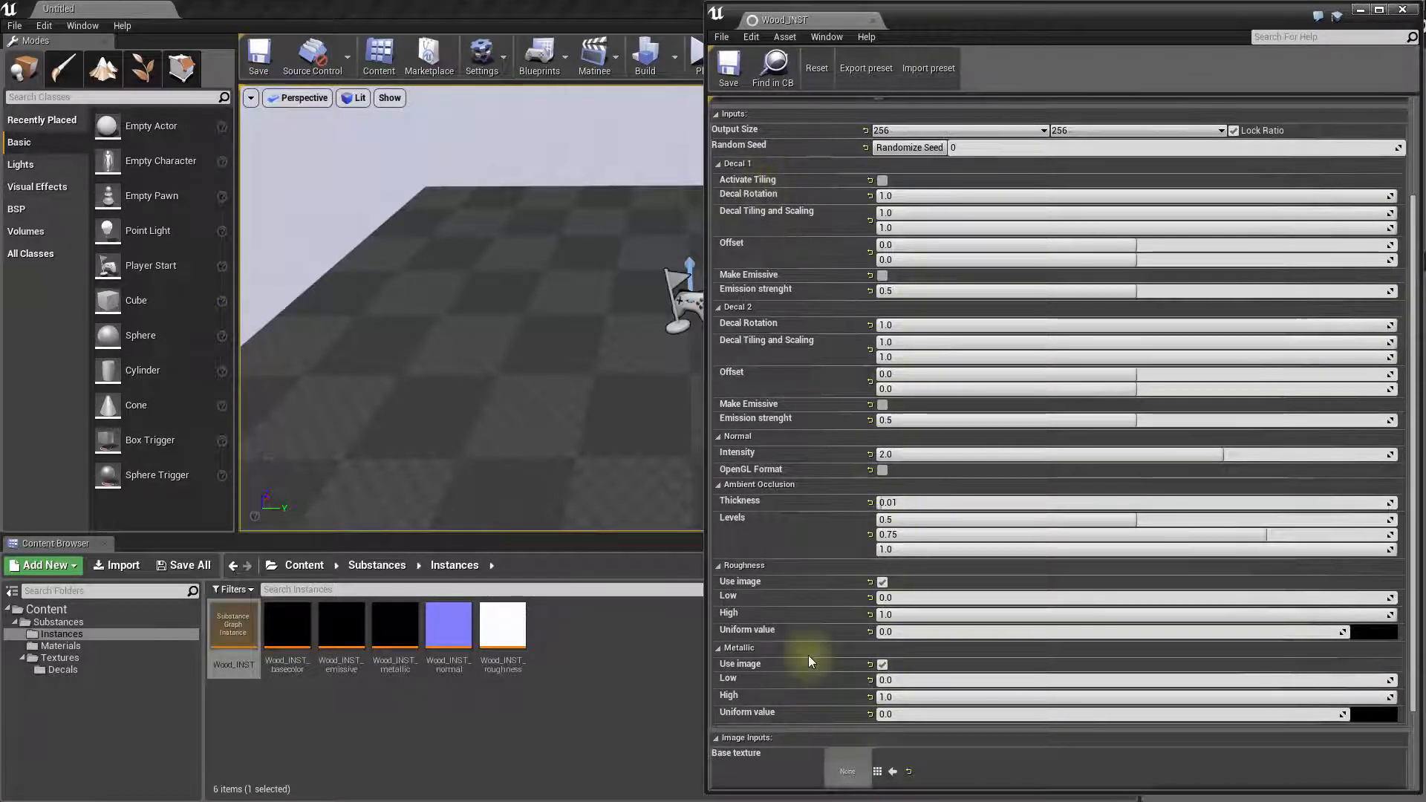
mouse_move(856, 161)
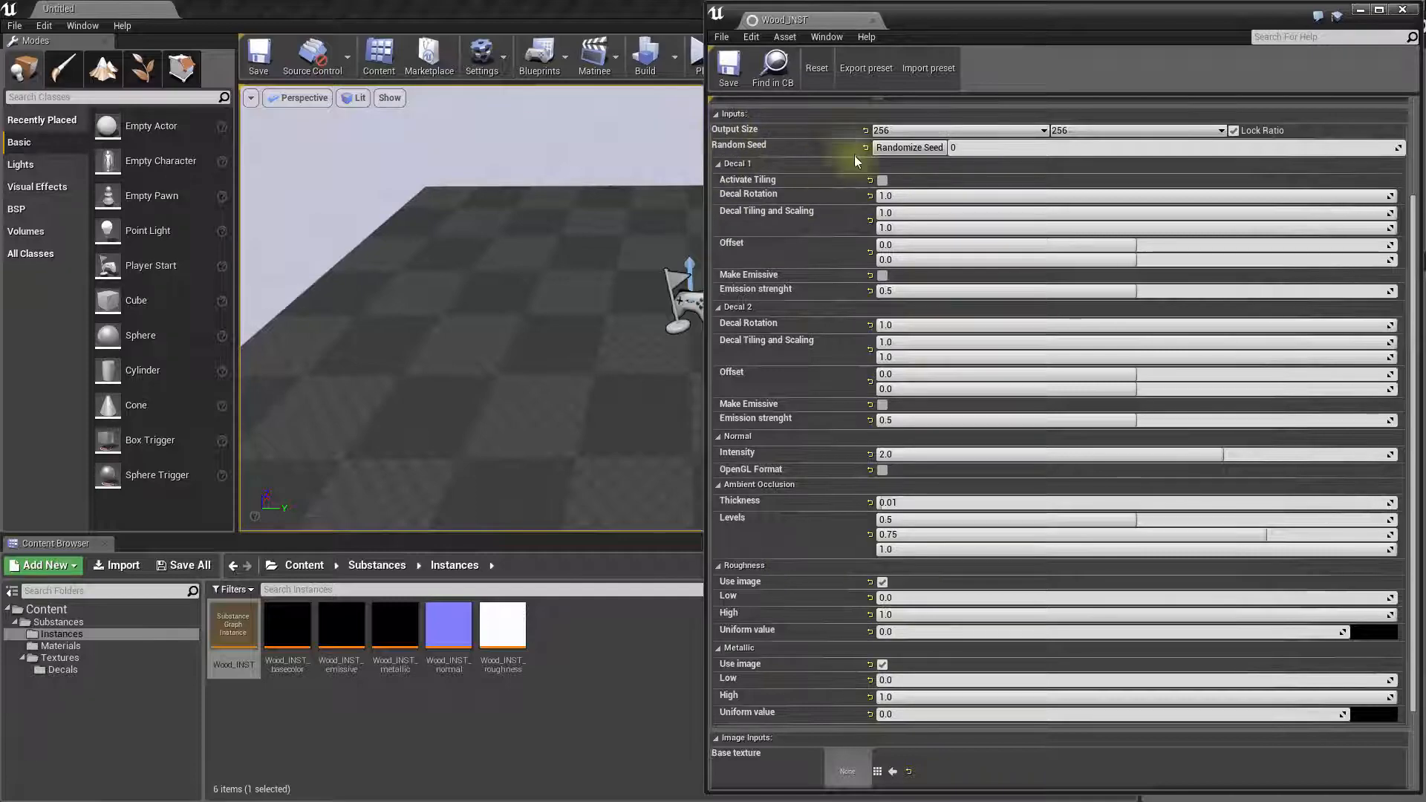
click(1043, 130)
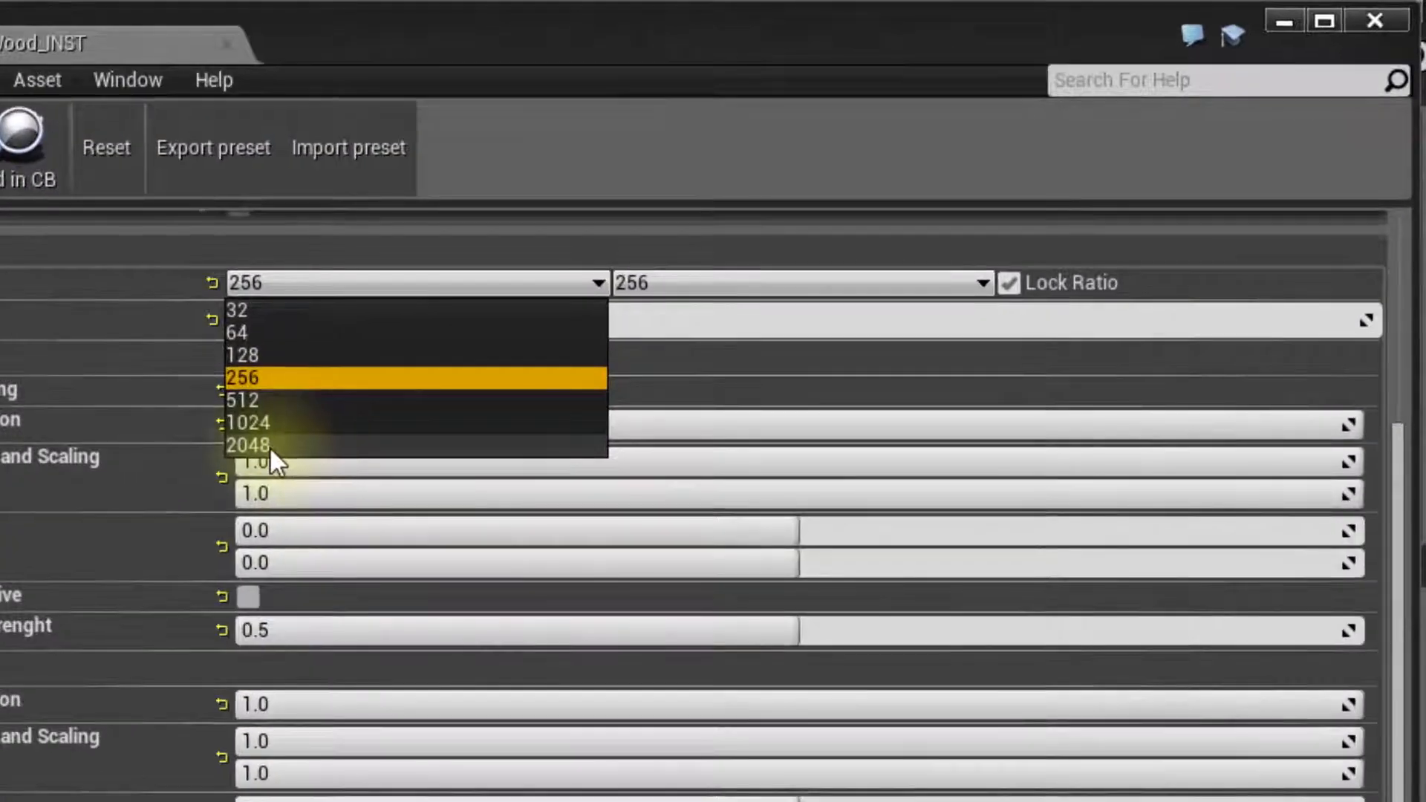
click(249, 444)
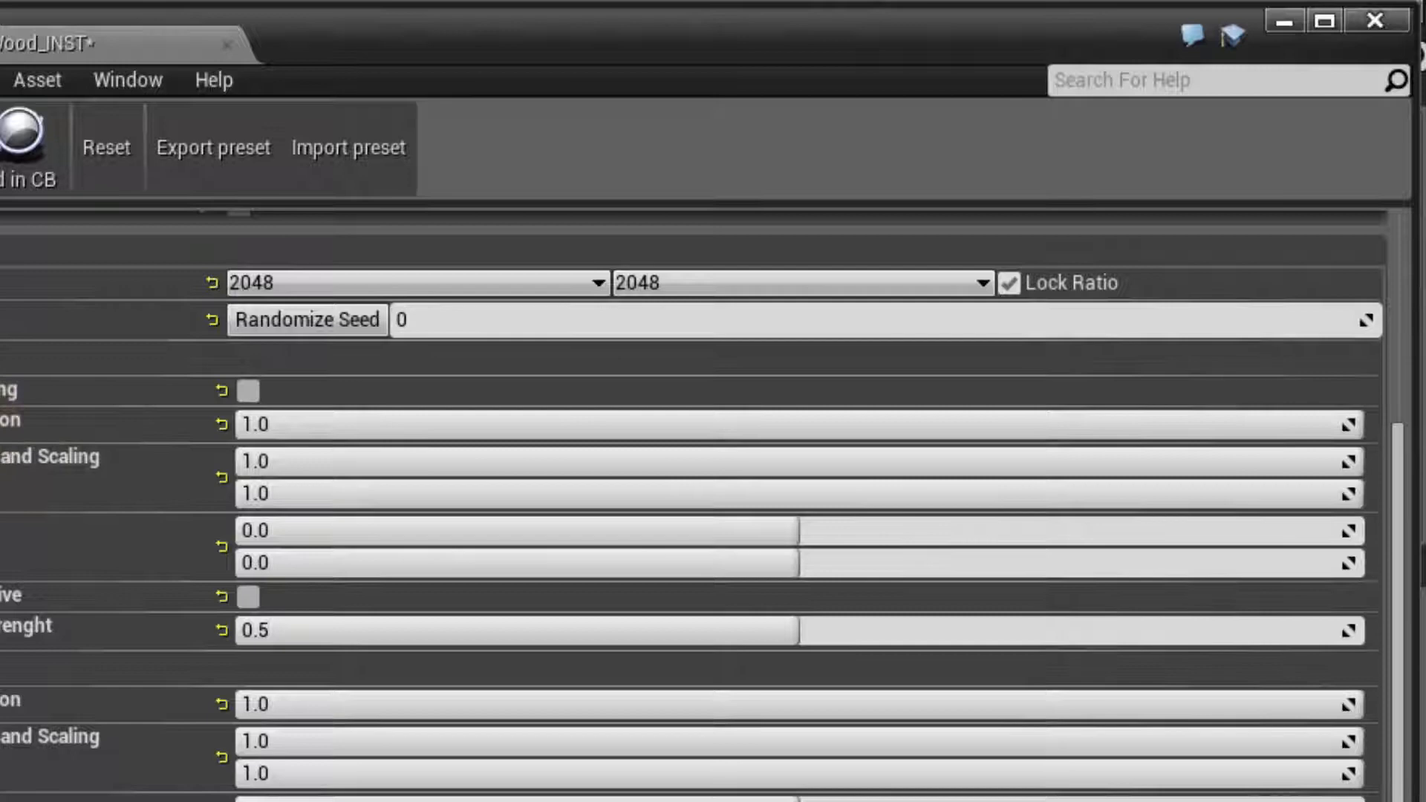
scroll(down, 3)
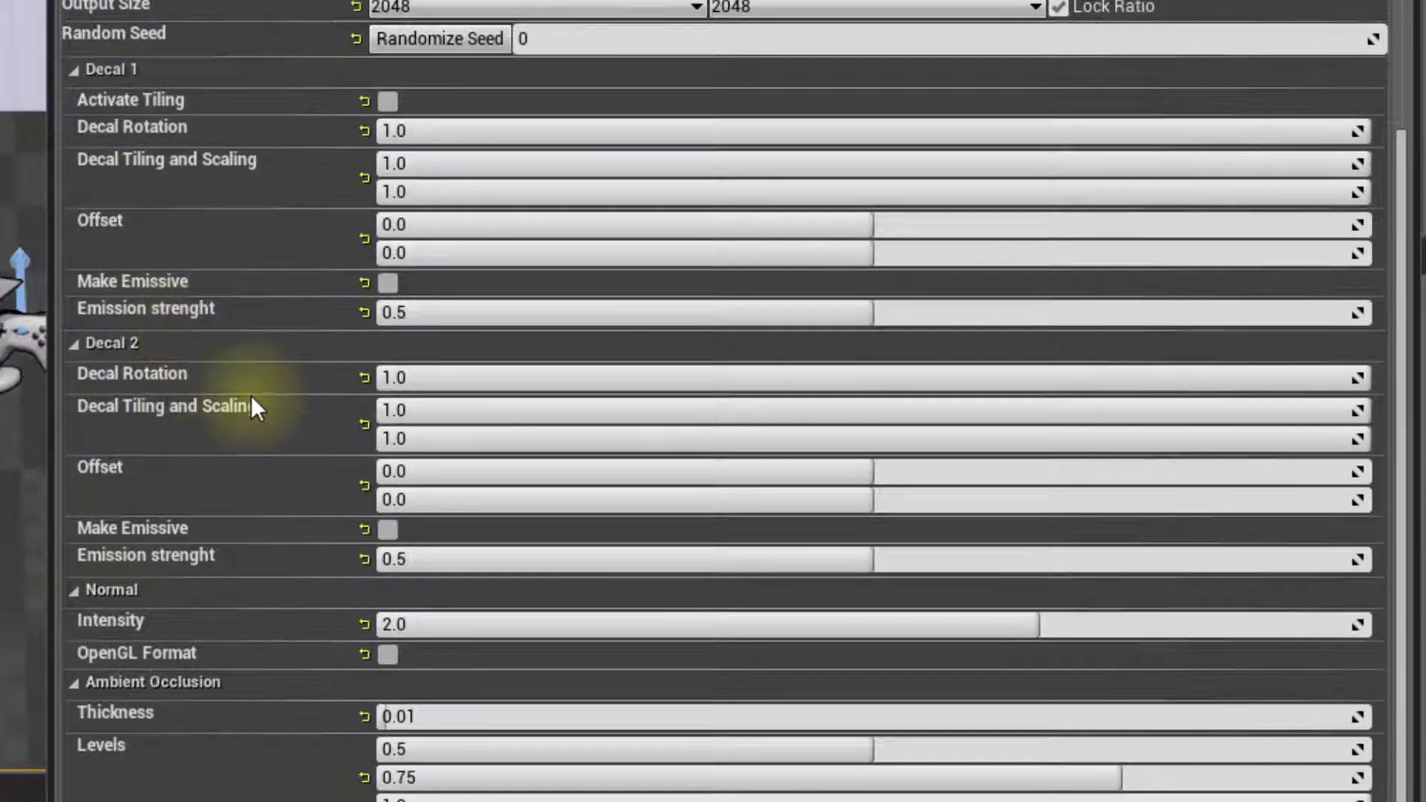
mouse_move(228, 627)
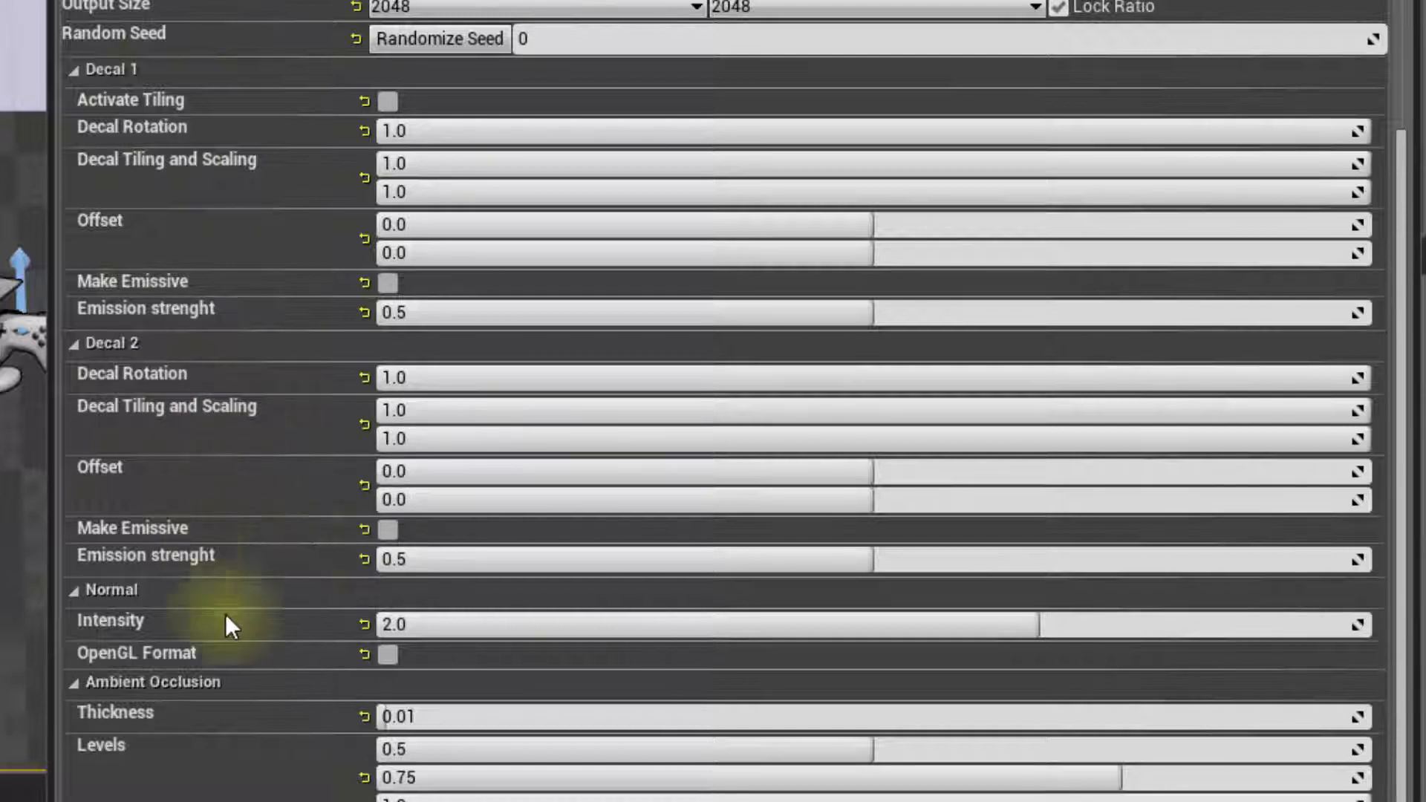
mouse_move(227, 587)
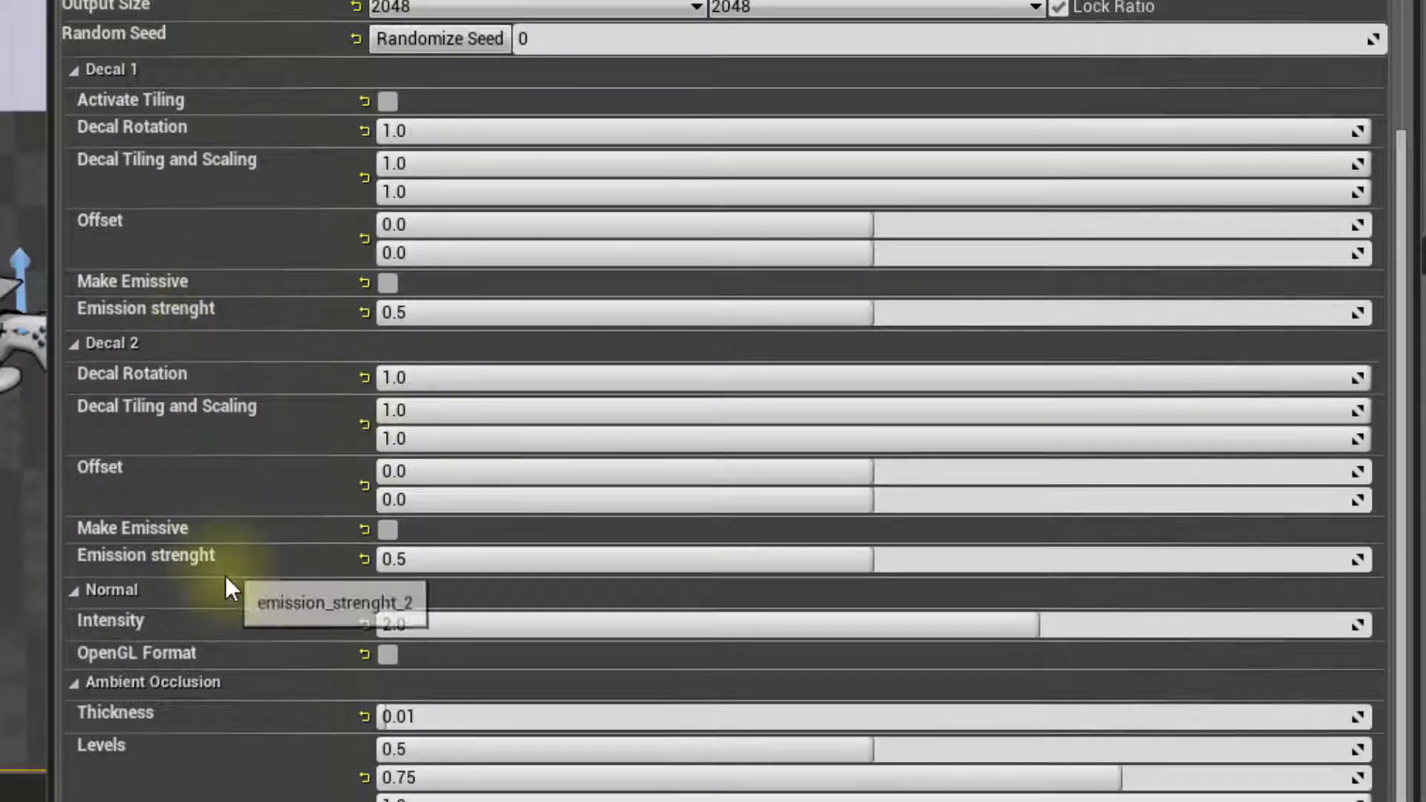
mouse_move(208, 627)
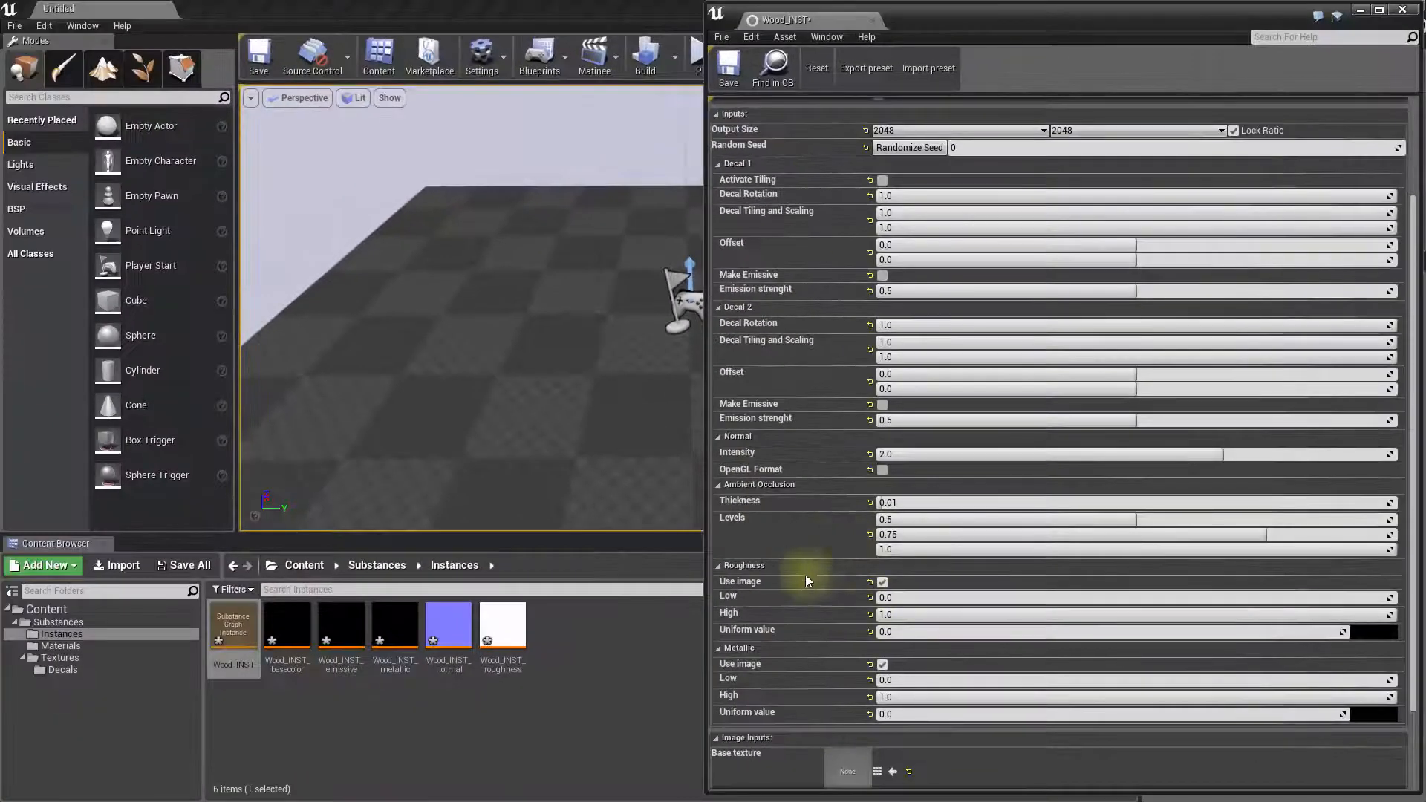
scroll(down, 3)
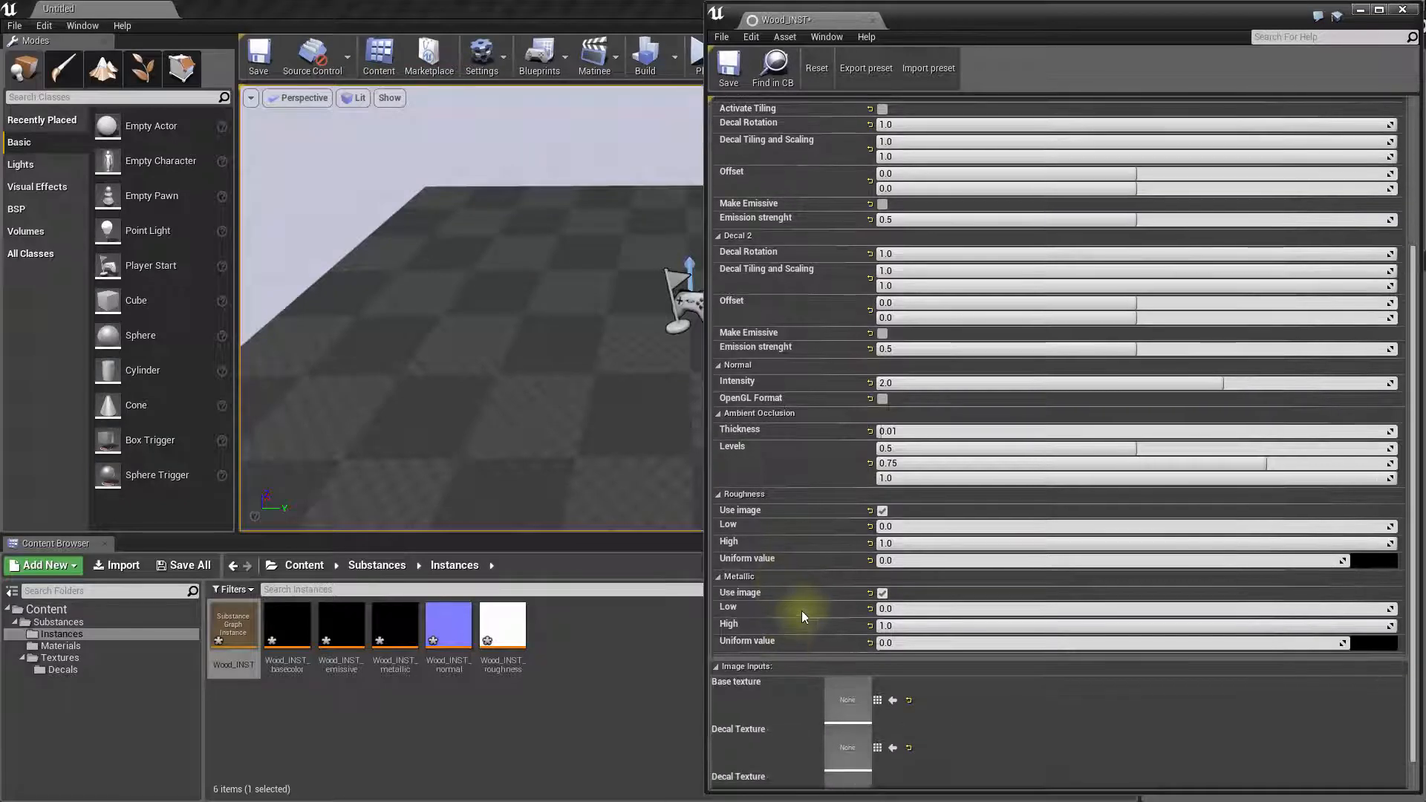
scroll(down, 3)
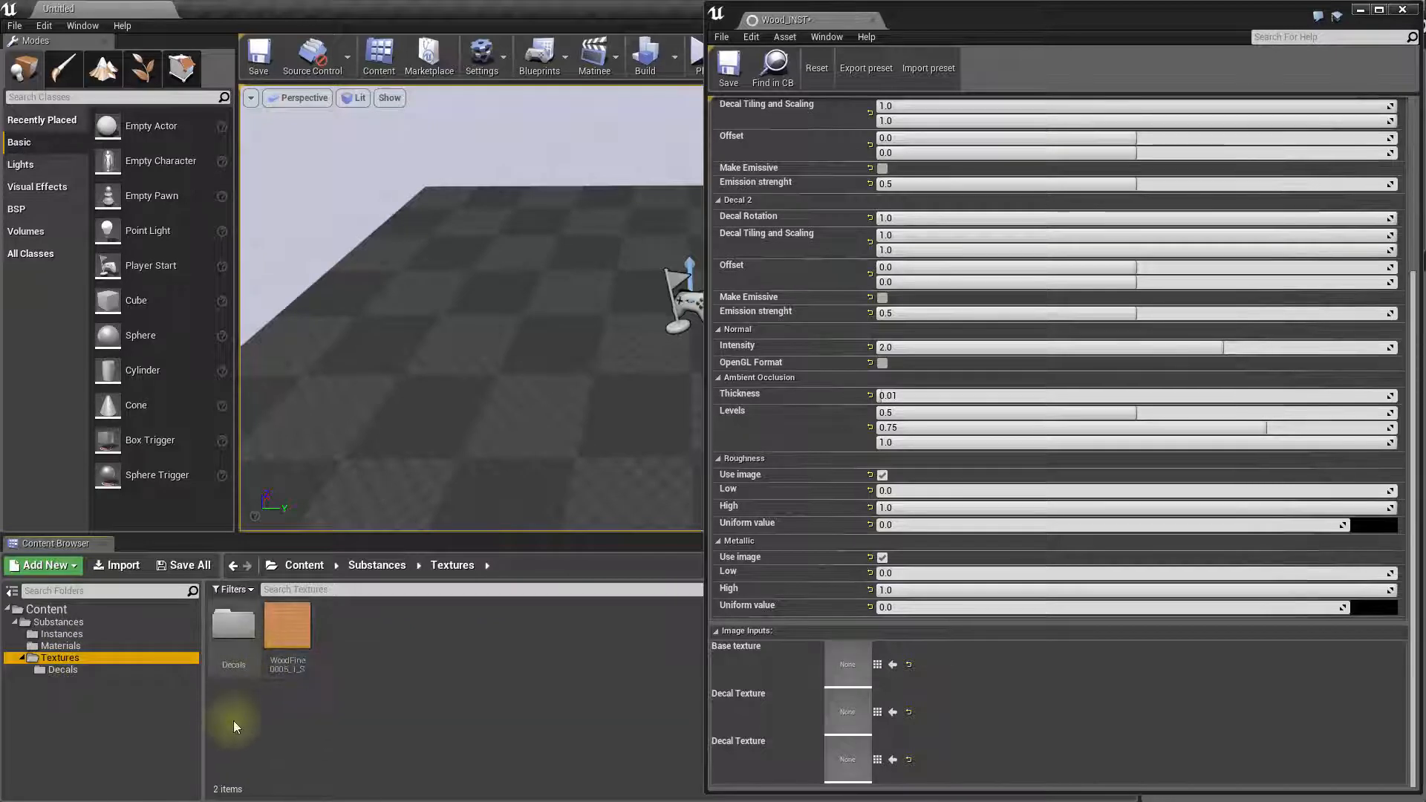
Step: Assign the WoodFine0005_1_S photo as Wood_INST's Base texture input
click(286, 623)
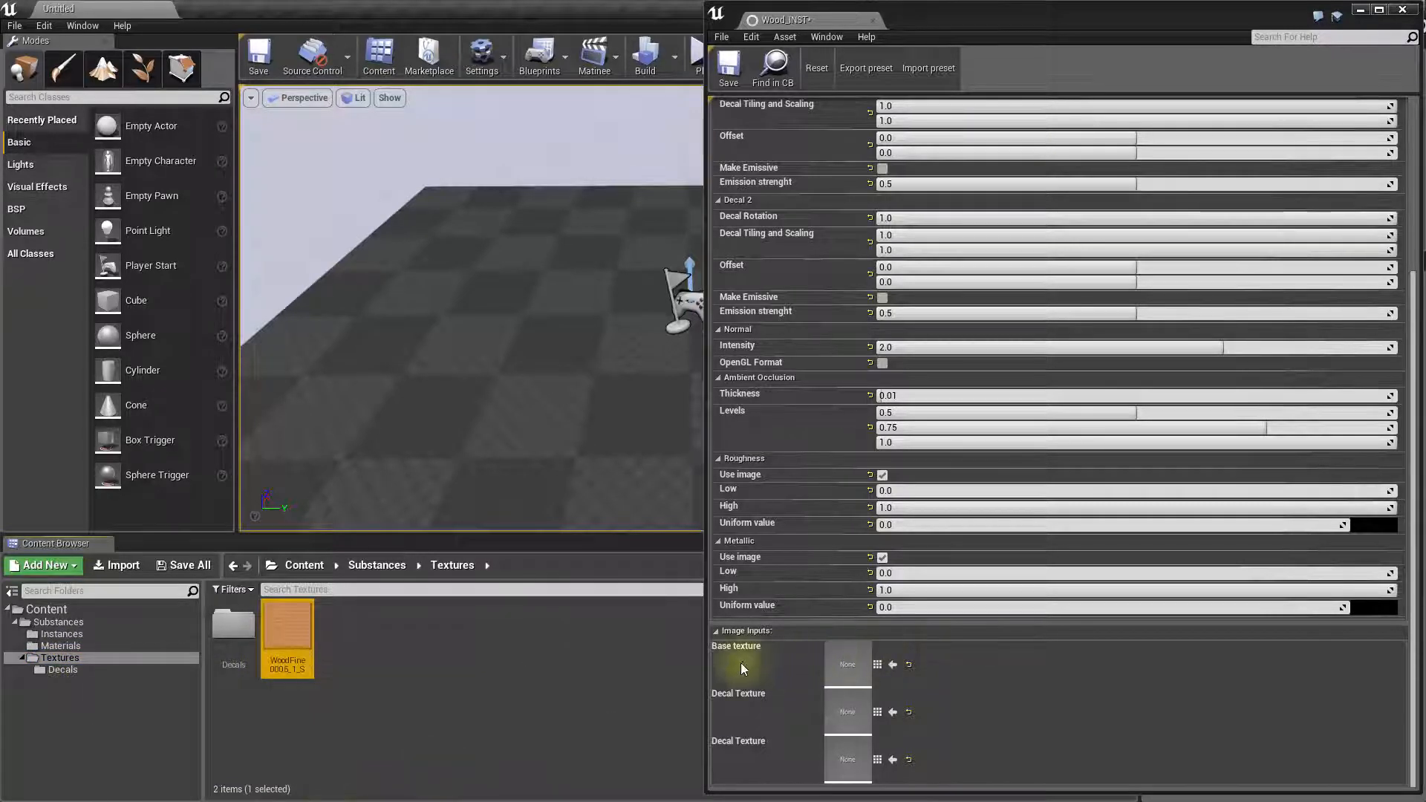
mouse_move(892, 666)
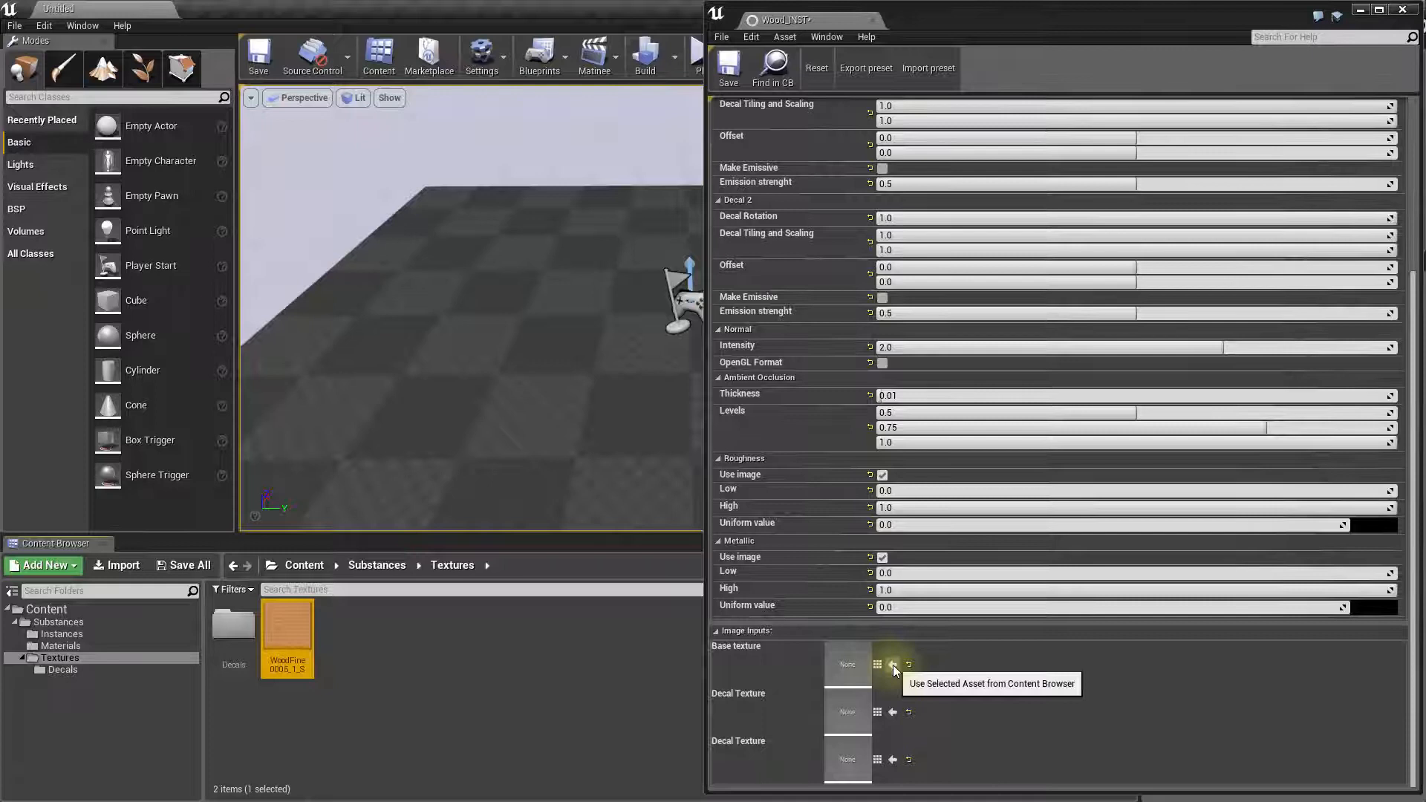
click(892, 665)
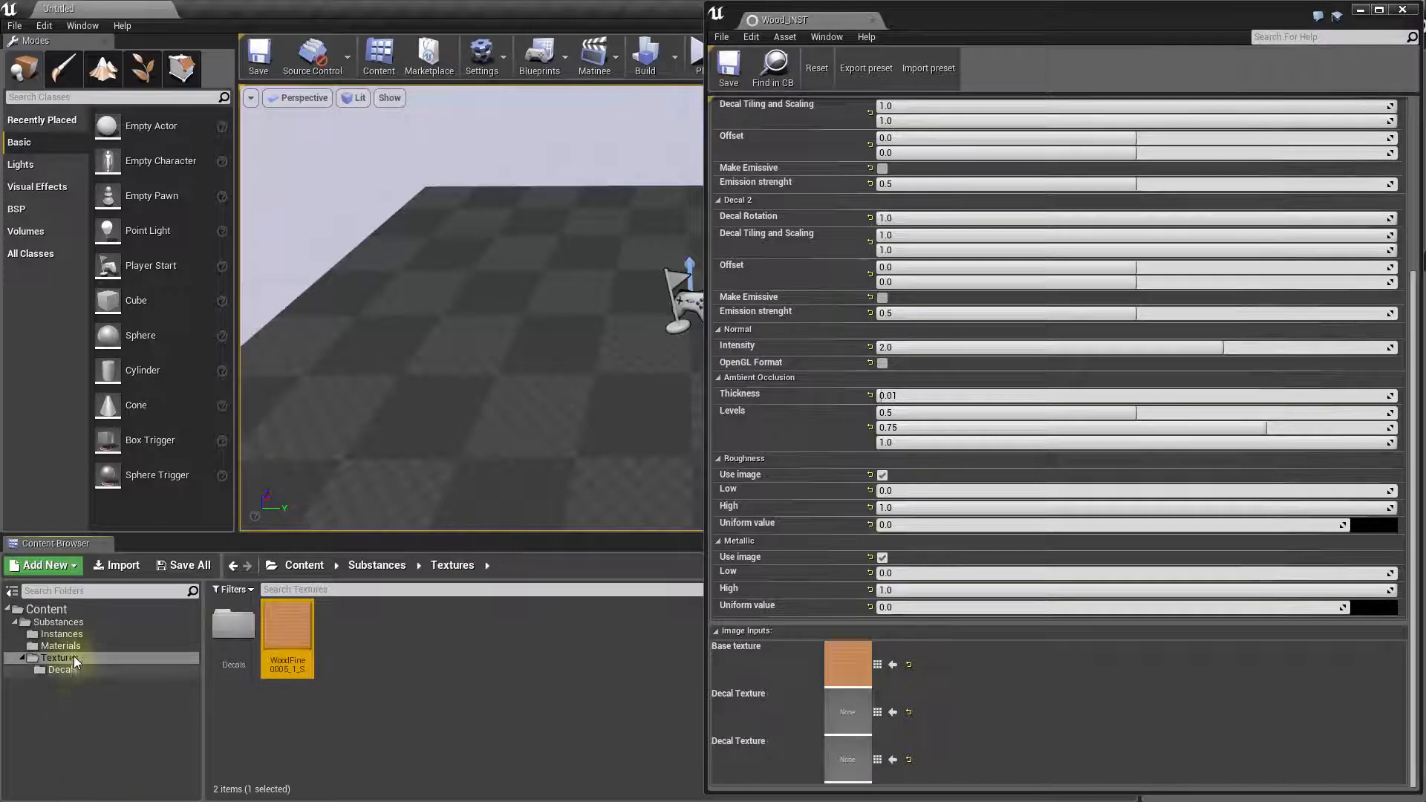
click(61, 645)
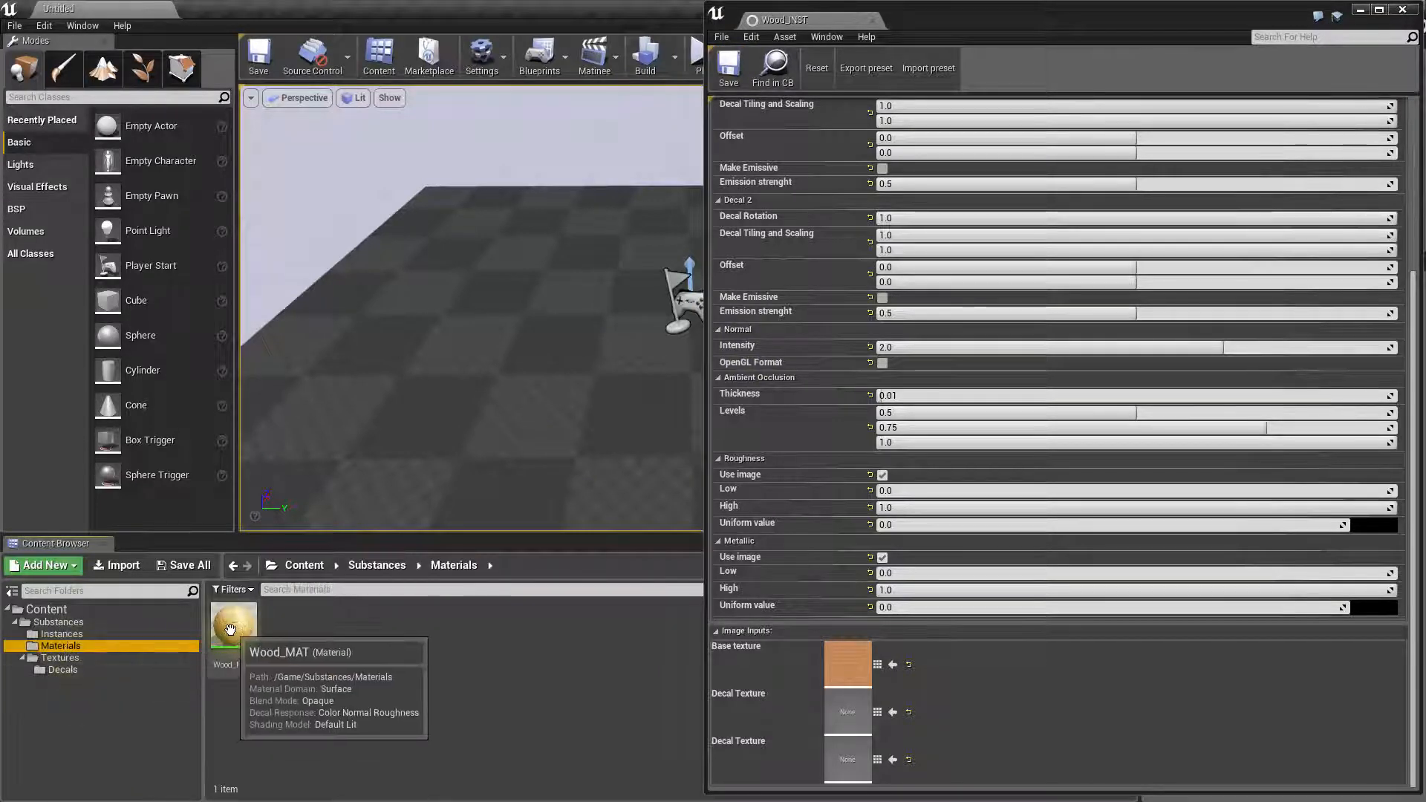
Step: Open Wood_MAT in the material editor and preview it on a flat plane
double_click(232, 627)
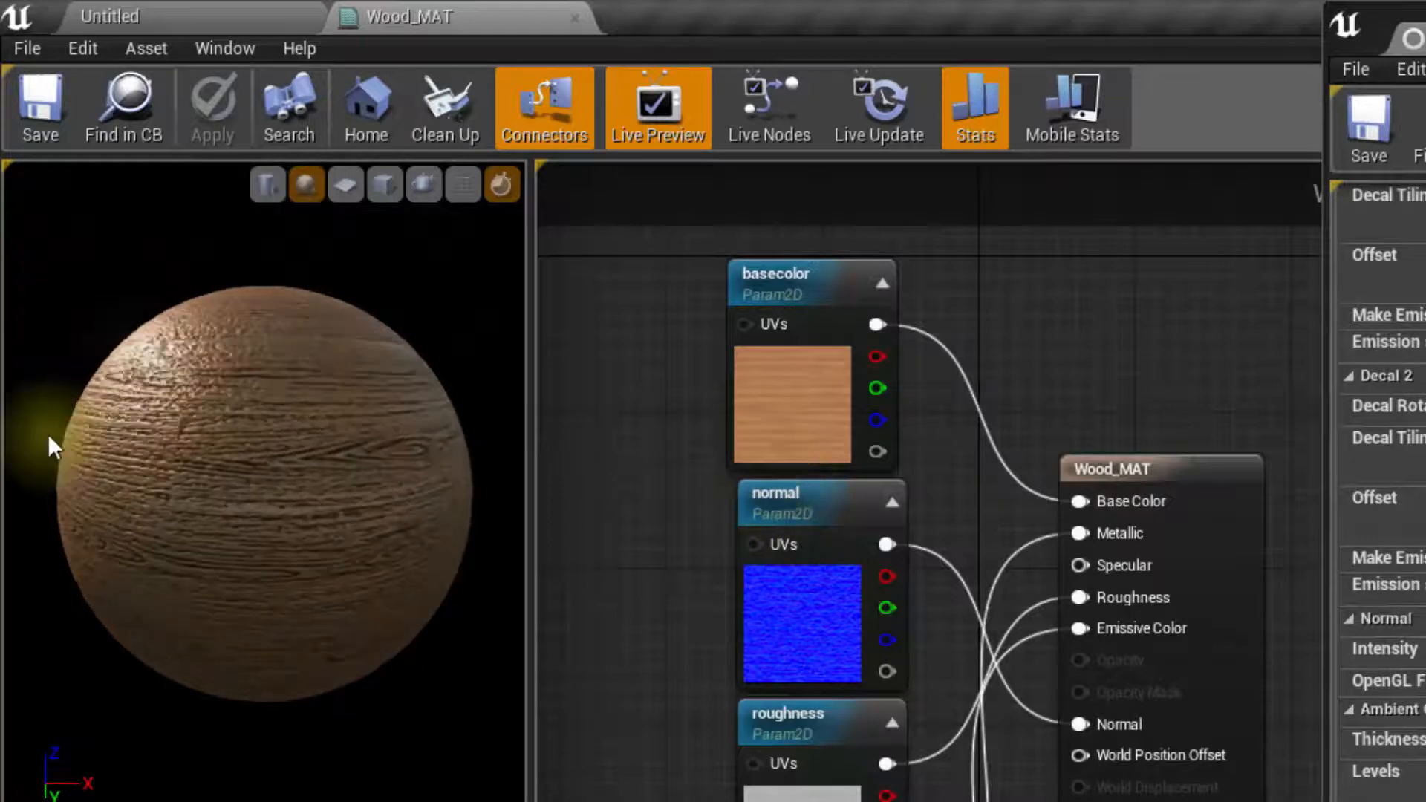
click(383, 184)
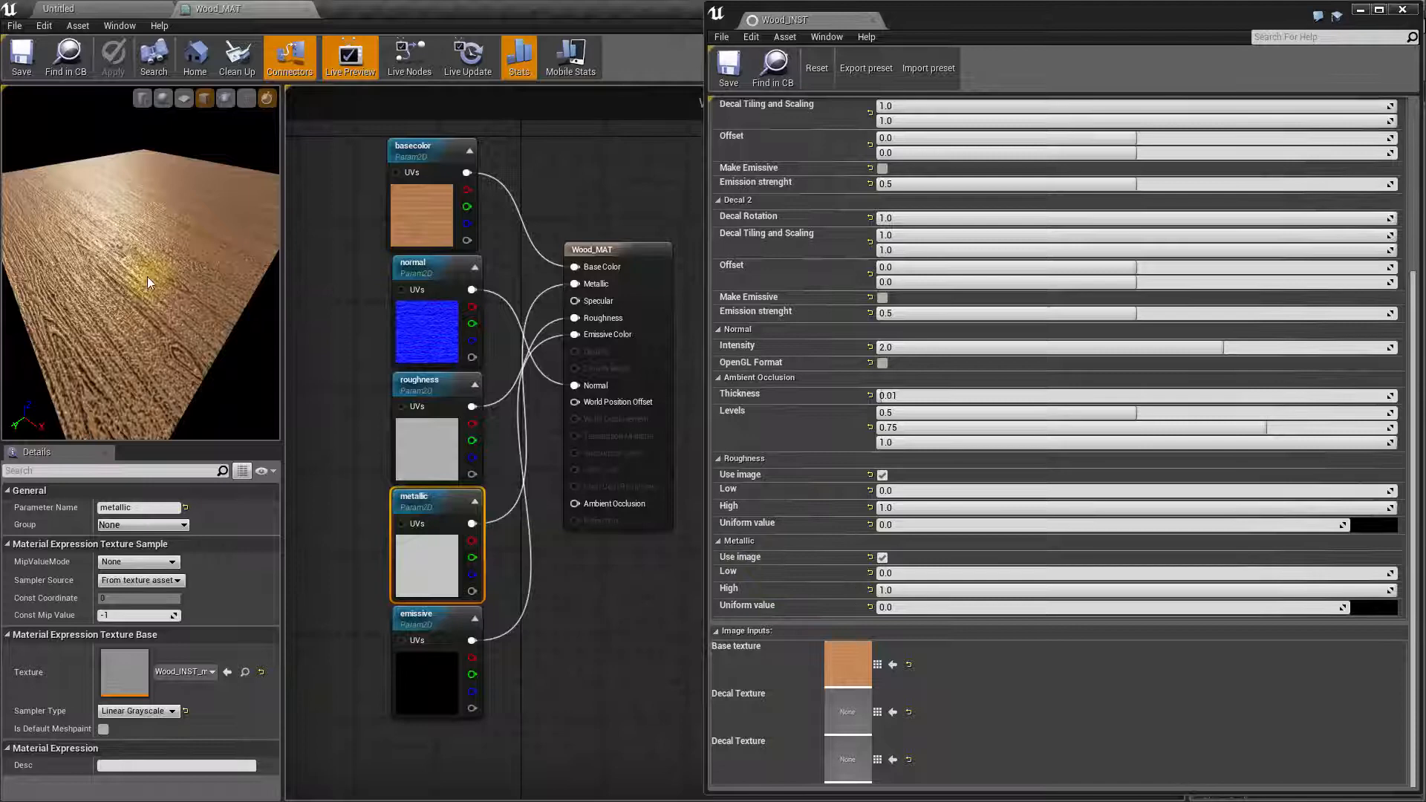
mouse_move(844, 565)
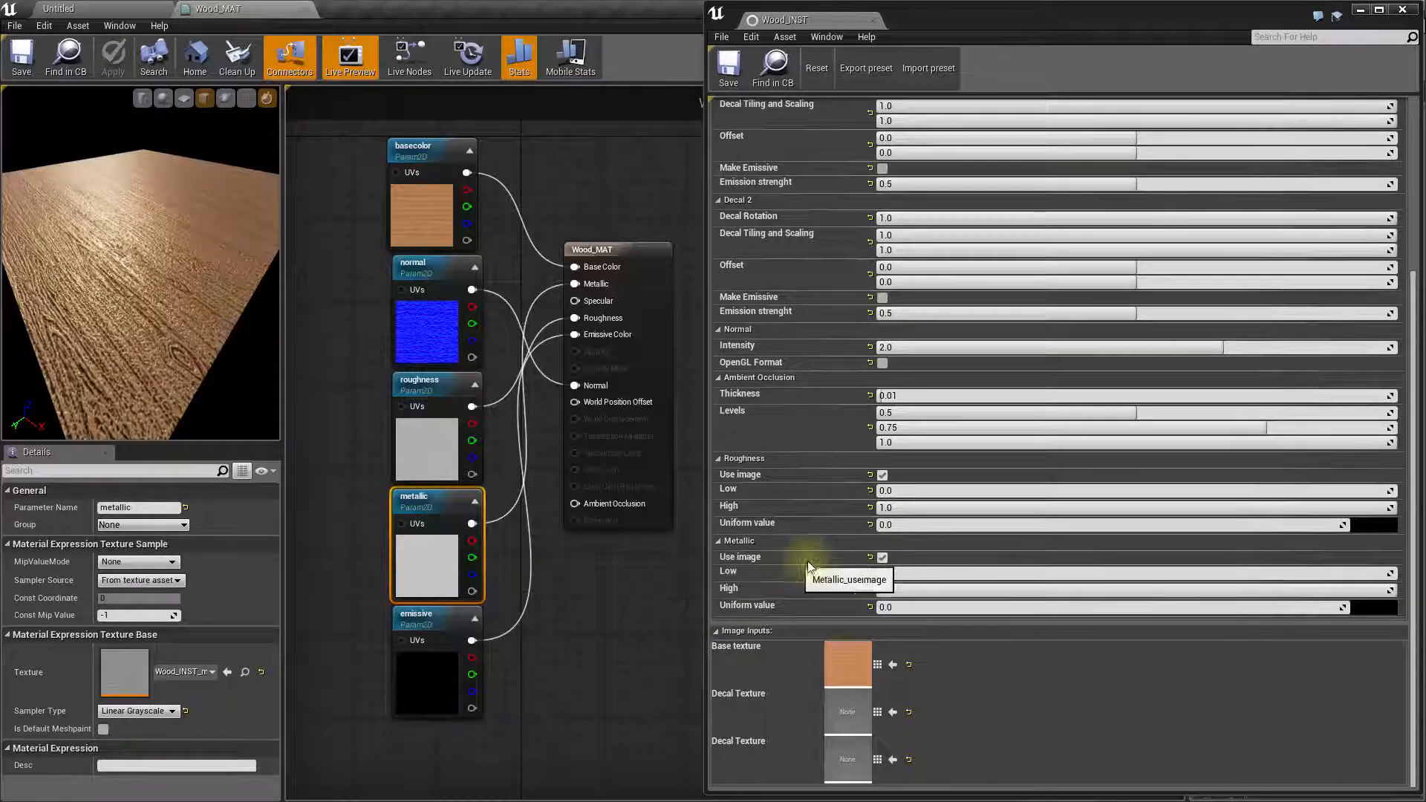
Step: Uncheck Use image for the Metallic output, giving a black metallic map
click(881, 557)
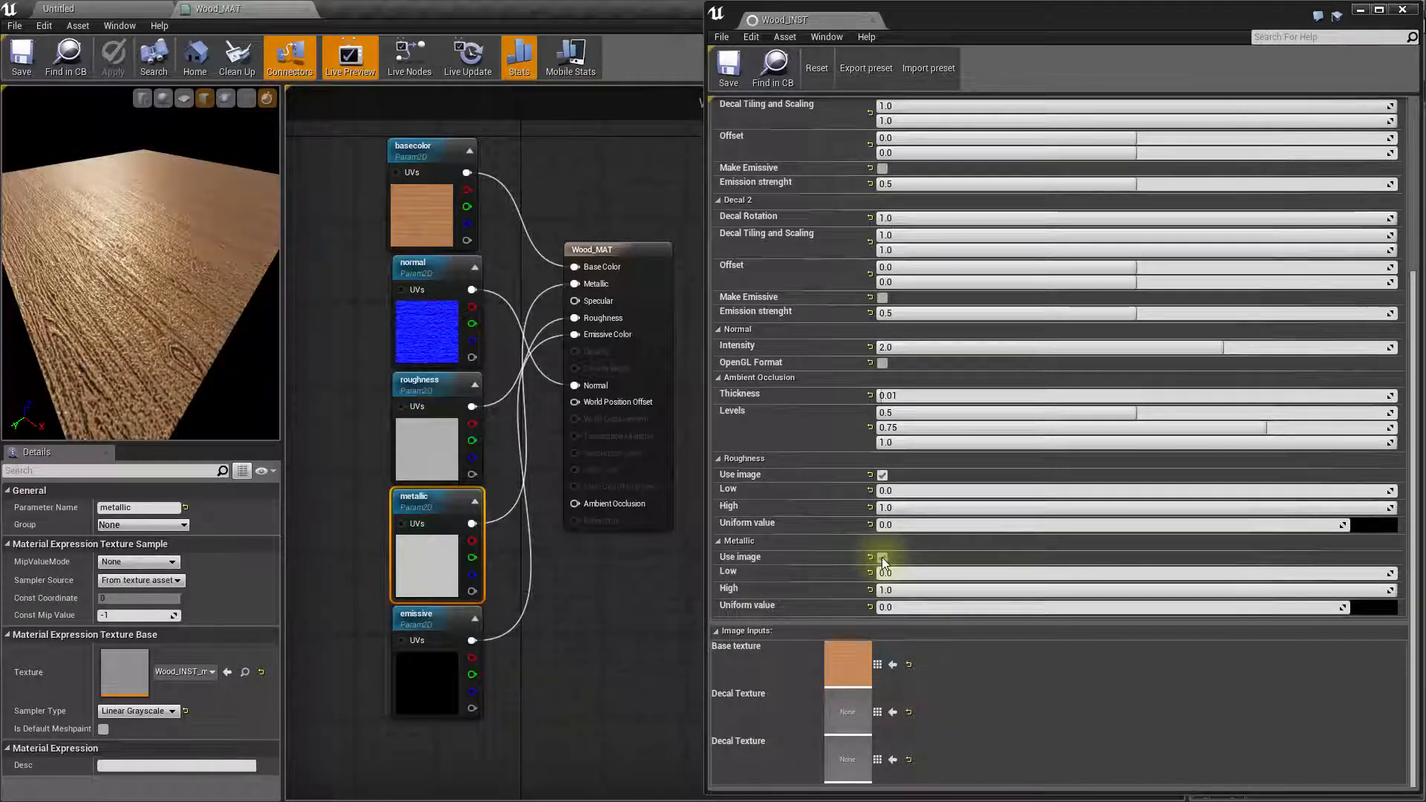
click(881, 557)
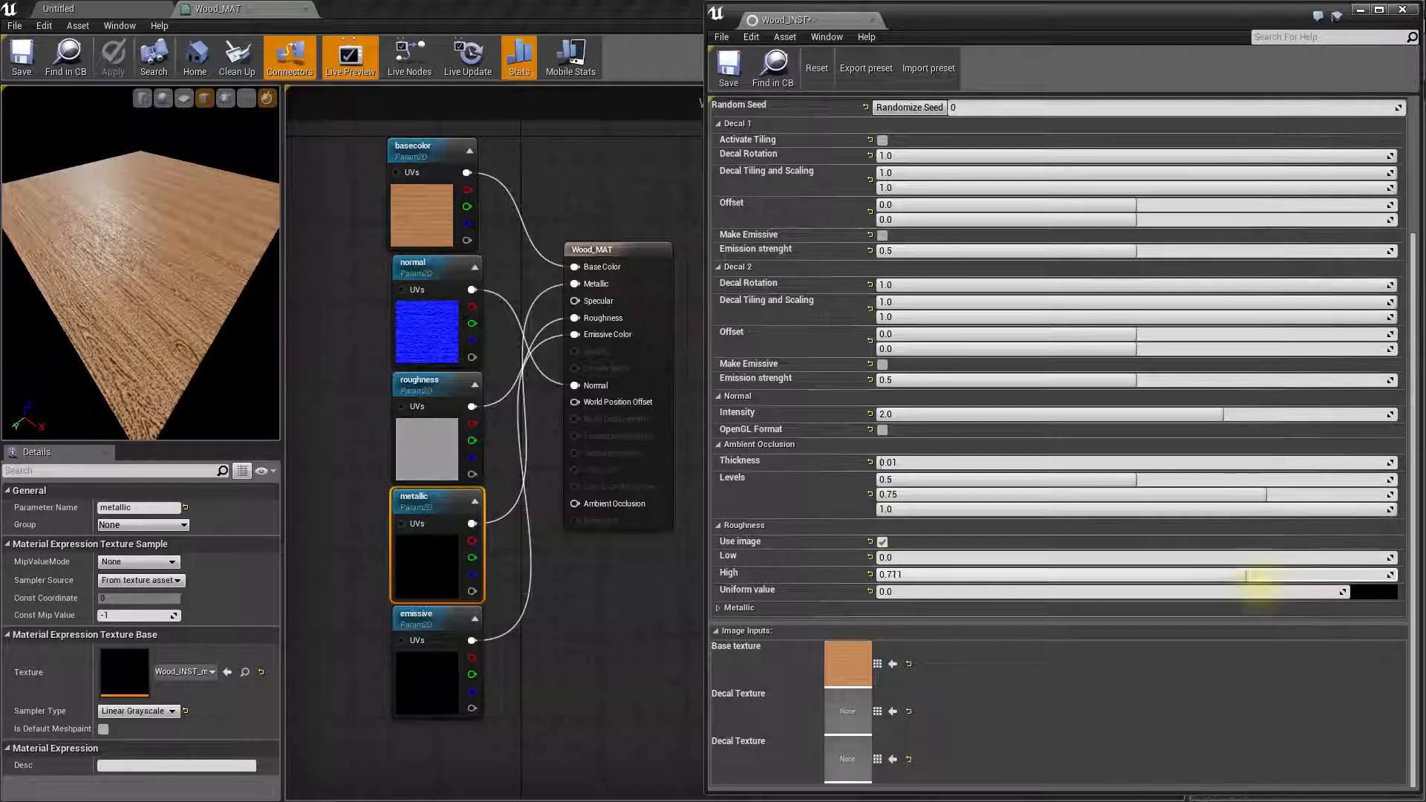
Step: Lower Roughness High to about 0.7 and set ambient occlusion thickness 0.001, middle level 0.703
drag(1256, 574, 1101, 574)
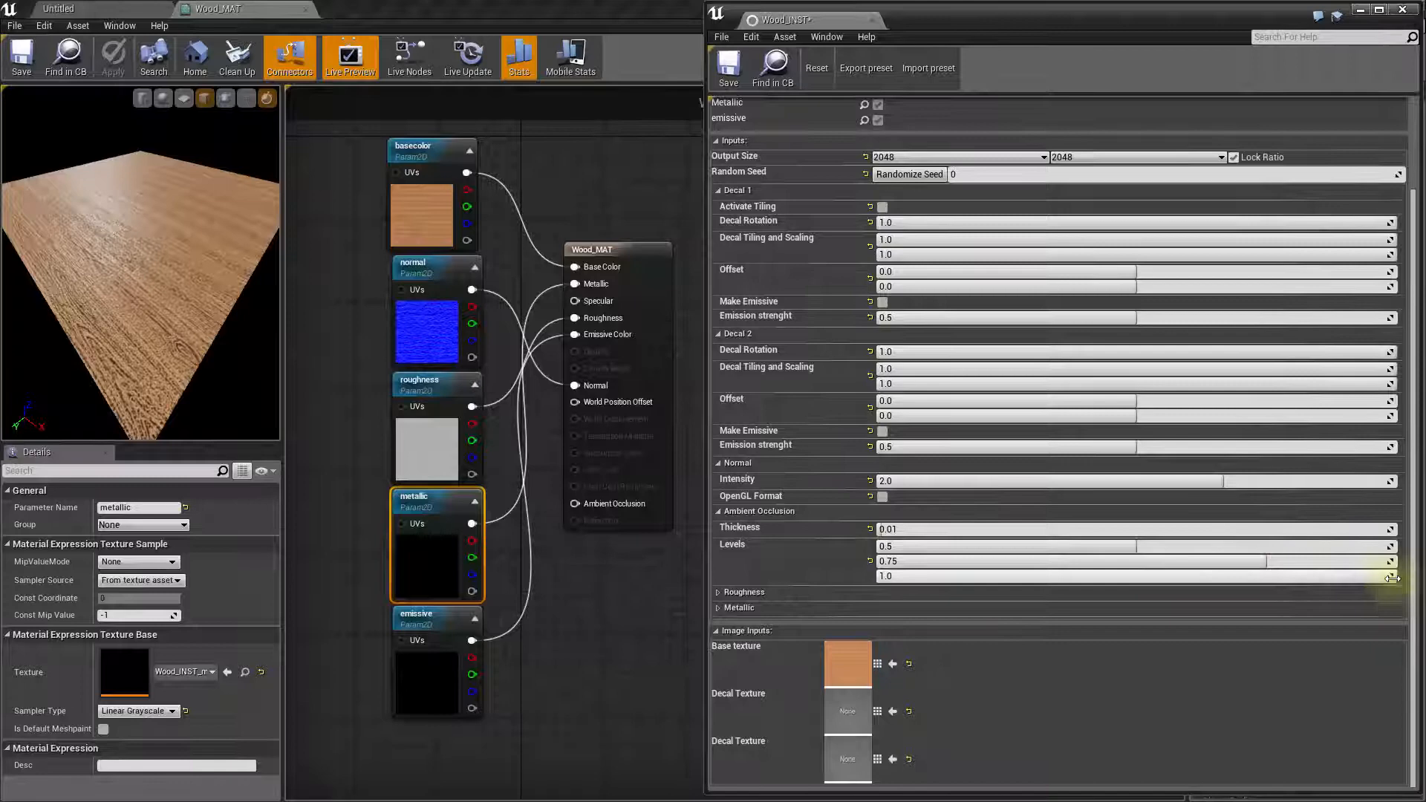
drag(1392, 576, 1355, 576)
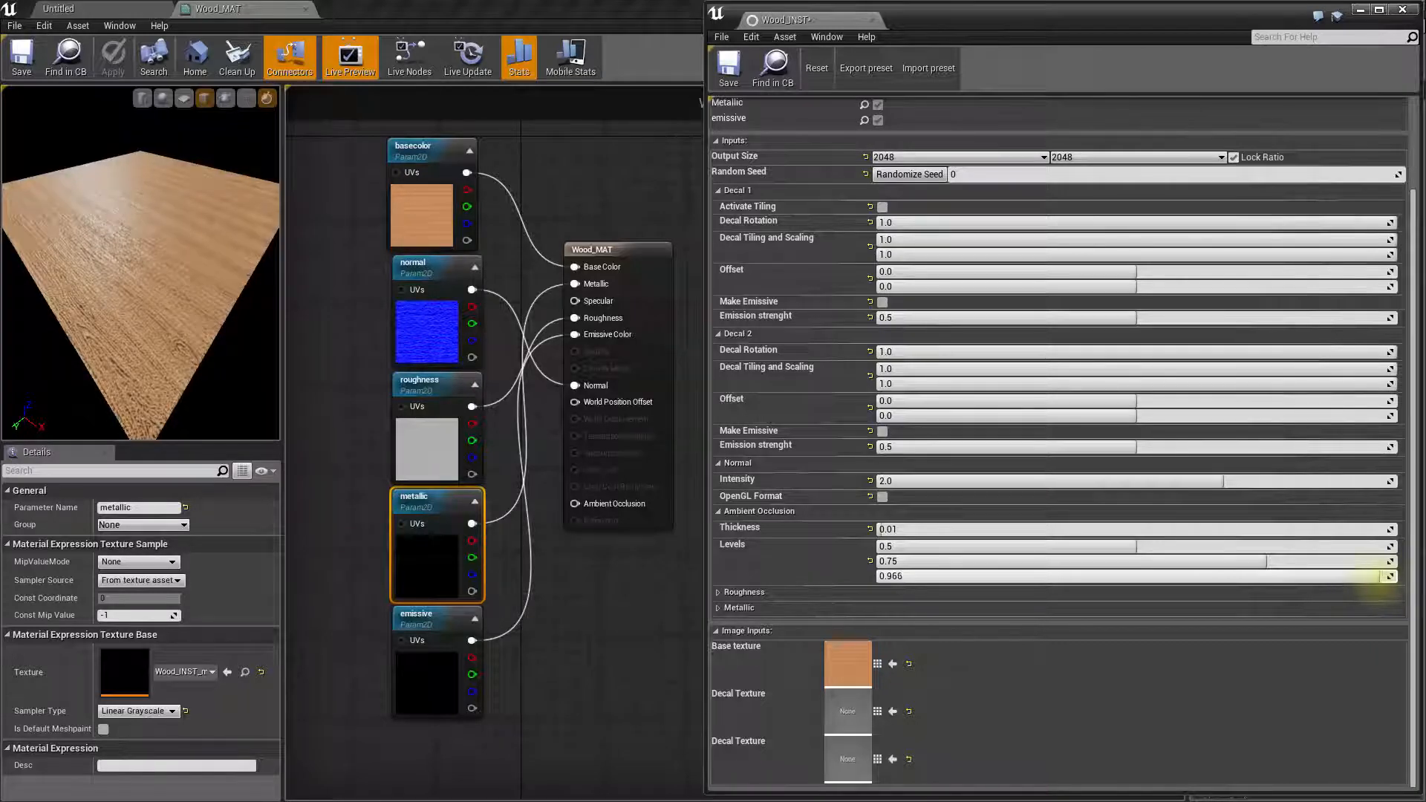
drag(1373, 576, 1364, 577)
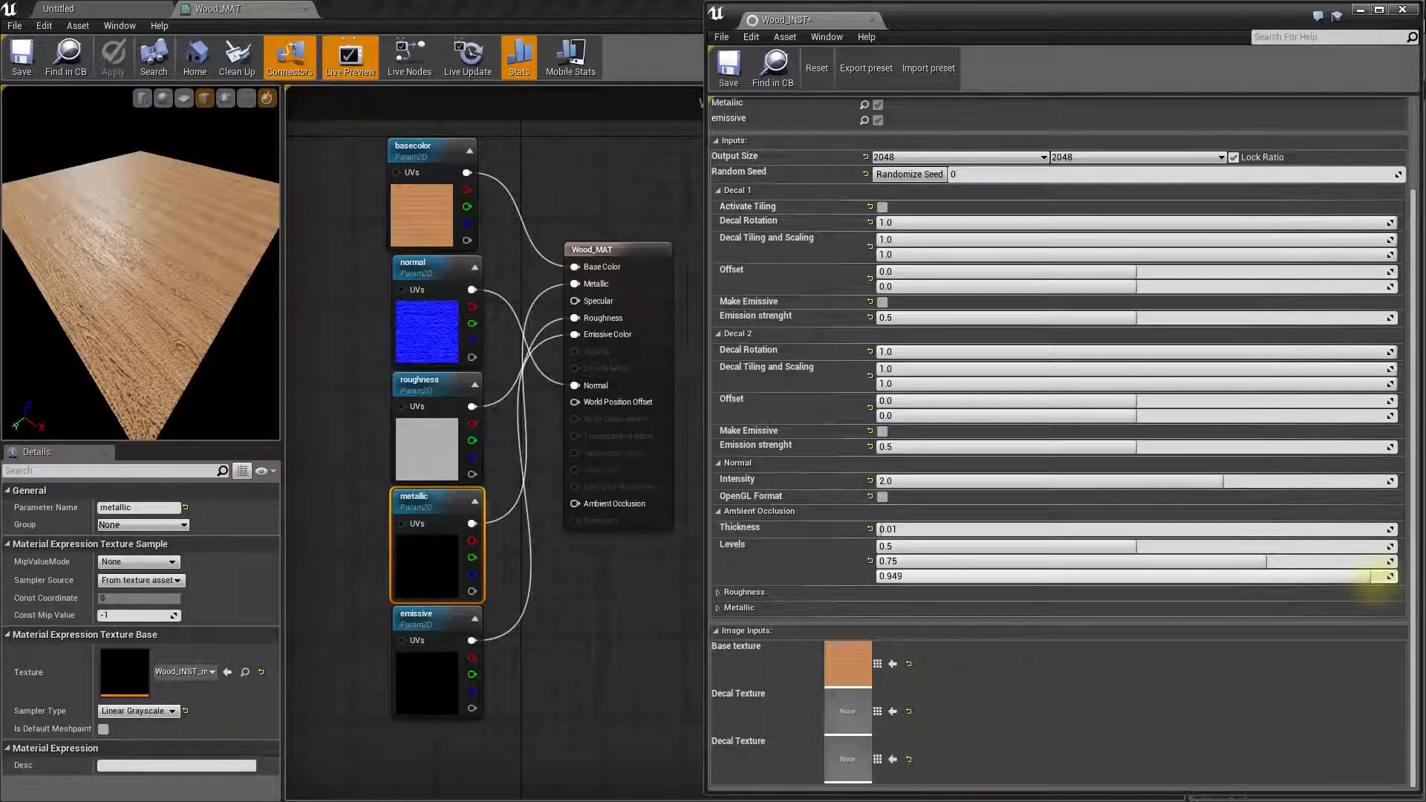
drag(1345, 577, 1256, 576)
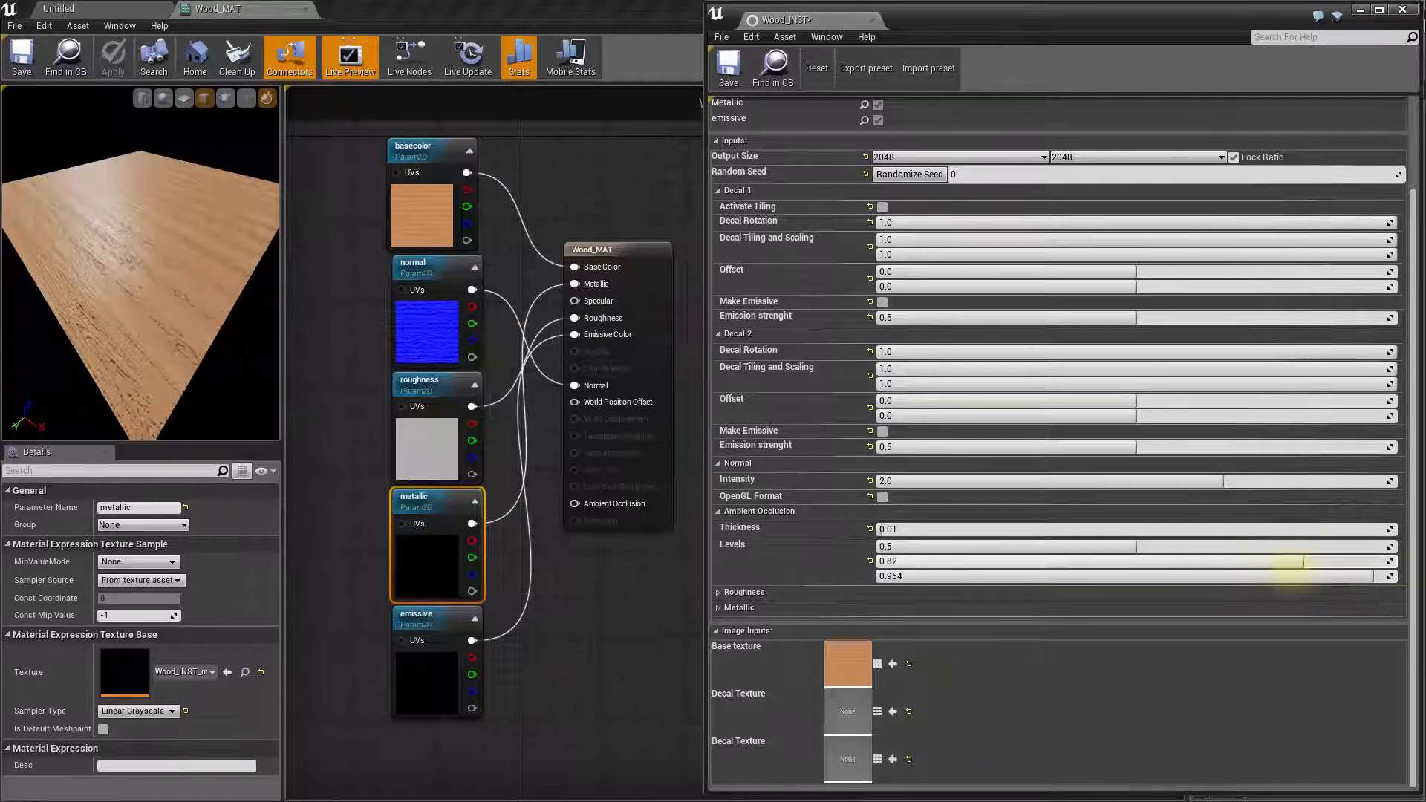
drag(1291, 562, 1255, 562)
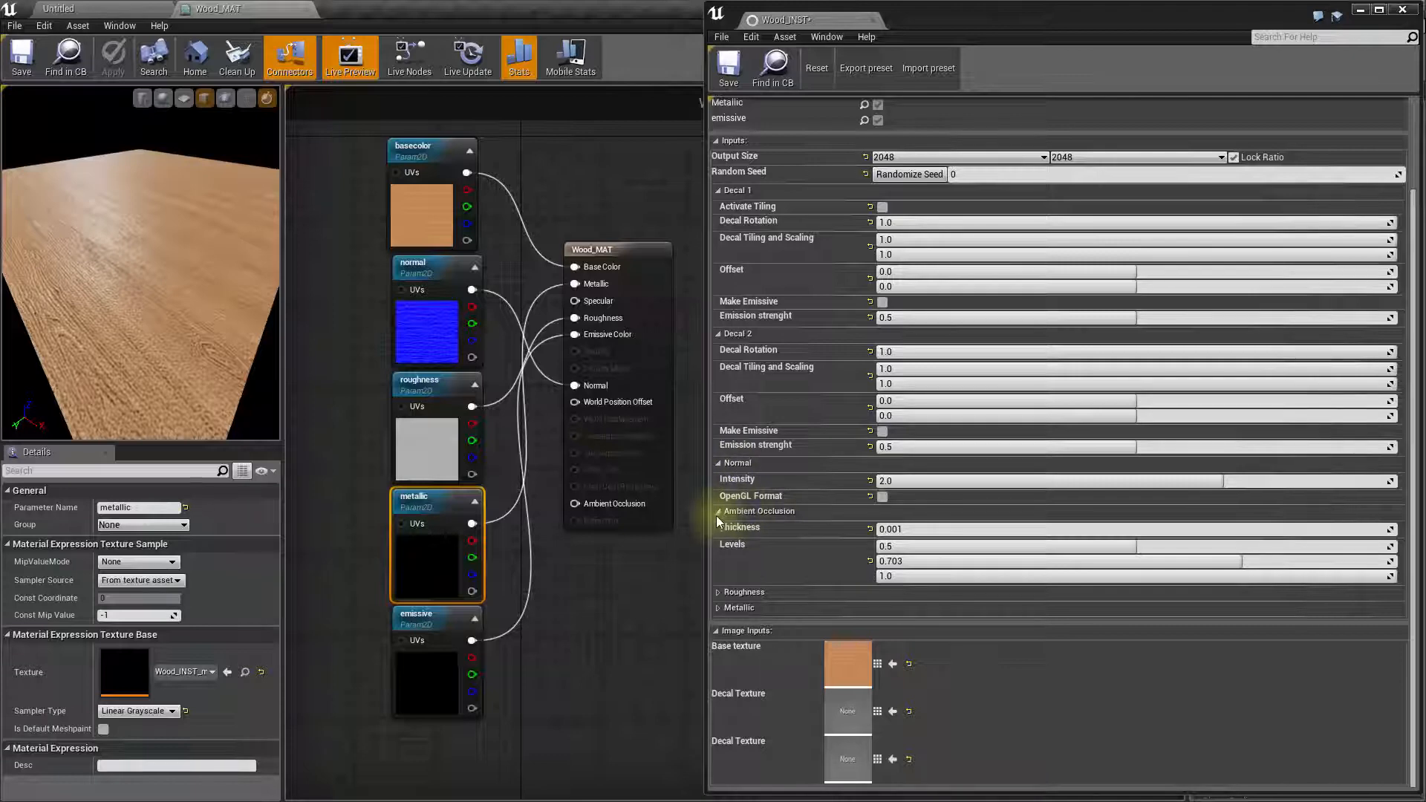
Step: Adjust Wood_INST's roughness Low slider to about 0.131
click(719, 511)
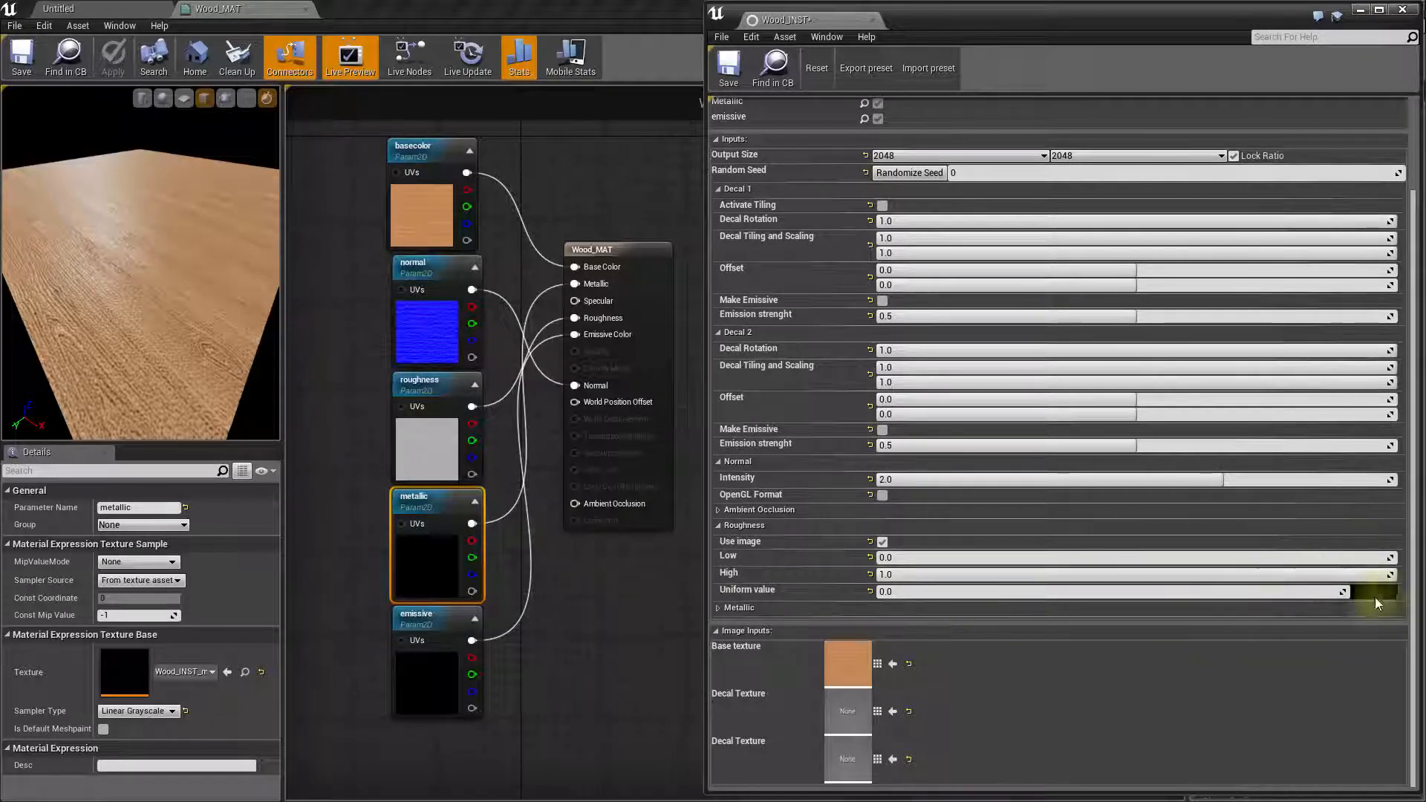
drag(1387, 573, 1378, 573)
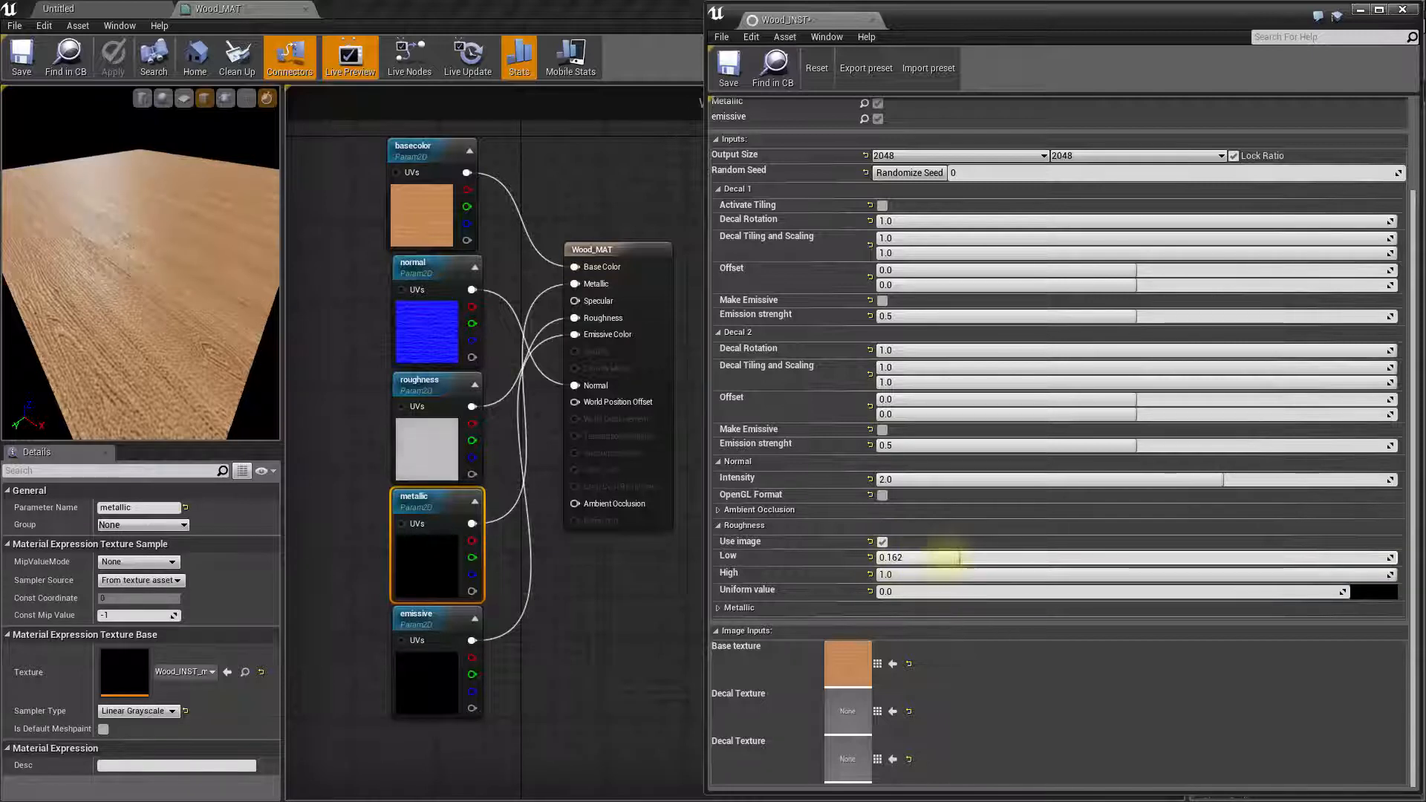
drag(964, 556, 918, 555)
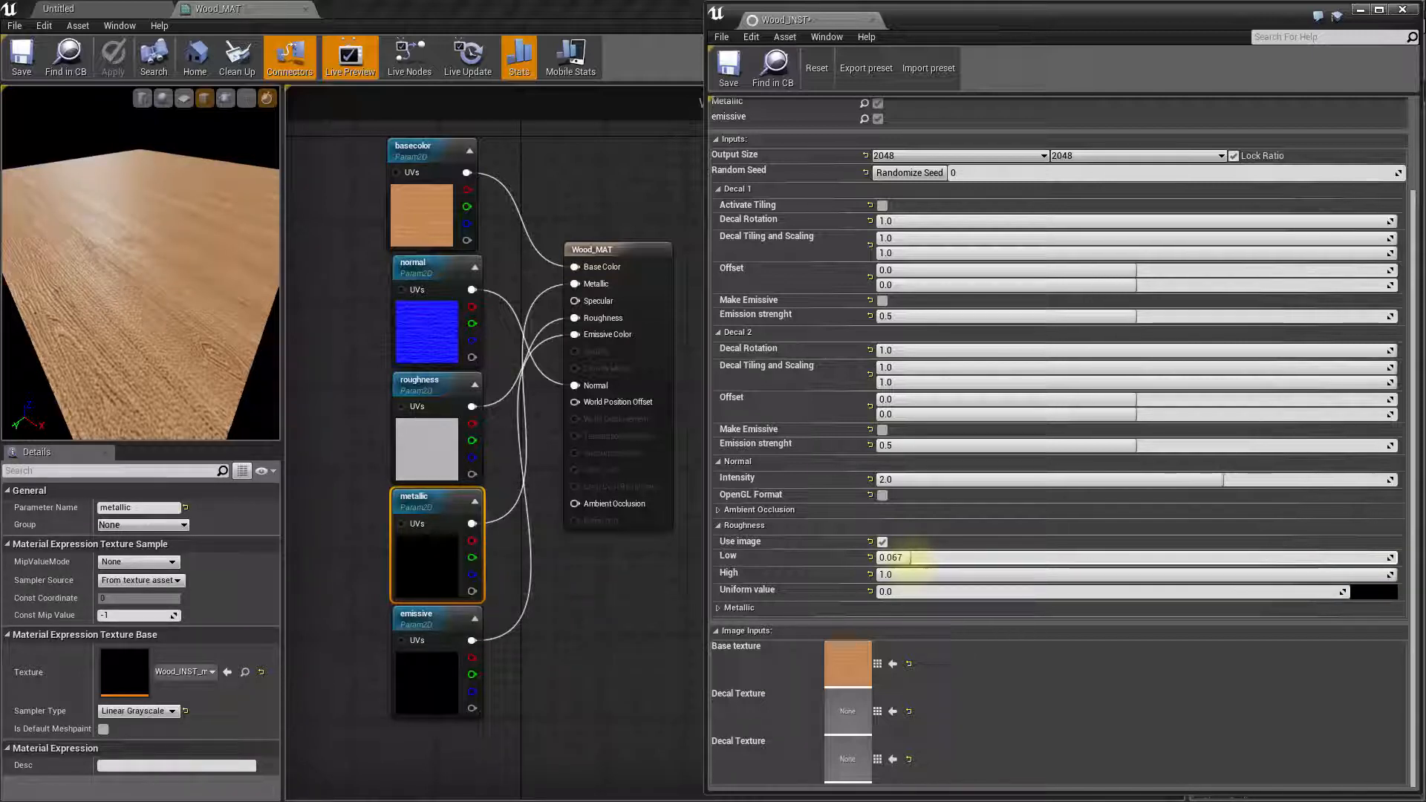
drag(909, 556, 927, 555)
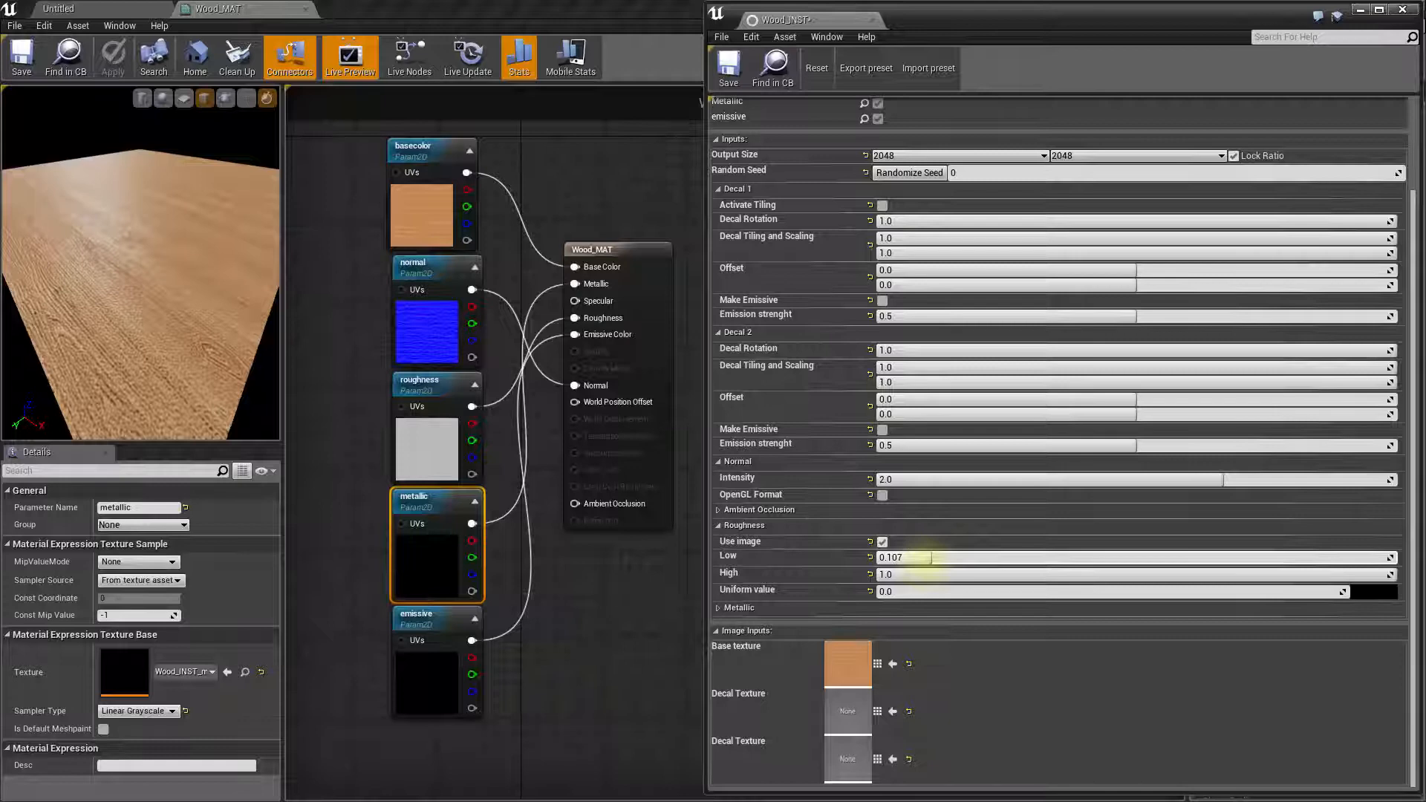
drag(918, 557, 947, 557)
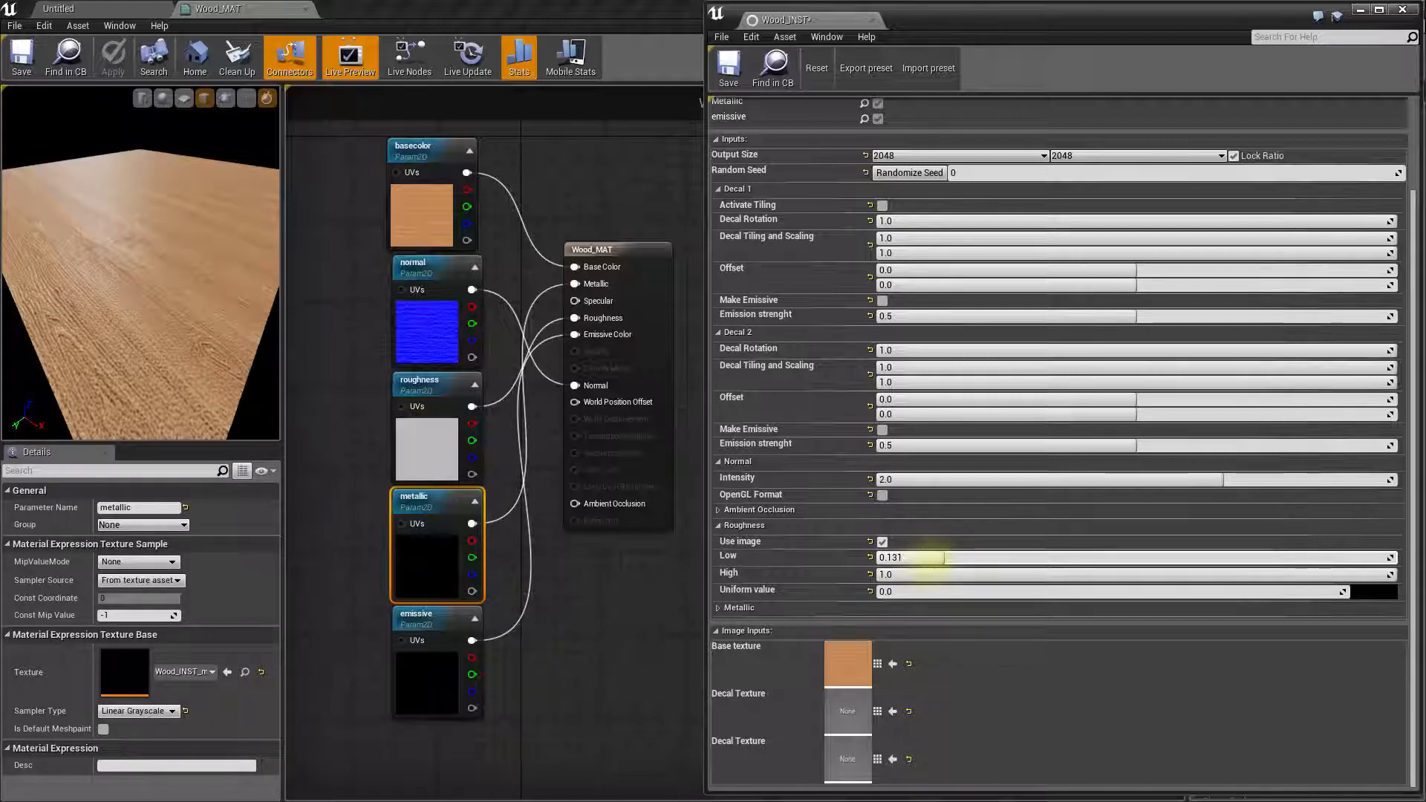
drag(910, 557, 927, 557)
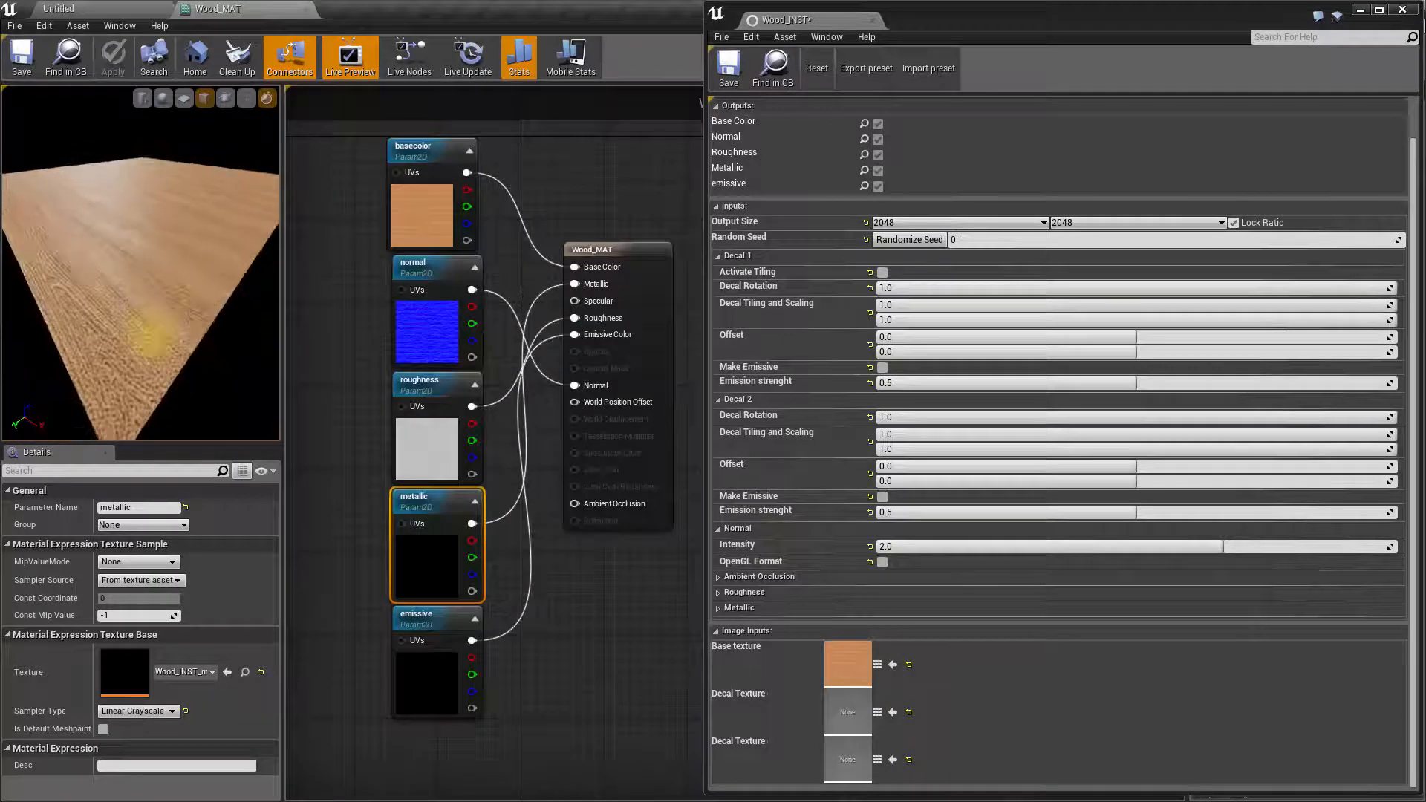
Step: Preview Wood_INST on a cube and raise its normal intensity to about 2.54
click(881, 561)
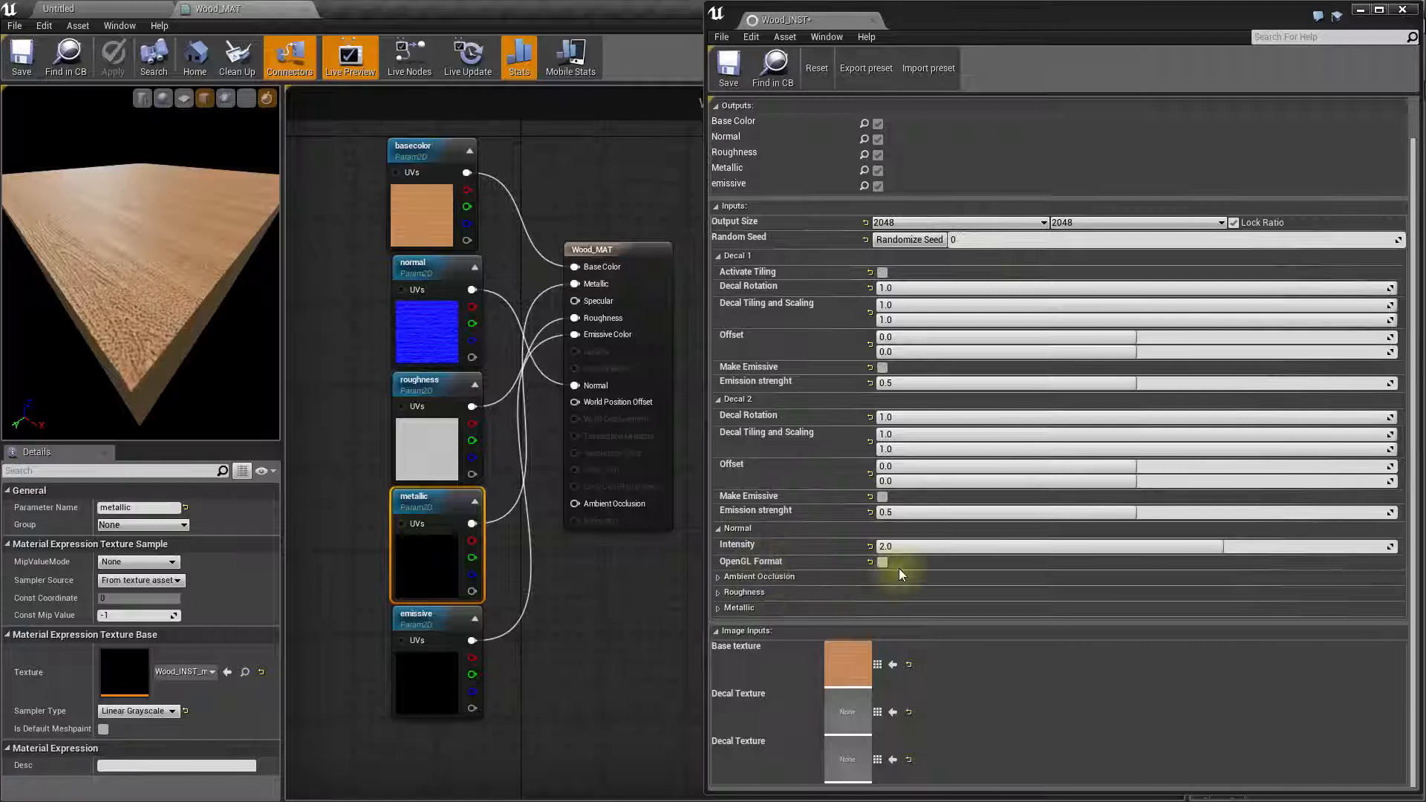
drag(891, 545, 1237, 545)
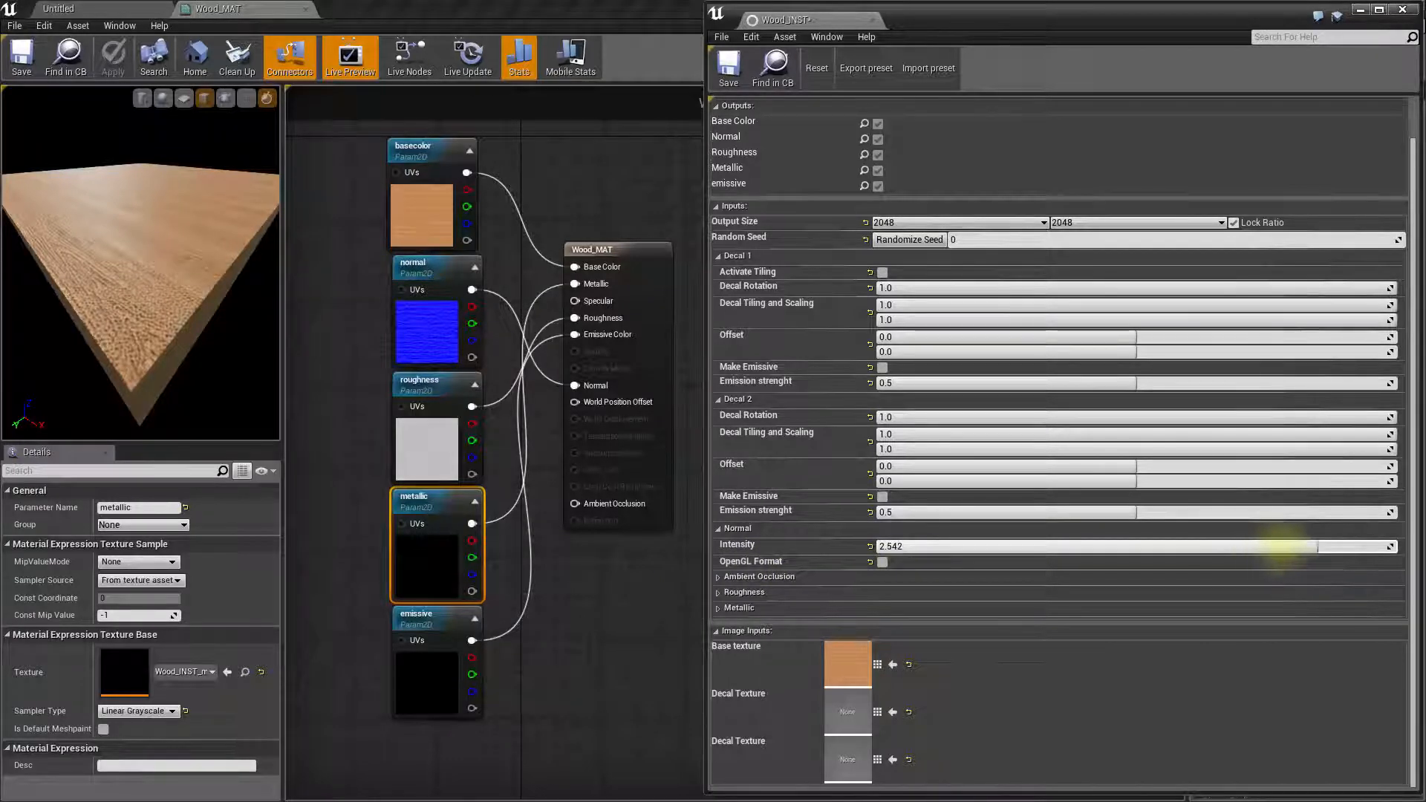
drag(1310, 547, 1328, 547)
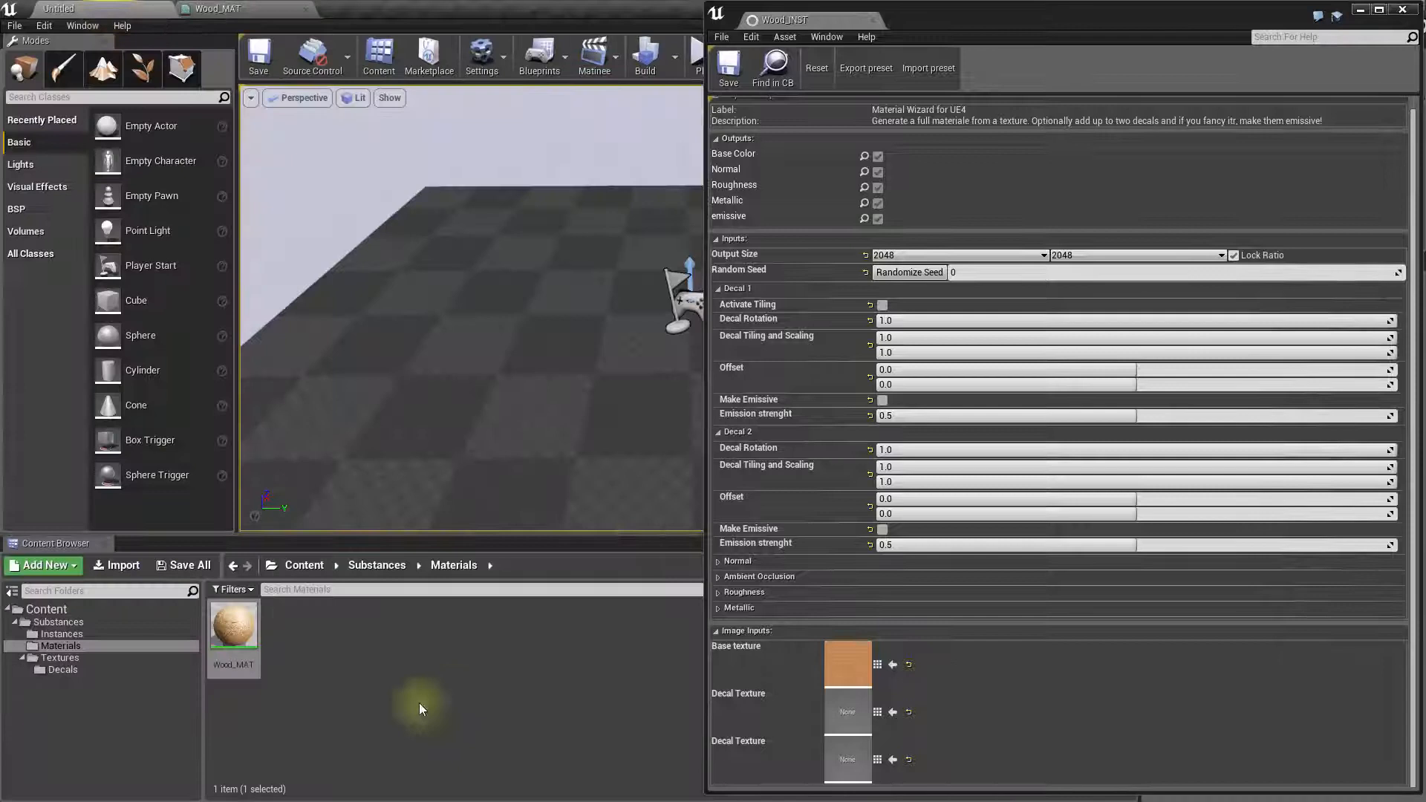
Step: Import Decal-1.tga into the Decals folder as a Substance image input
click(63, 670)
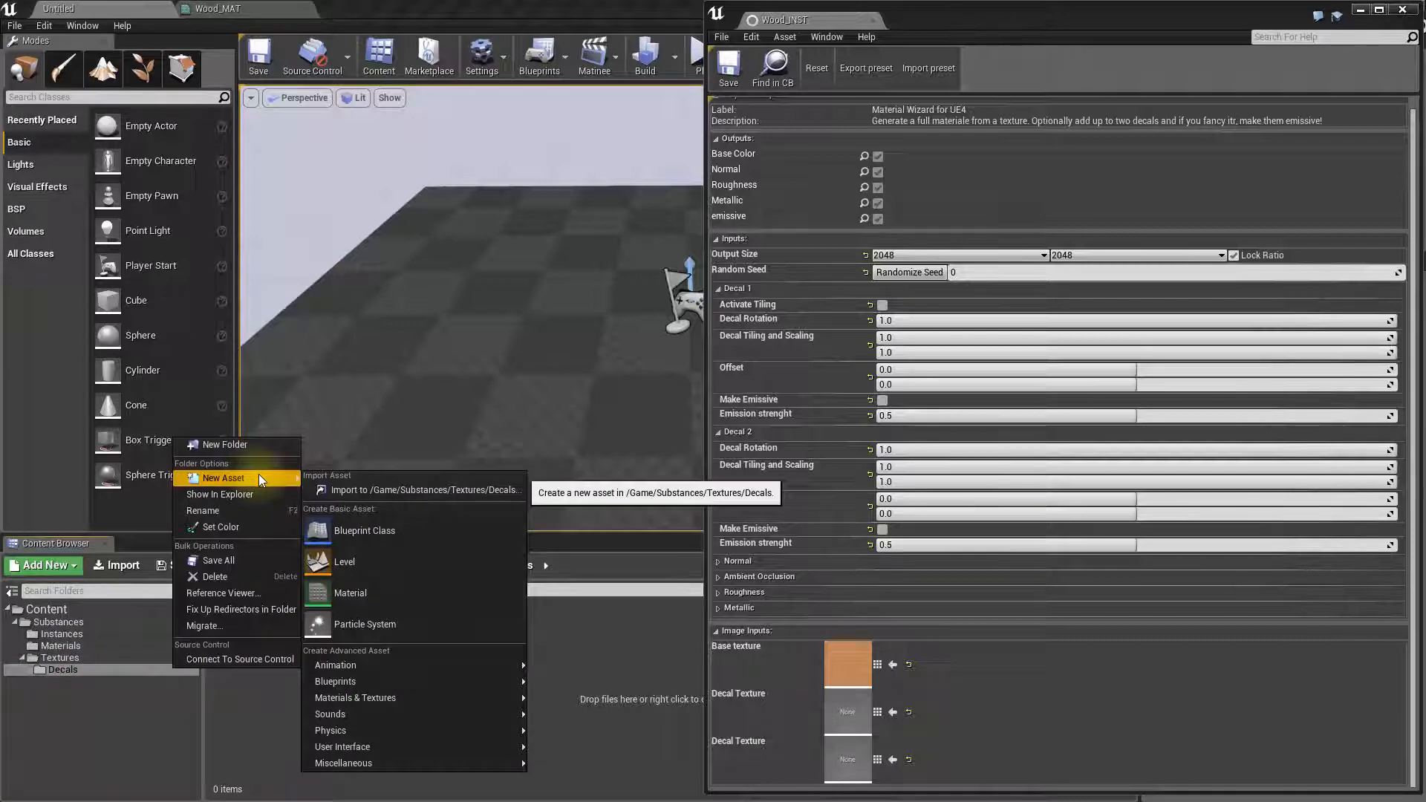
click(425, 488)
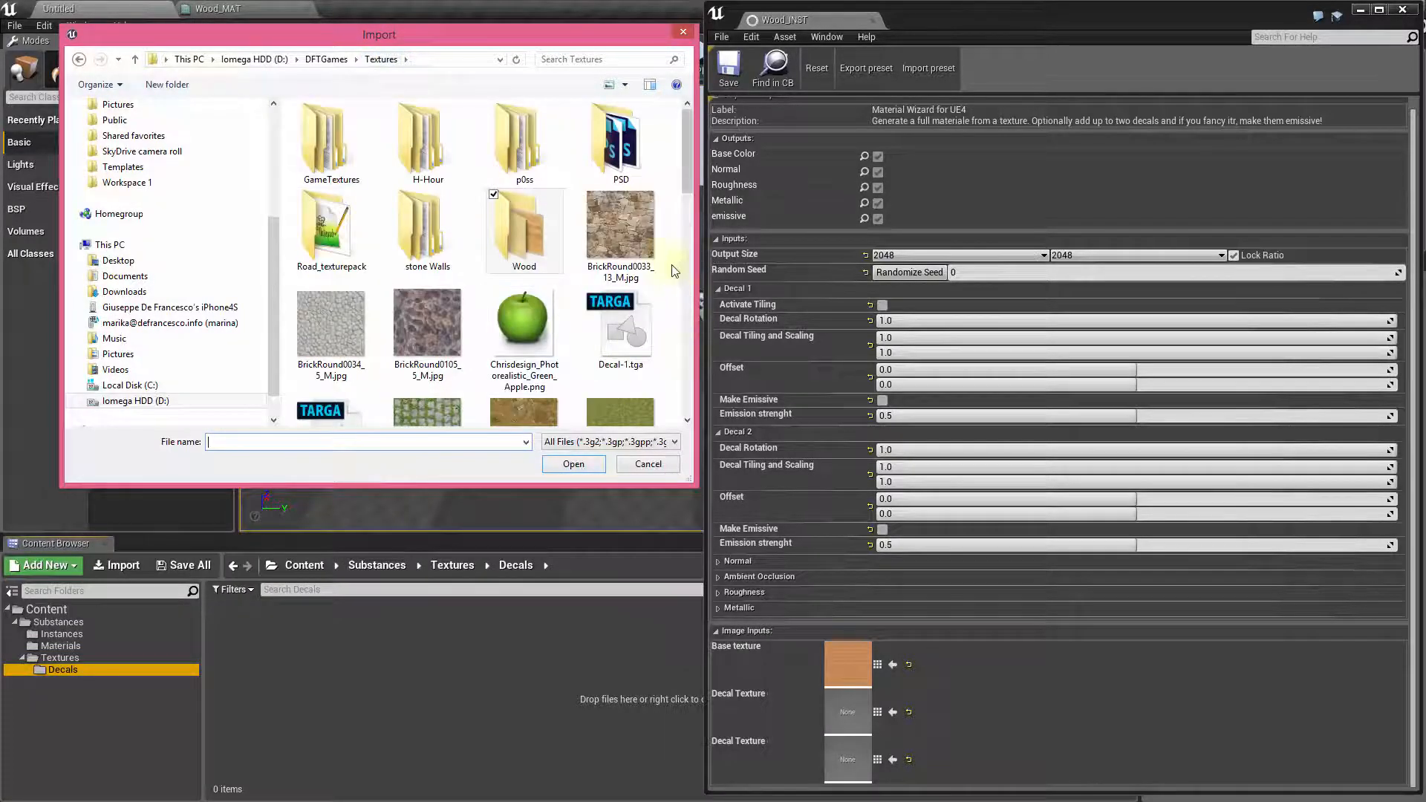
scroll(down, 3)
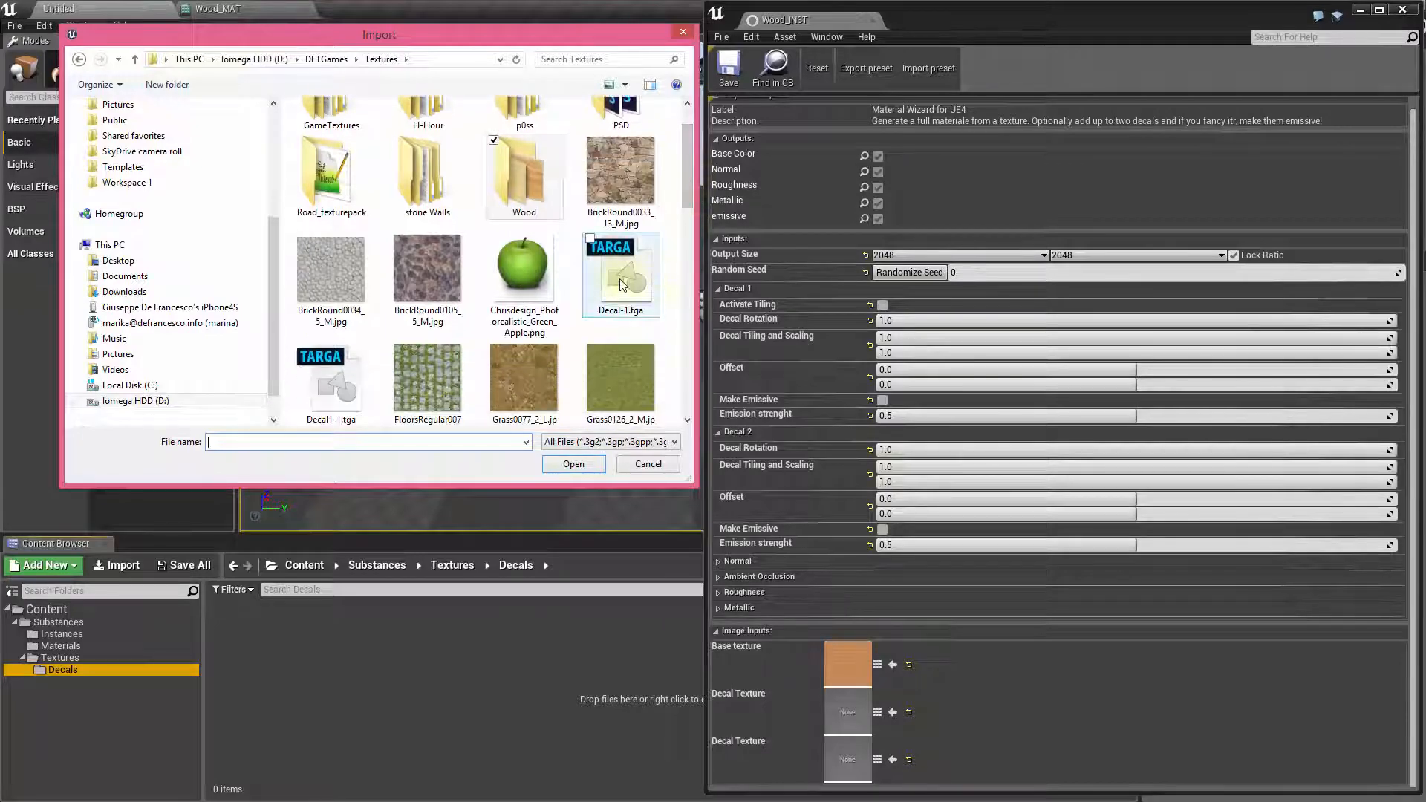
click(609, 441)
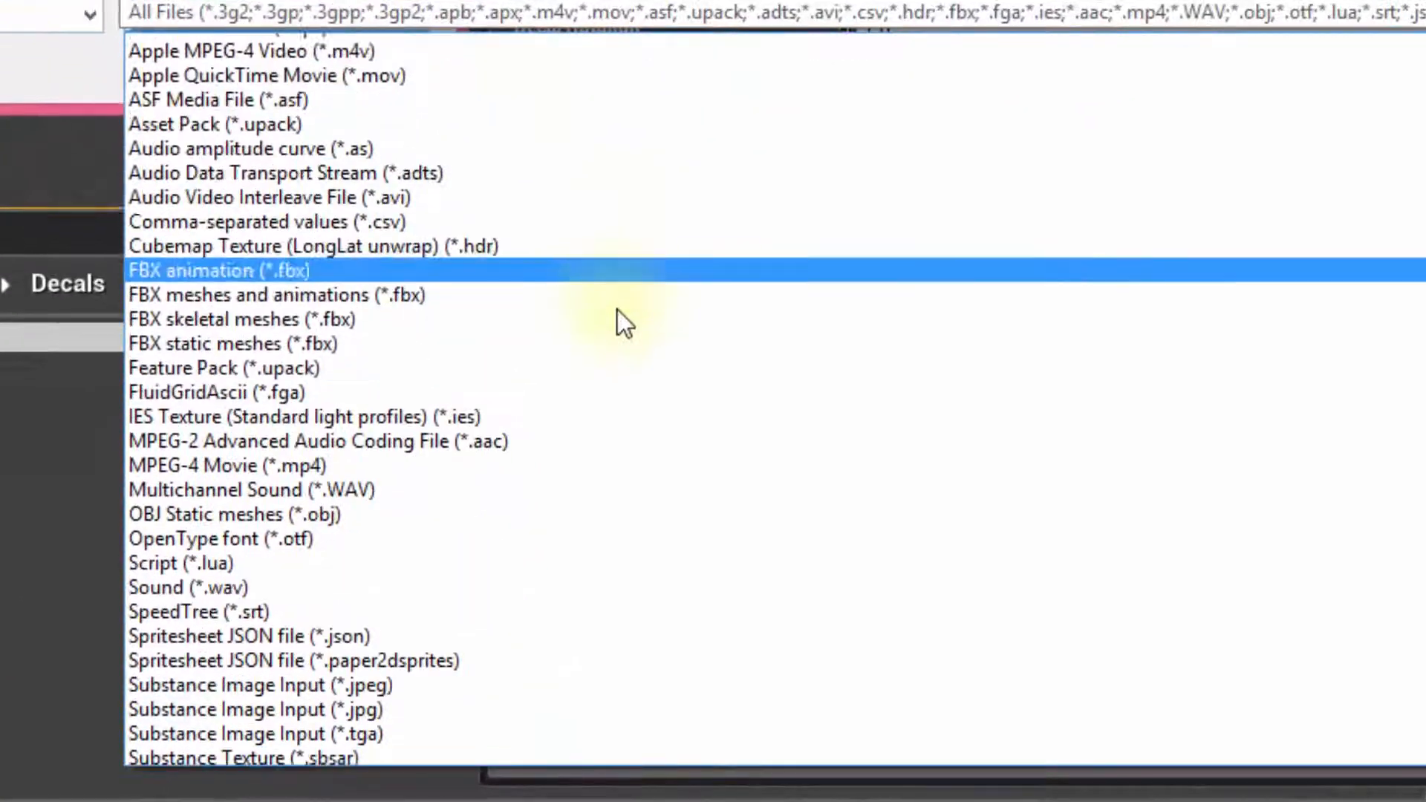
scroll(down, 3)
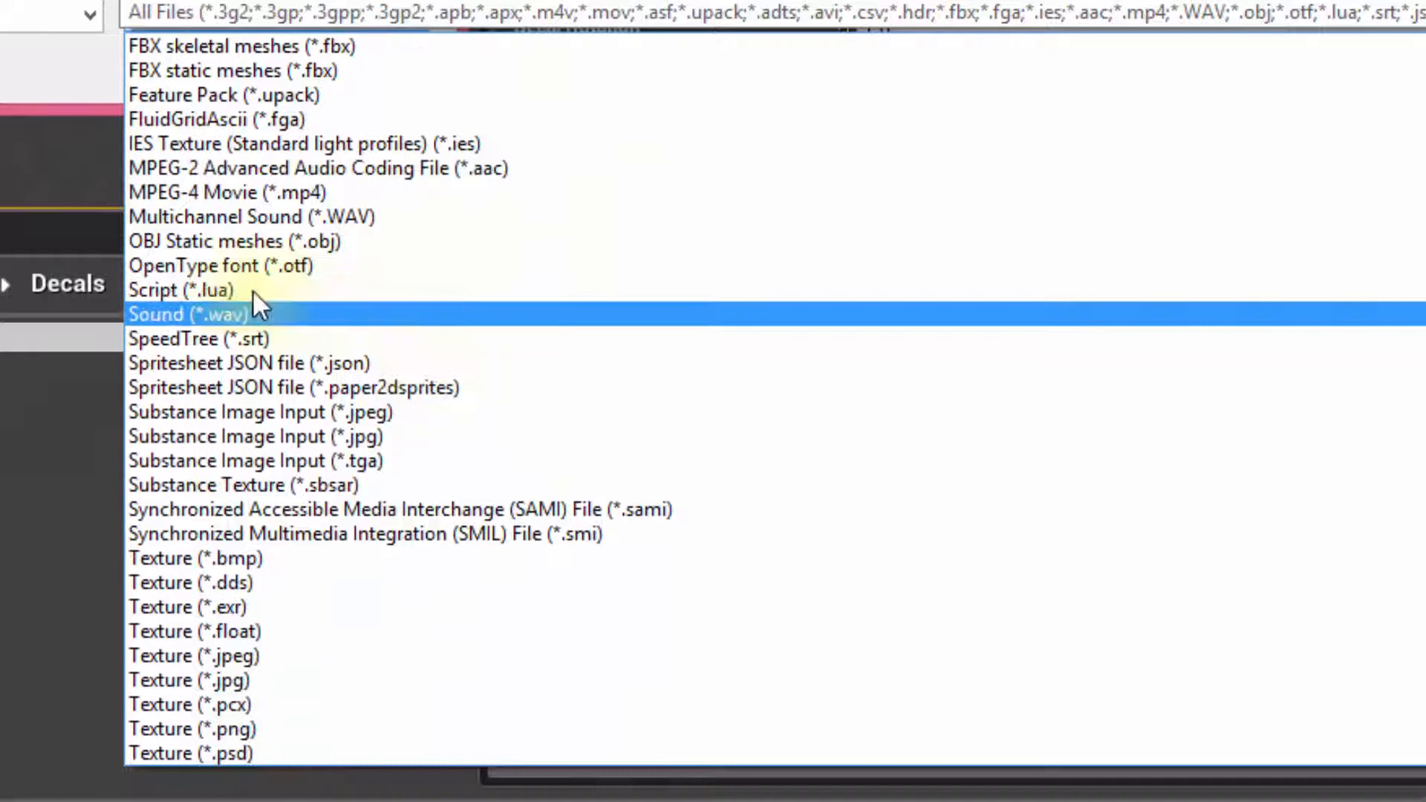
mouse_move(204, 484)
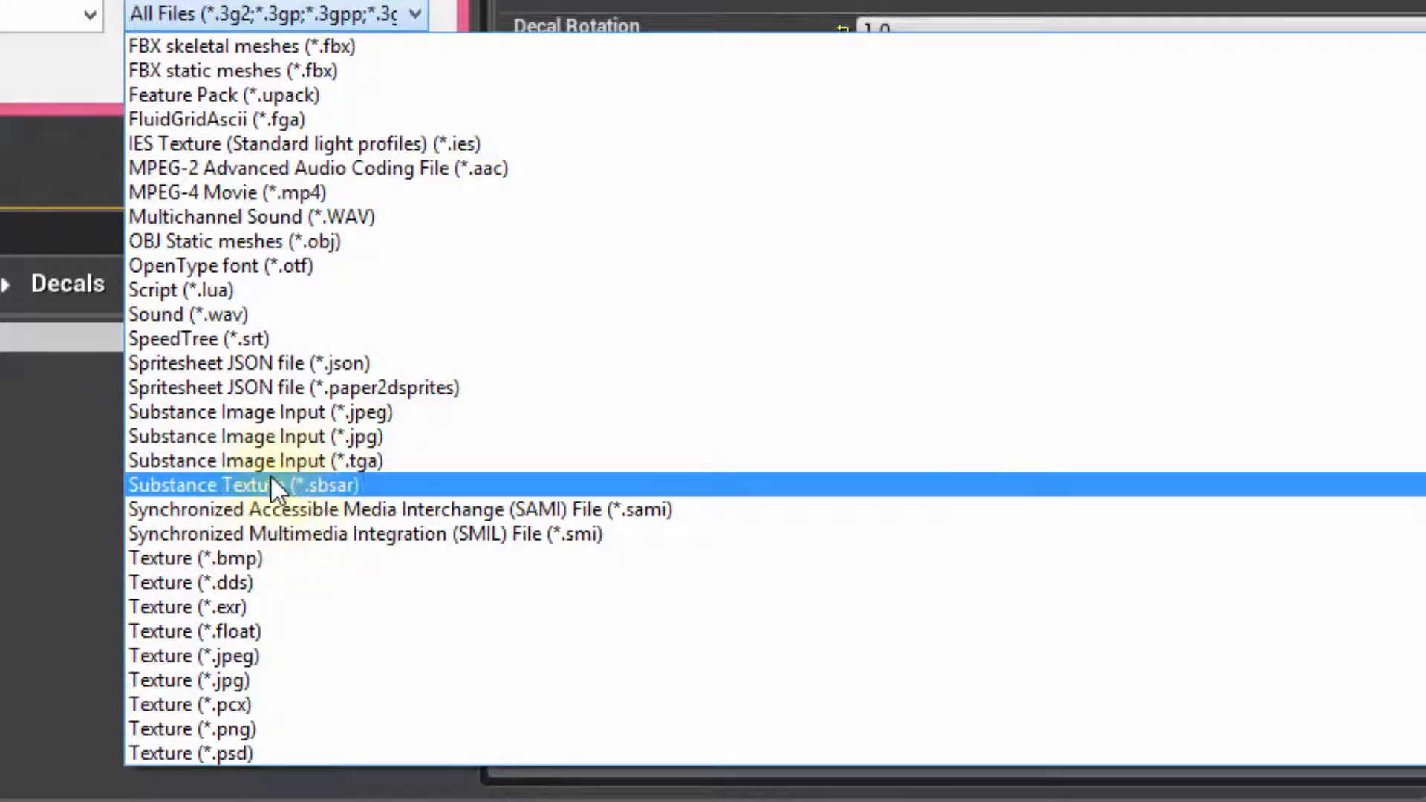
mouse_move(395, 461)
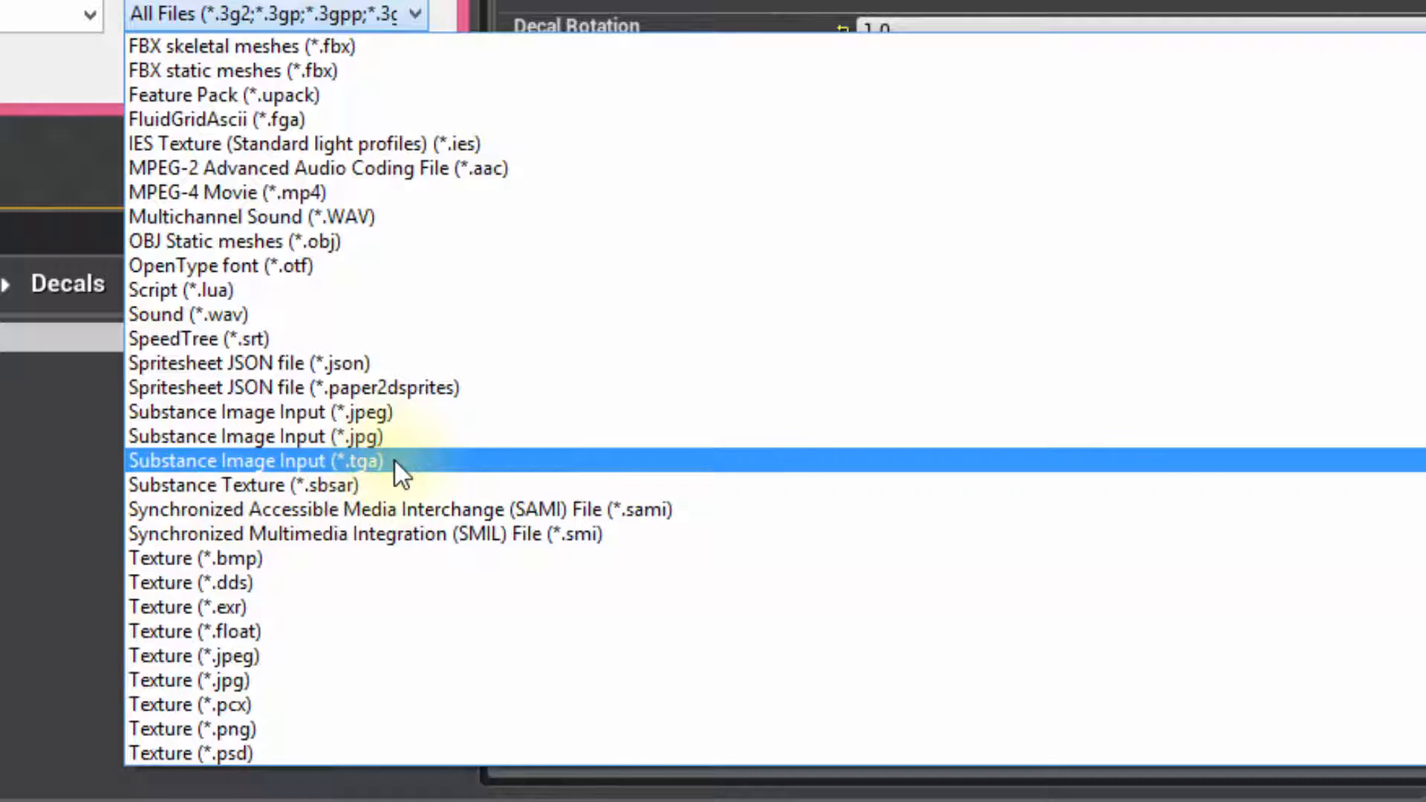
click(254, 461)
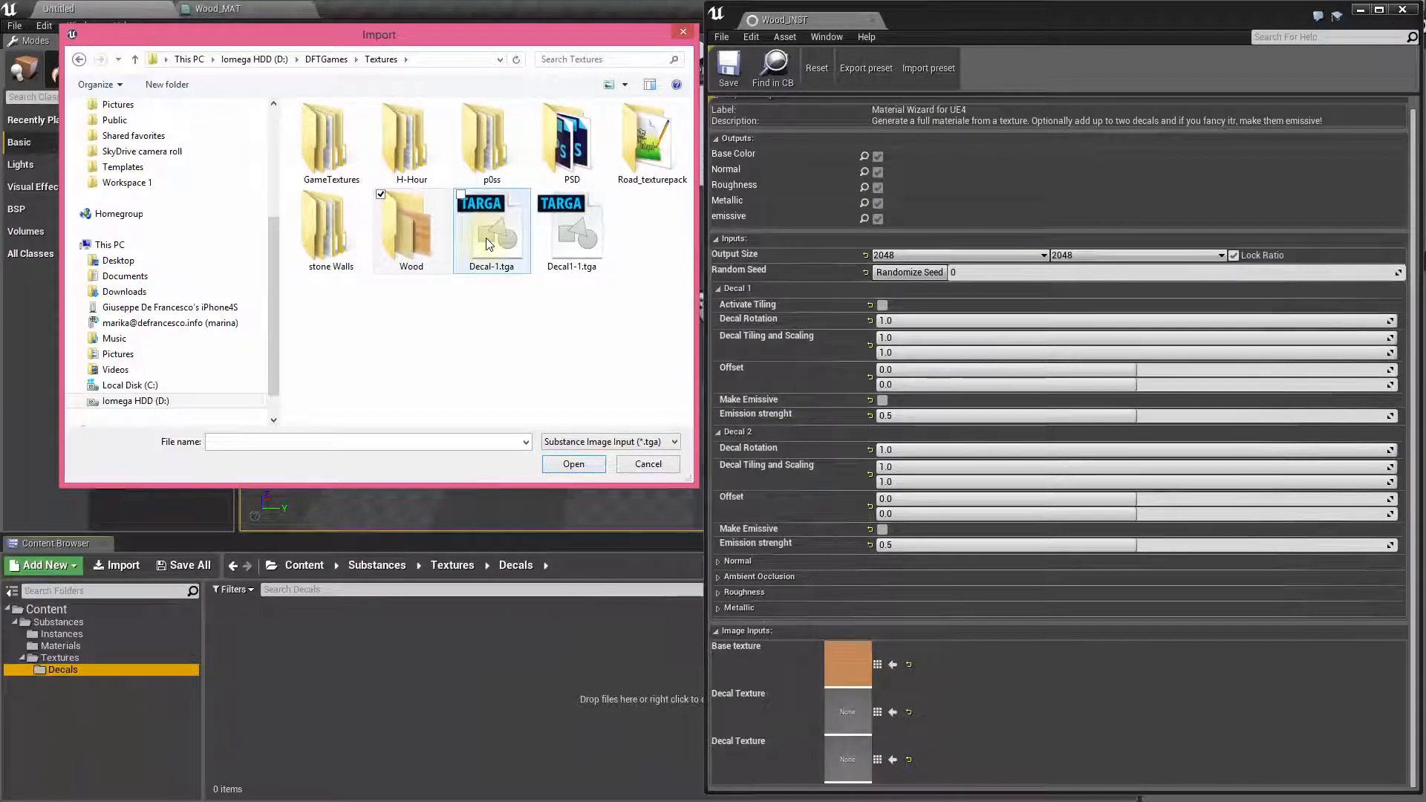
click(492, 228)
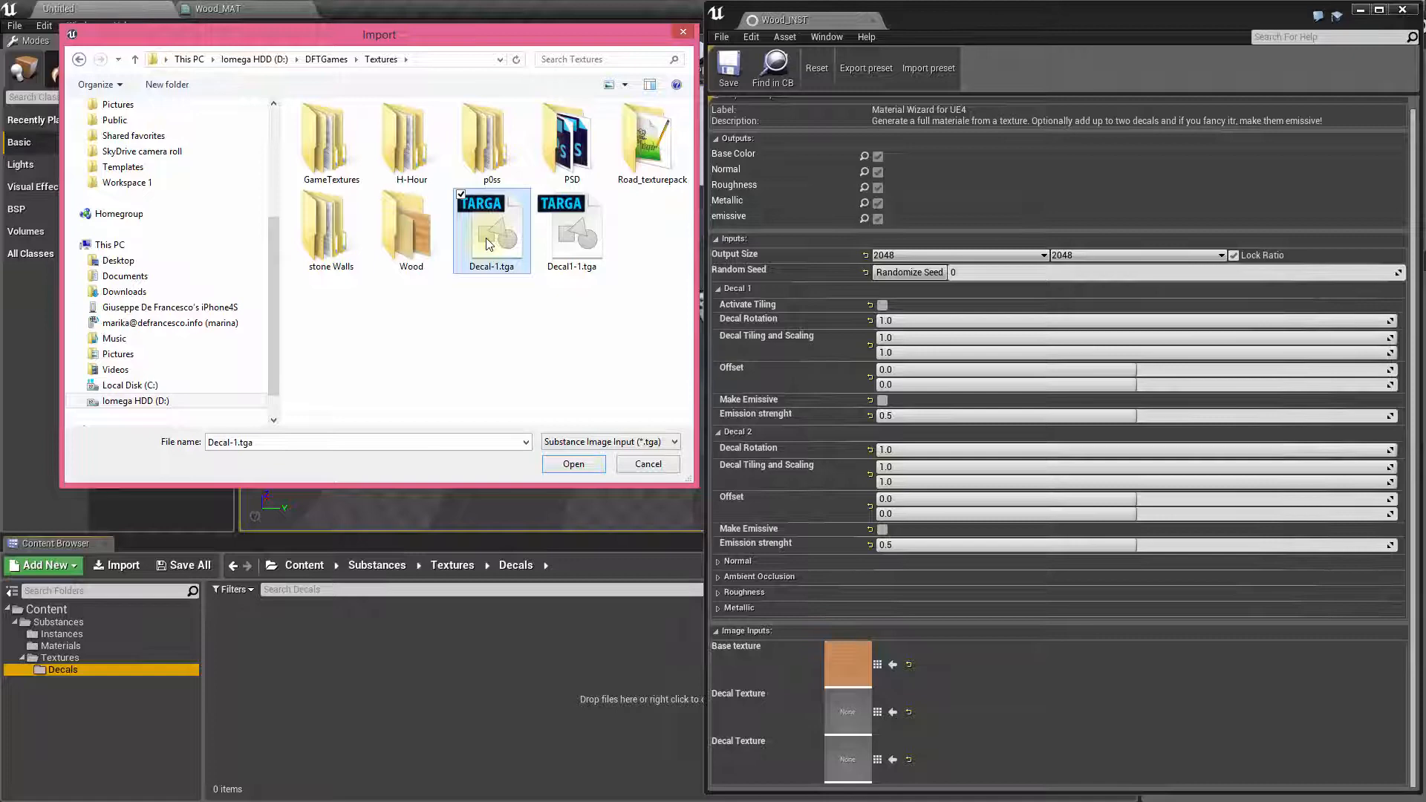
click(573, 463)
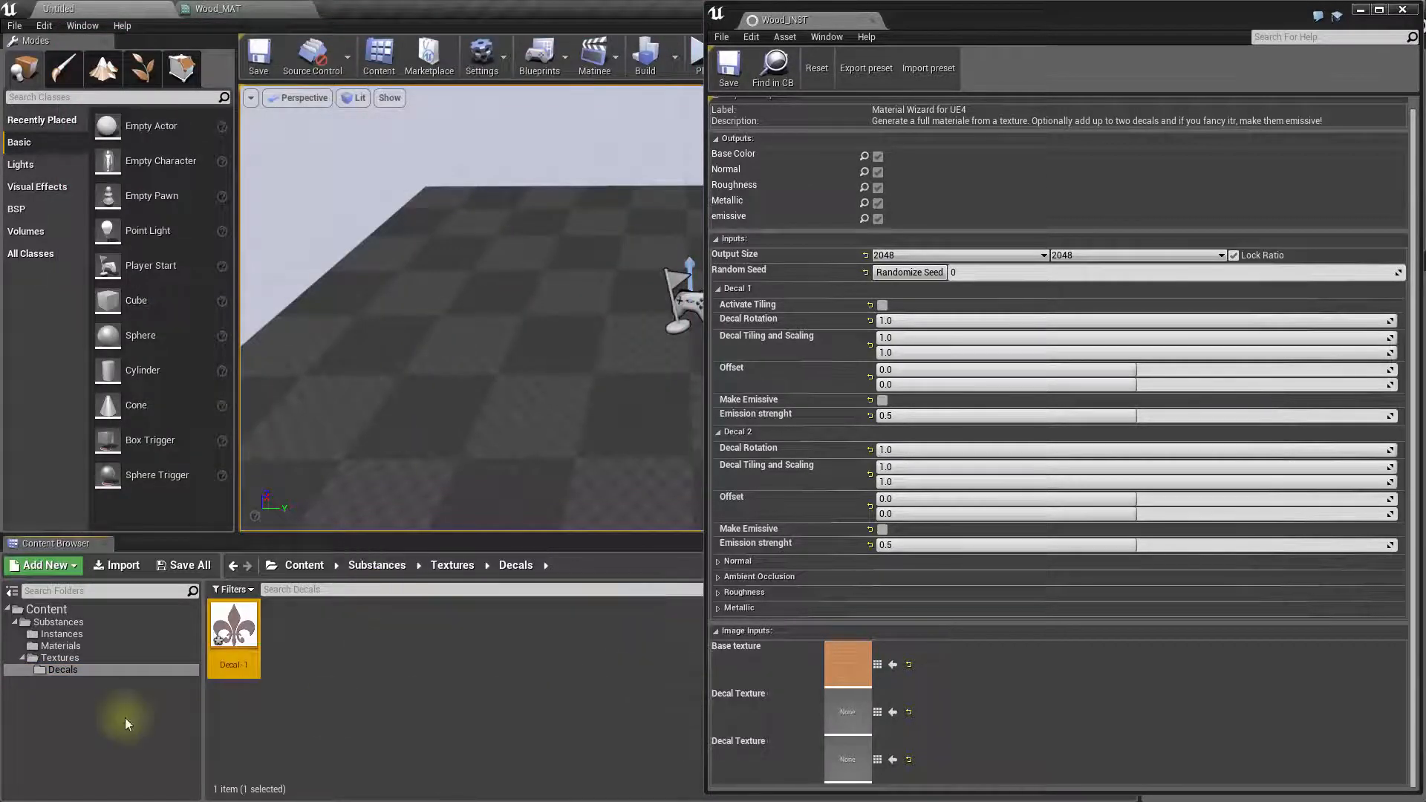
Step: Import Decal1-1.tga into the Decals folder, then select the Decal-1 texture asset
right_click(128, 719)
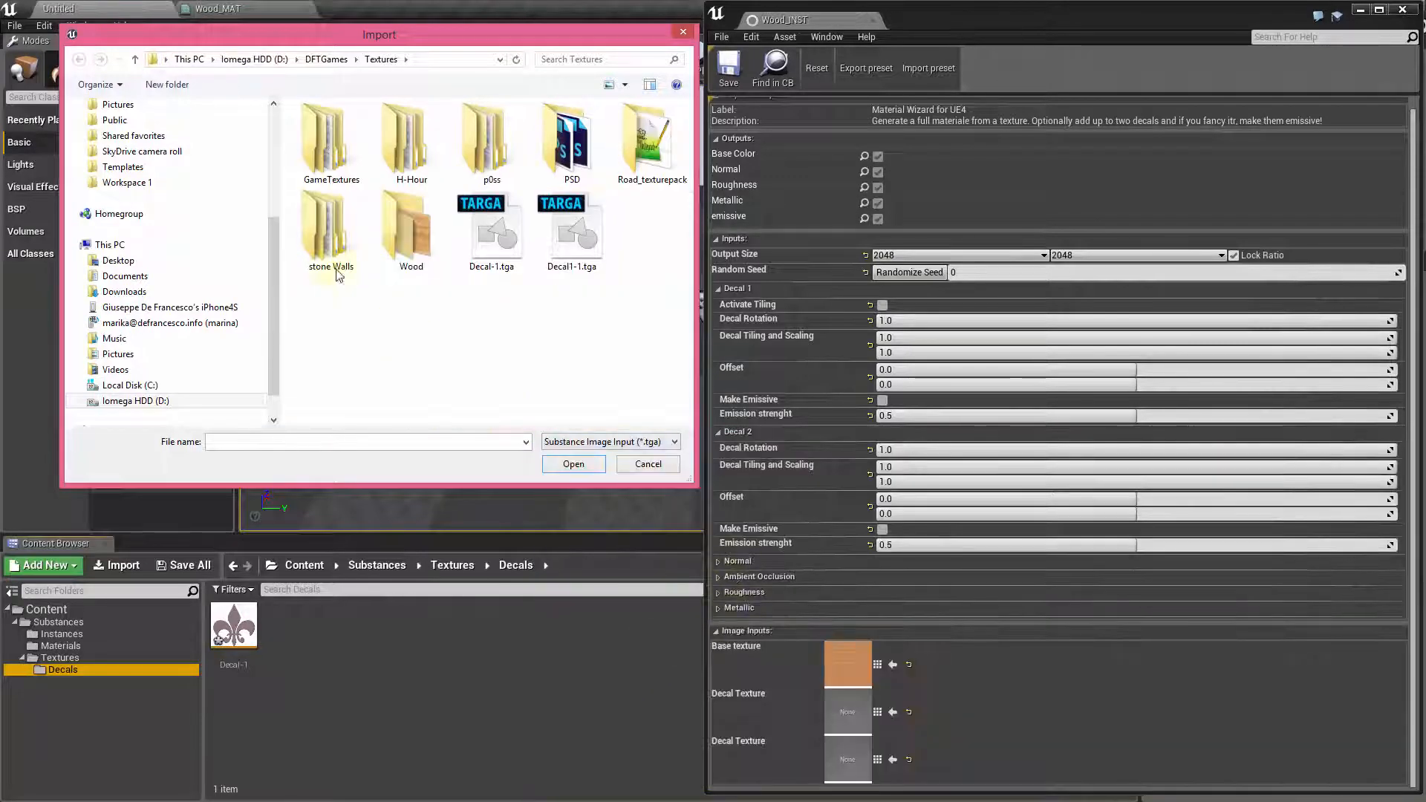
click(573, 464)
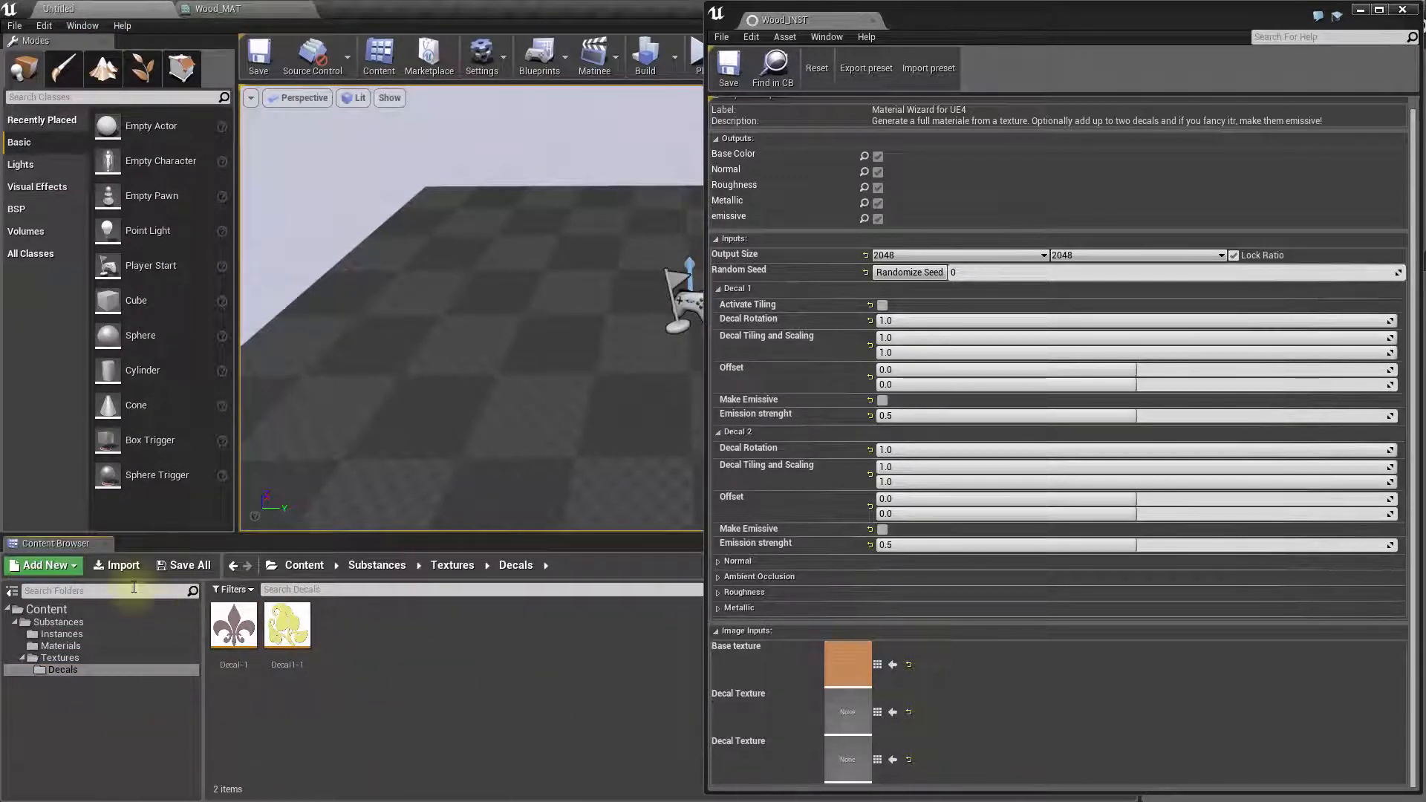
click(234, 626)
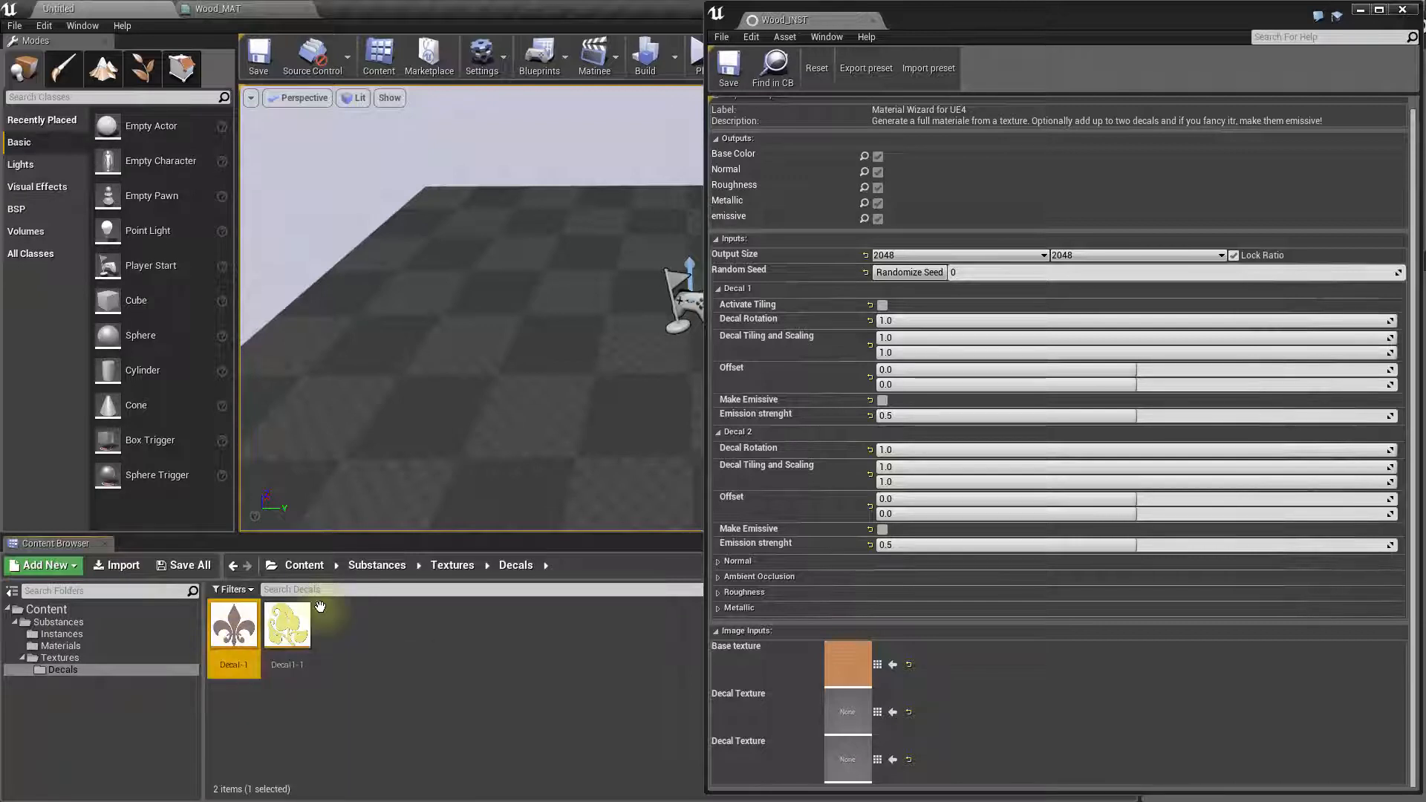
mouse_move(892, 711)
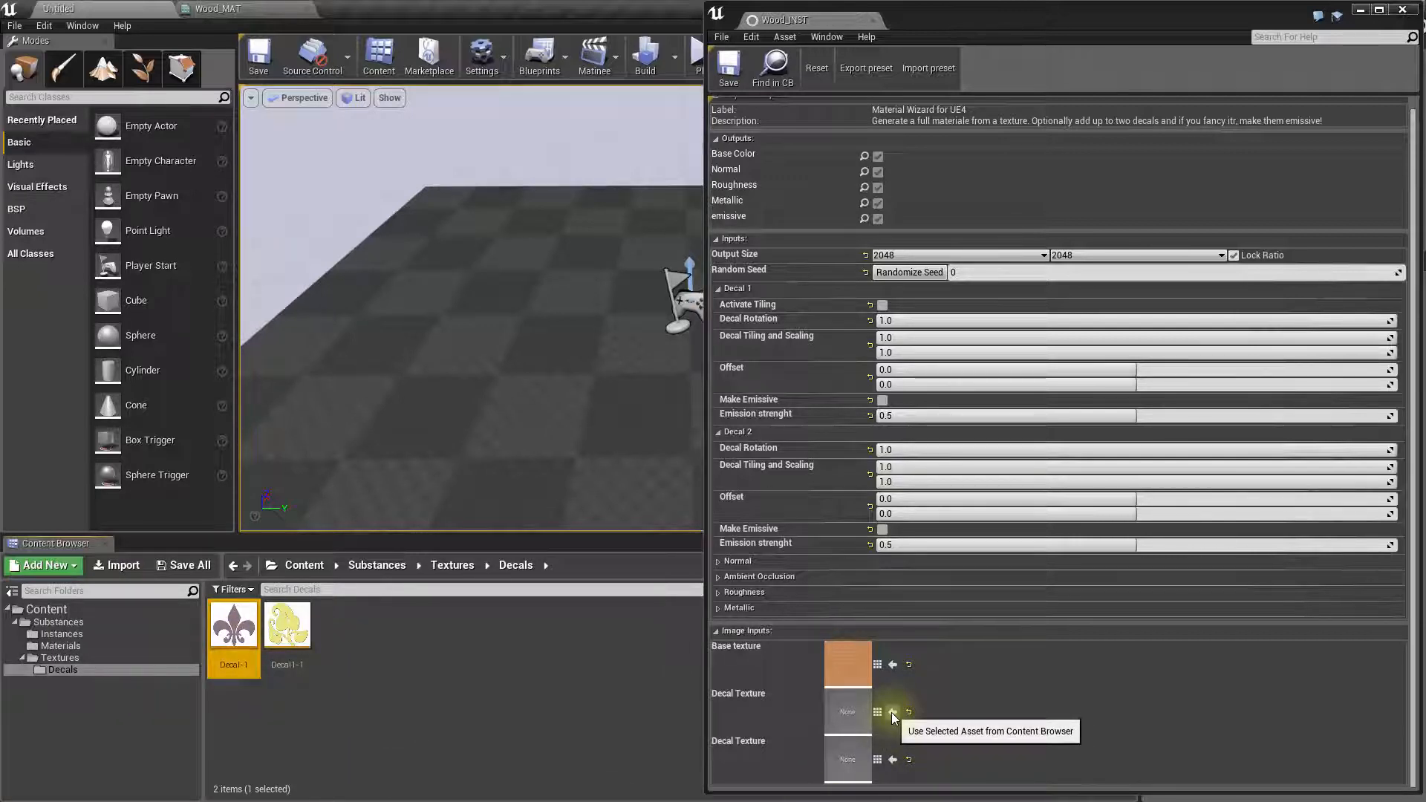
Step: Assign the selected Decal-1 image to Wood_INST's first decal texture slot
click(893, 712)
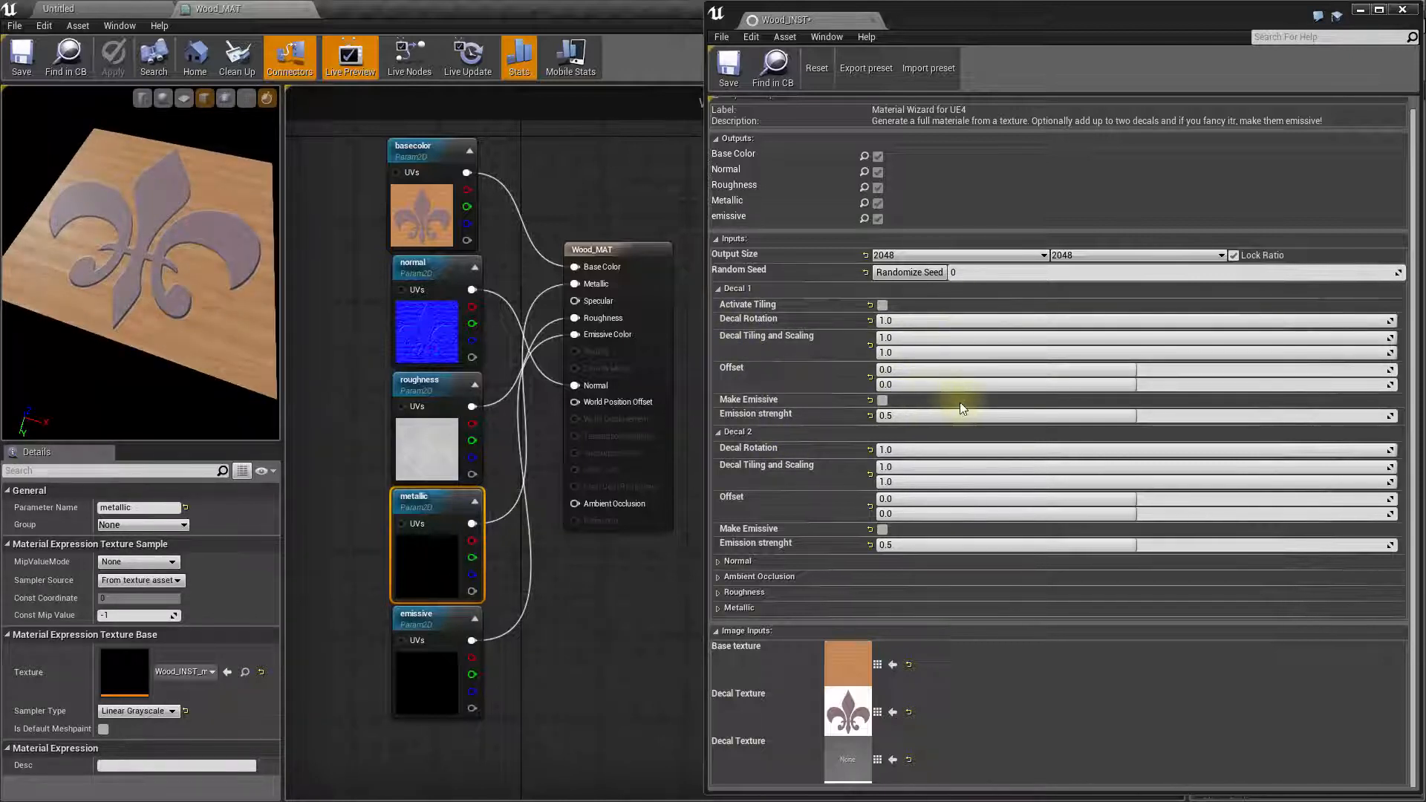
mouse_move(887, 337)
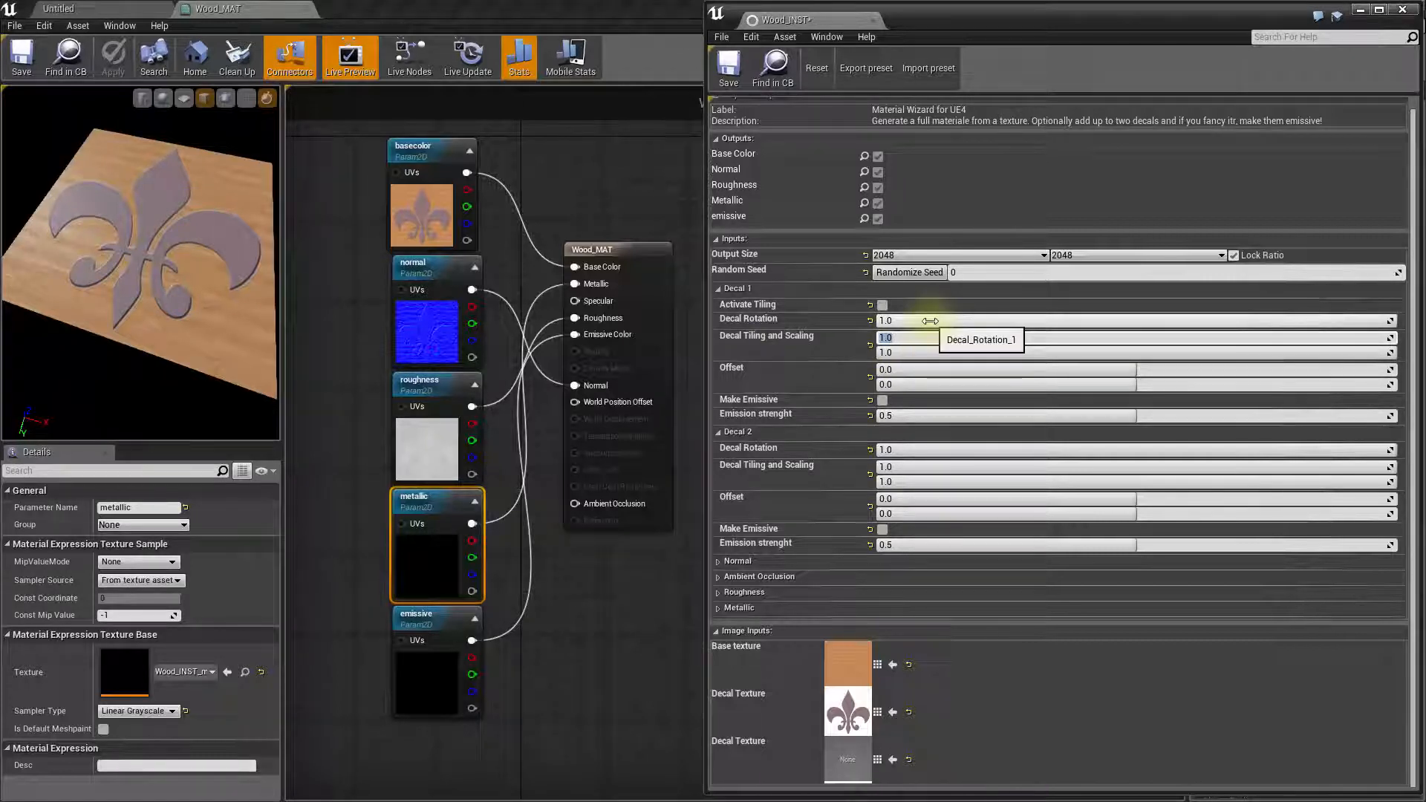
Step: Scale the fleur-de-lis decal to 5.0 on both axes and offset it to about 0.362
text(5.0)
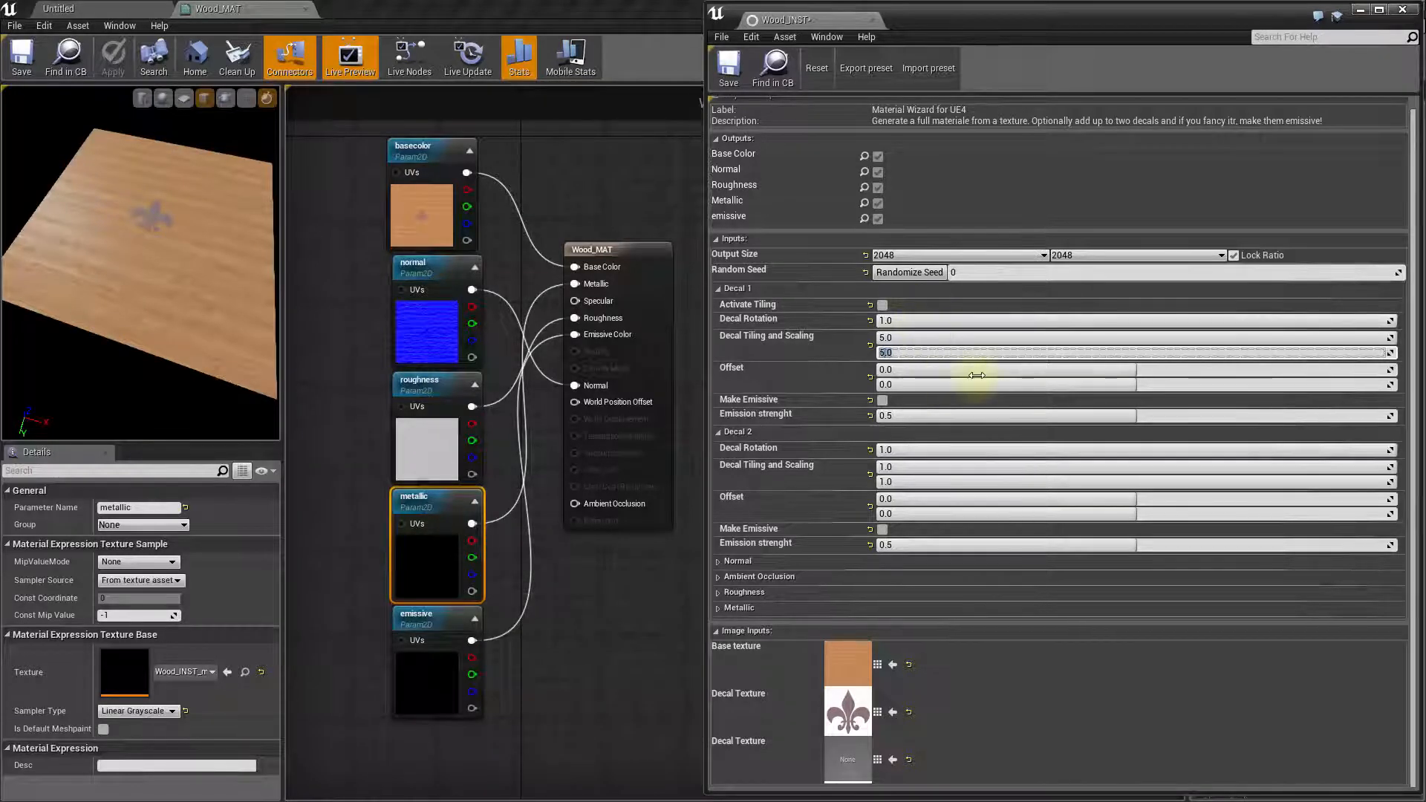
mouse_move(1111, 379)
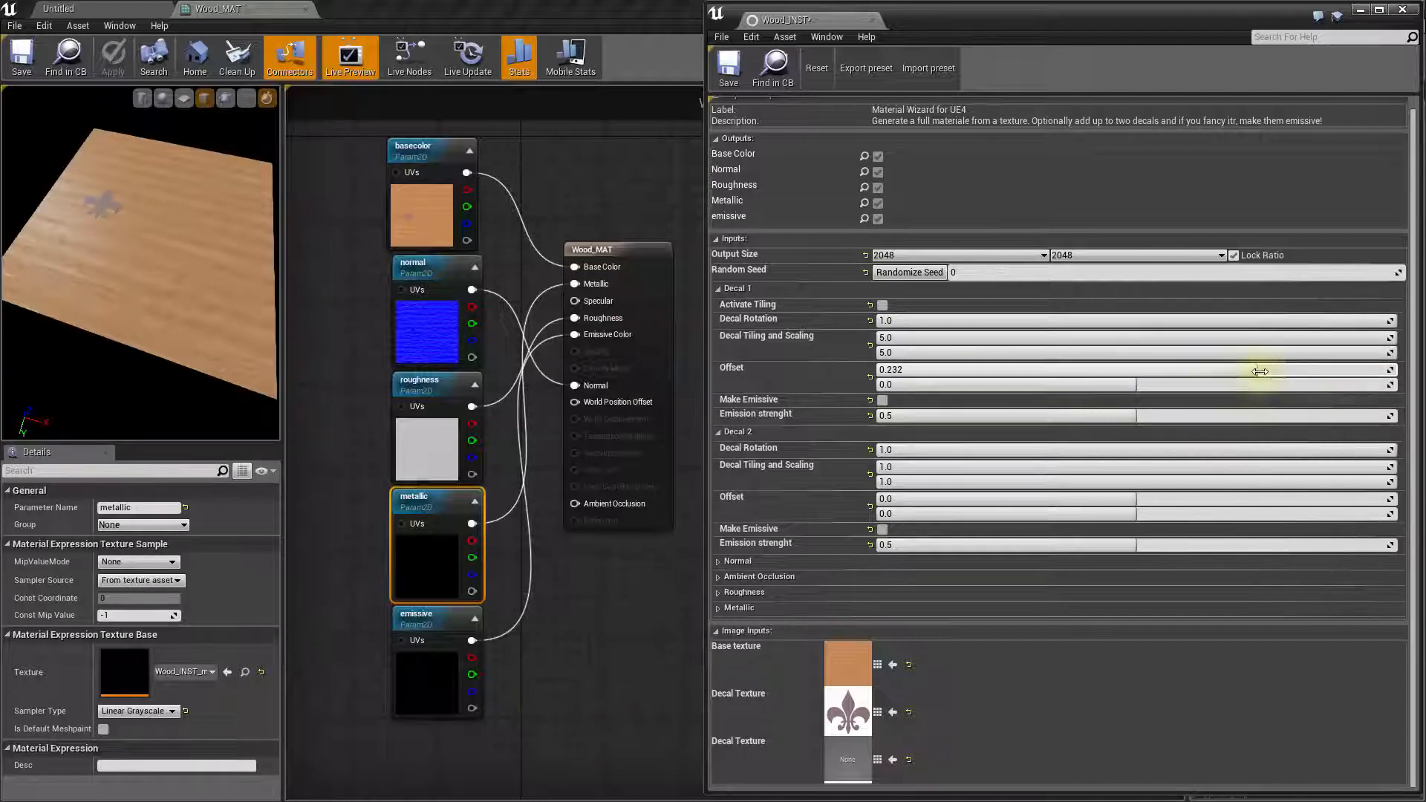
drag(1260, 370, 1282, 370)
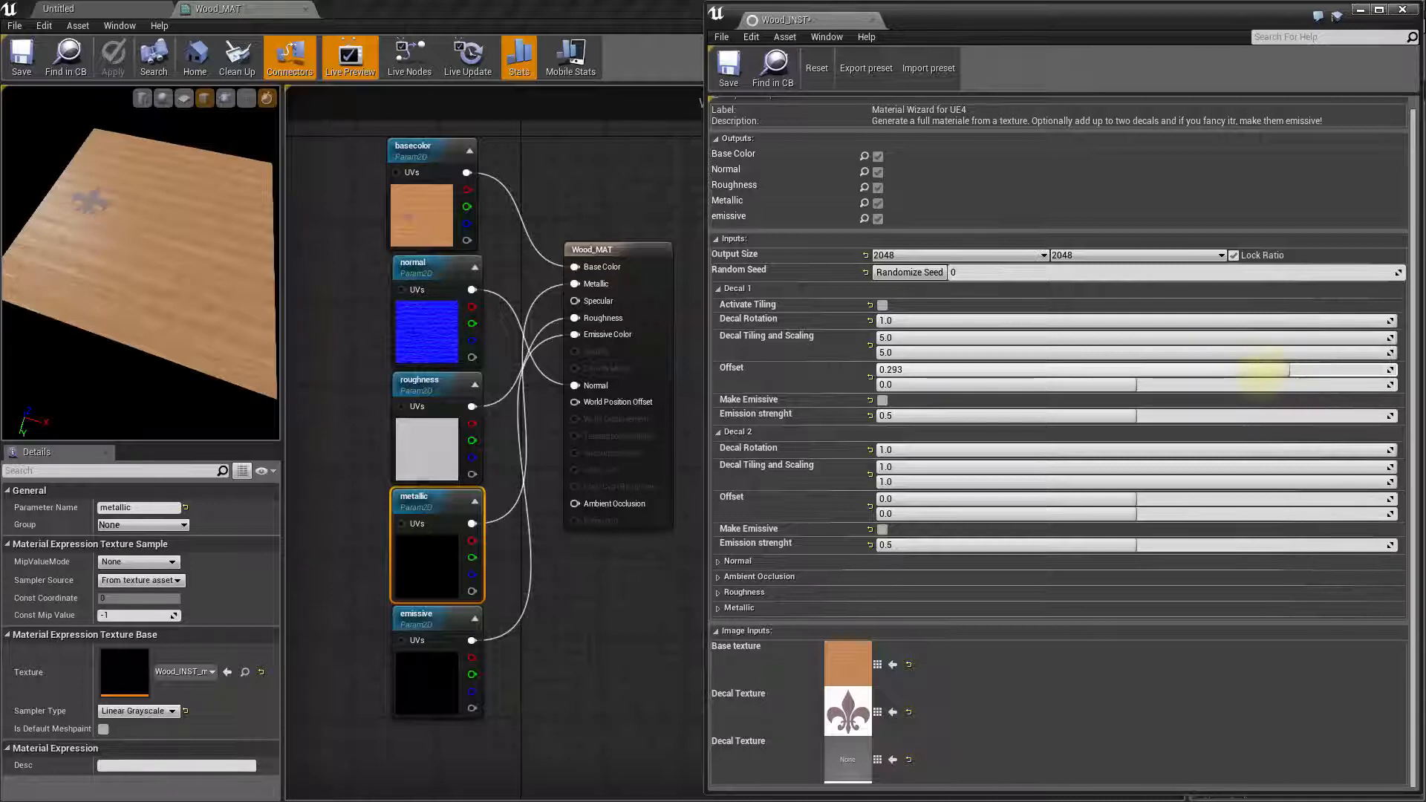
drag(1247, 373, 1265, 373)
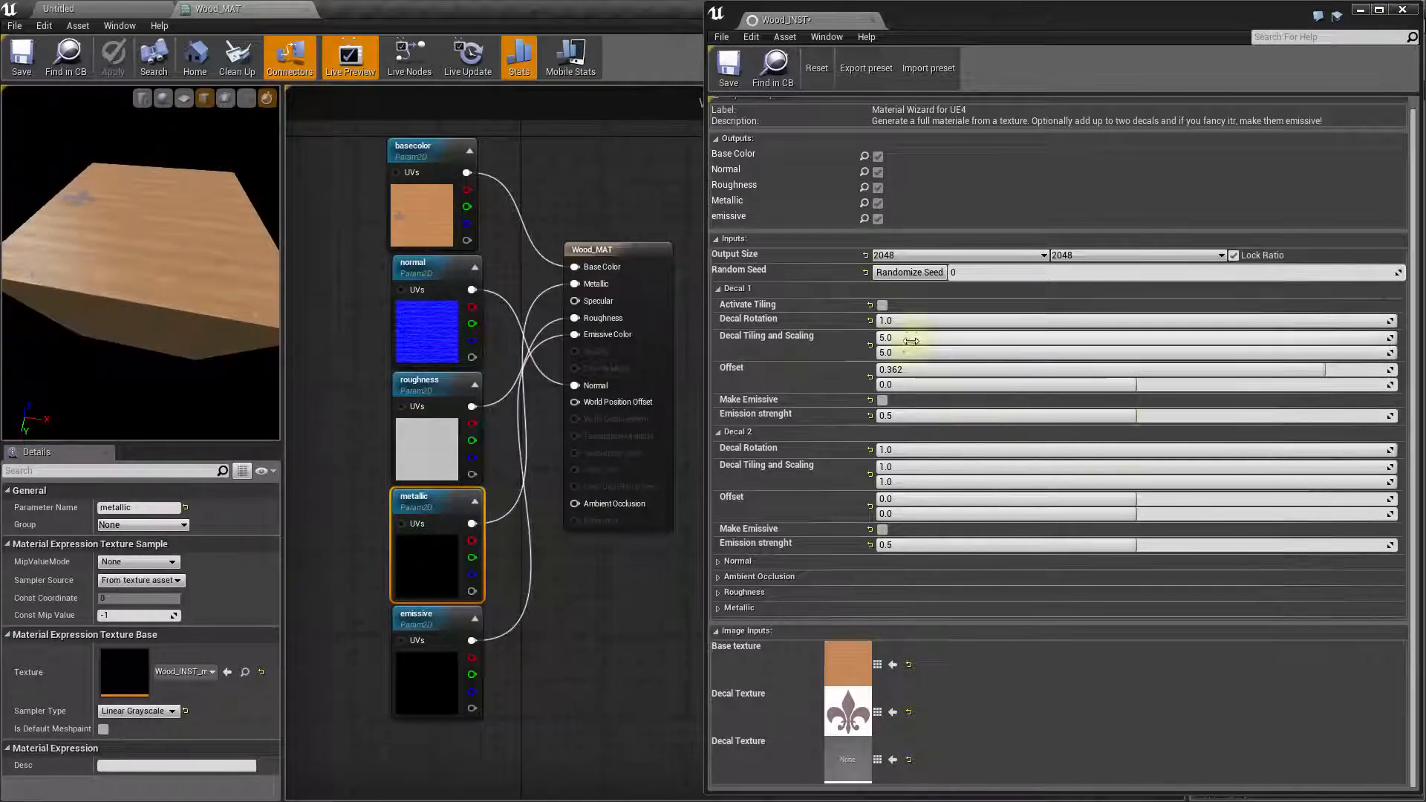
mouse_move(1110, 385)
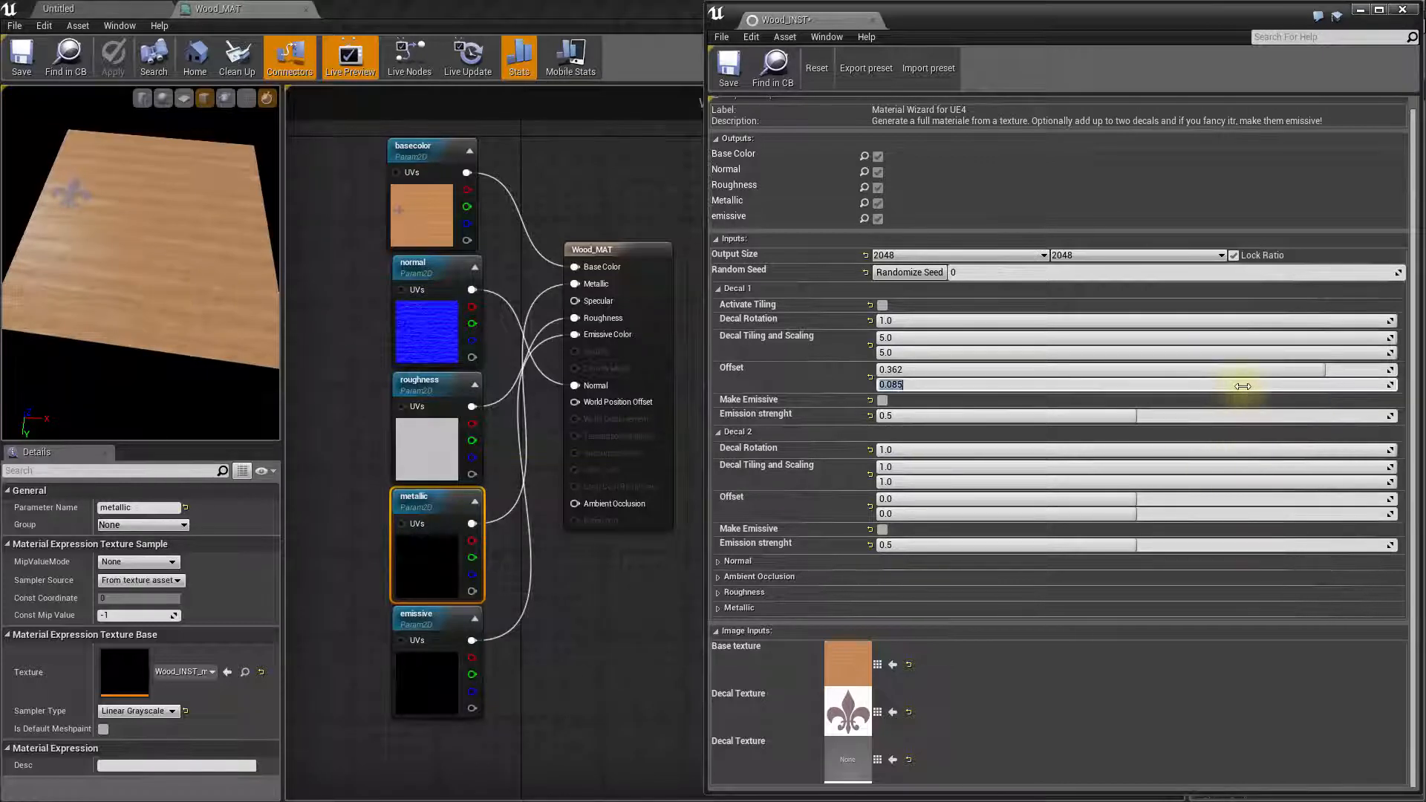
mouse_move(1306, 407)
text(0.363)
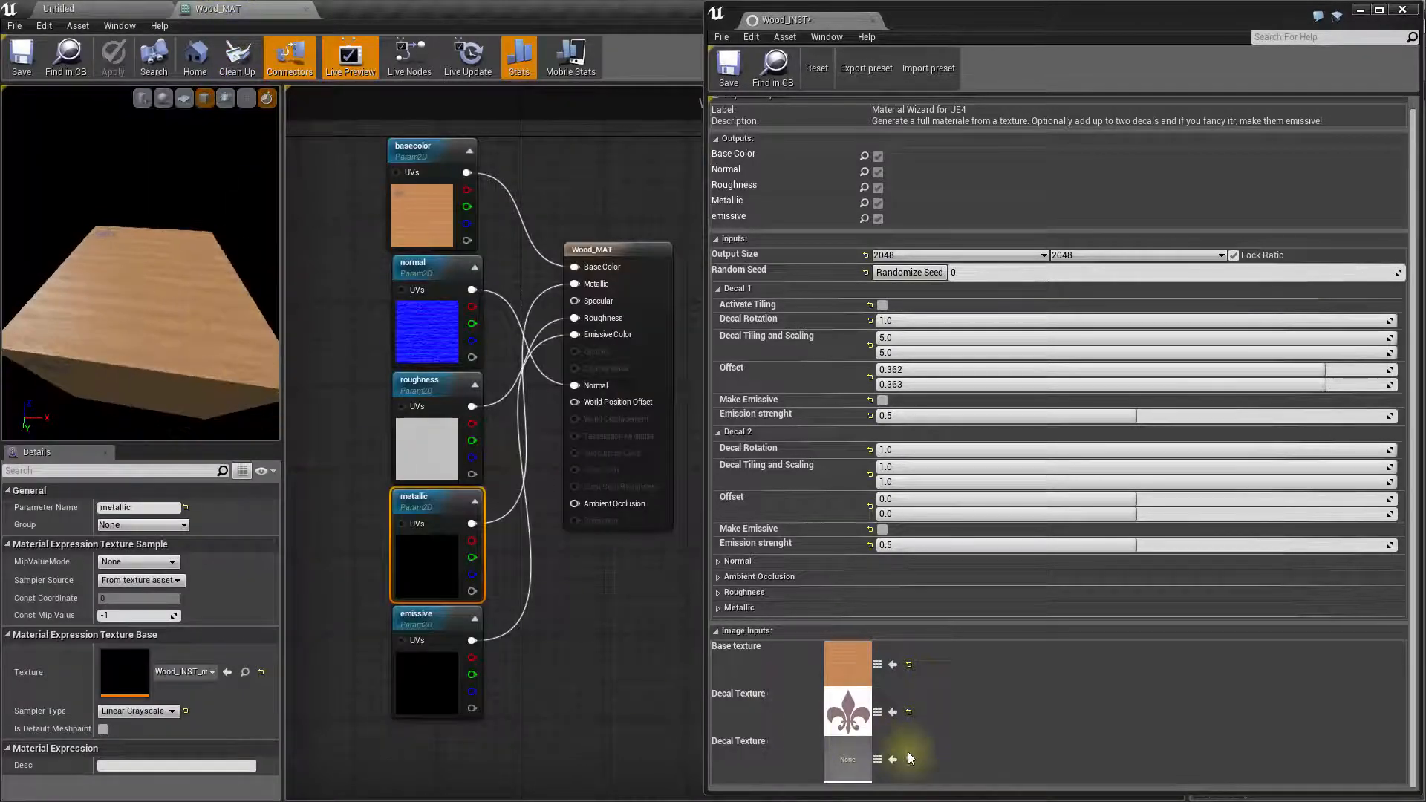
mouse_move(909, 759)
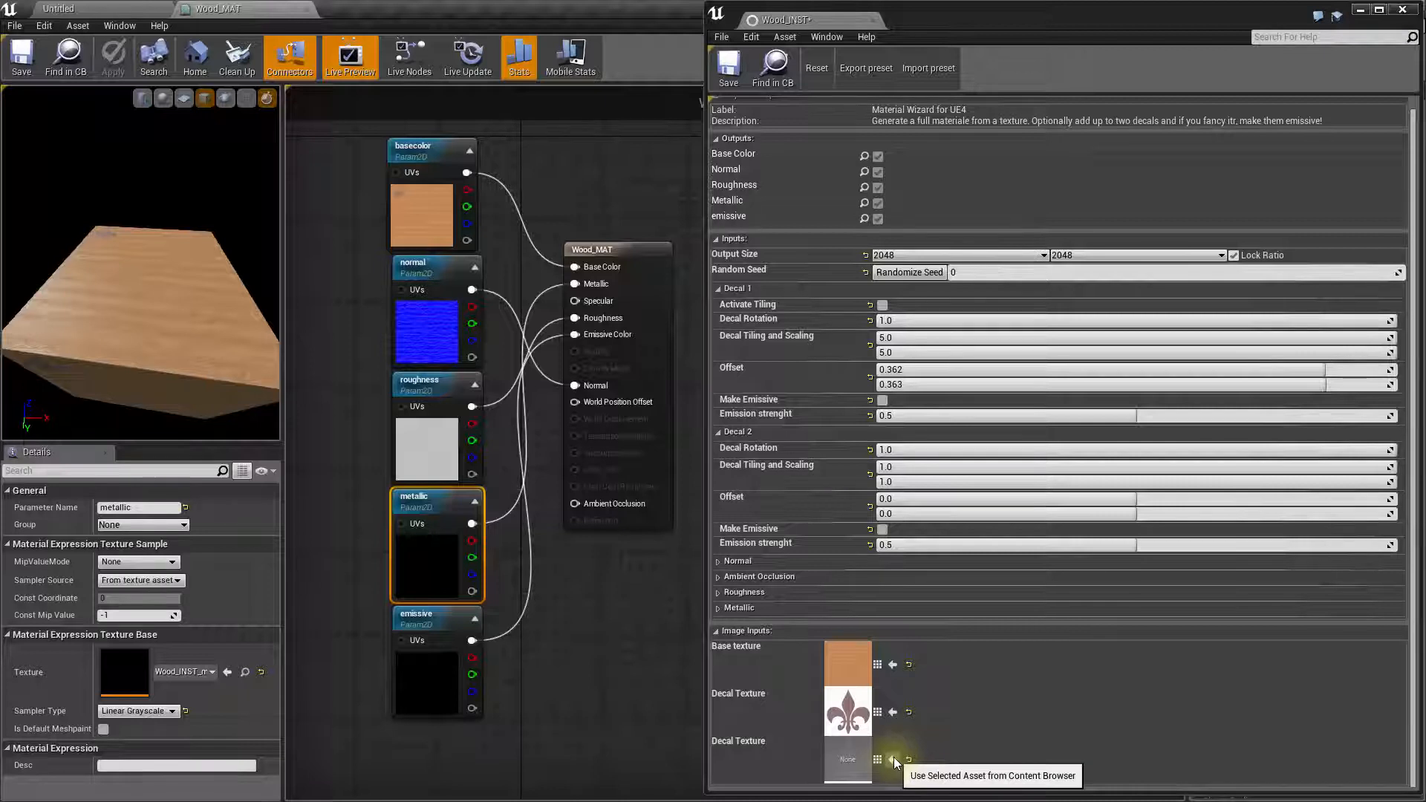
Step: Assign the yellow leaf image as the second decal texture and collapse Decal 1
click(892, 759)
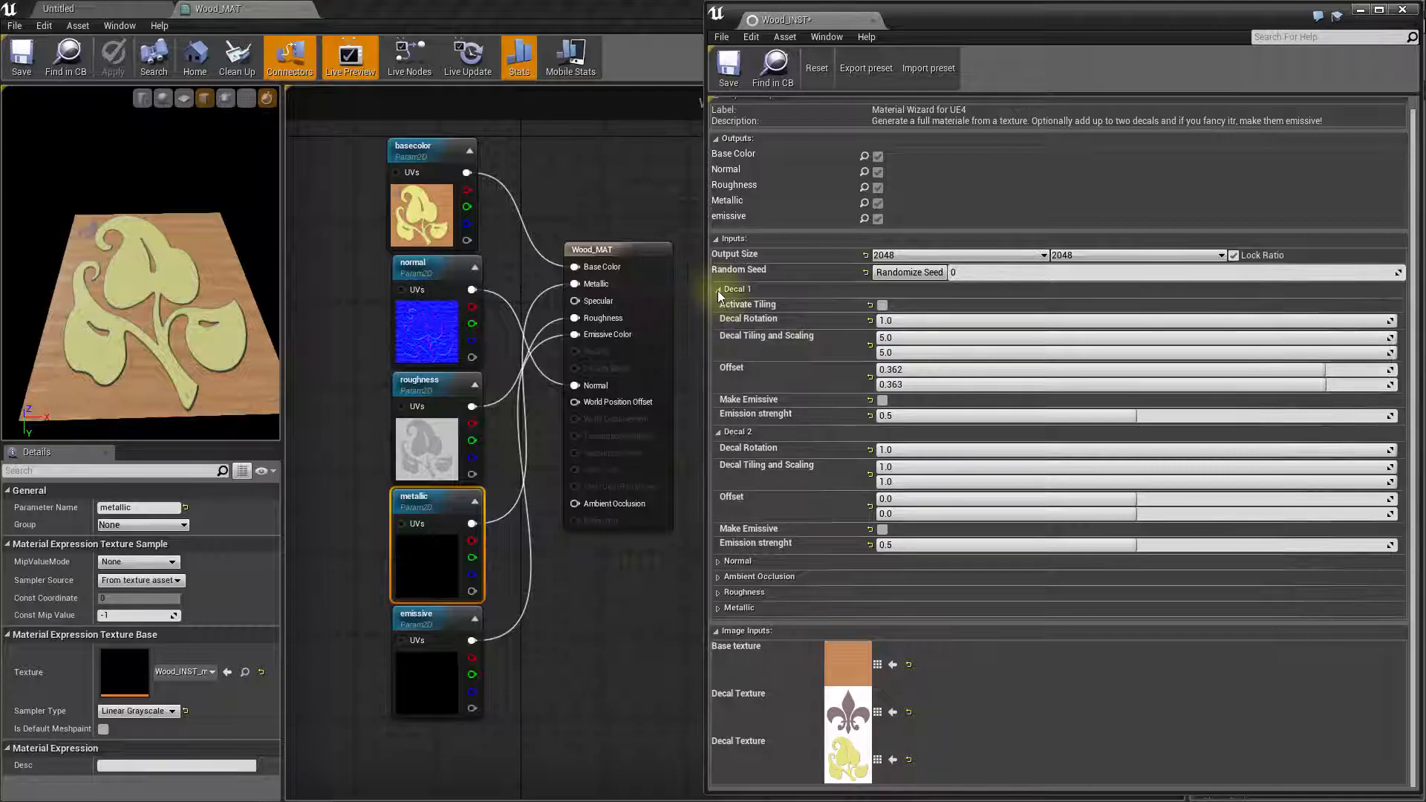
click(719, 290)
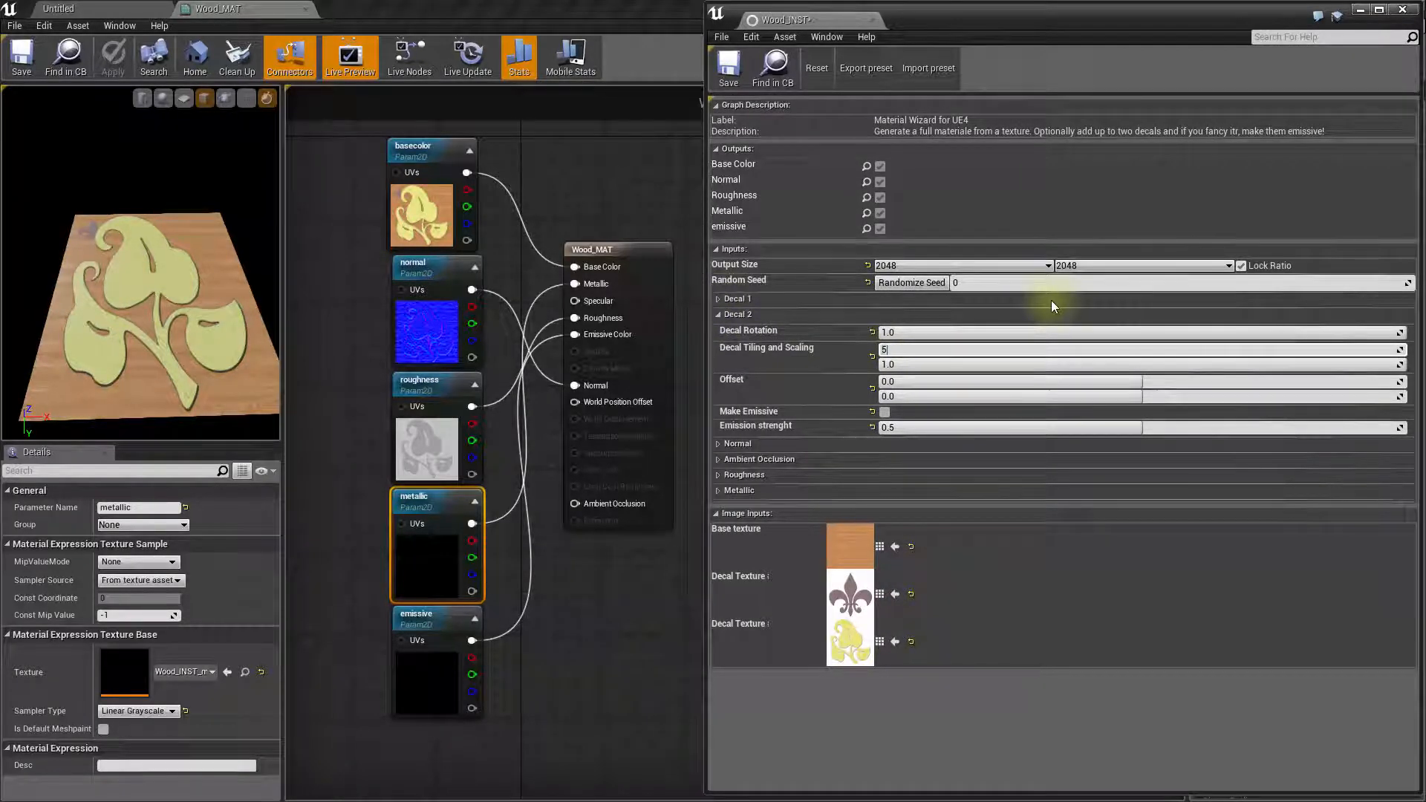
Step: Set the leaf decal's tiling and scaling to 5.0 on both axes
text(5.0)
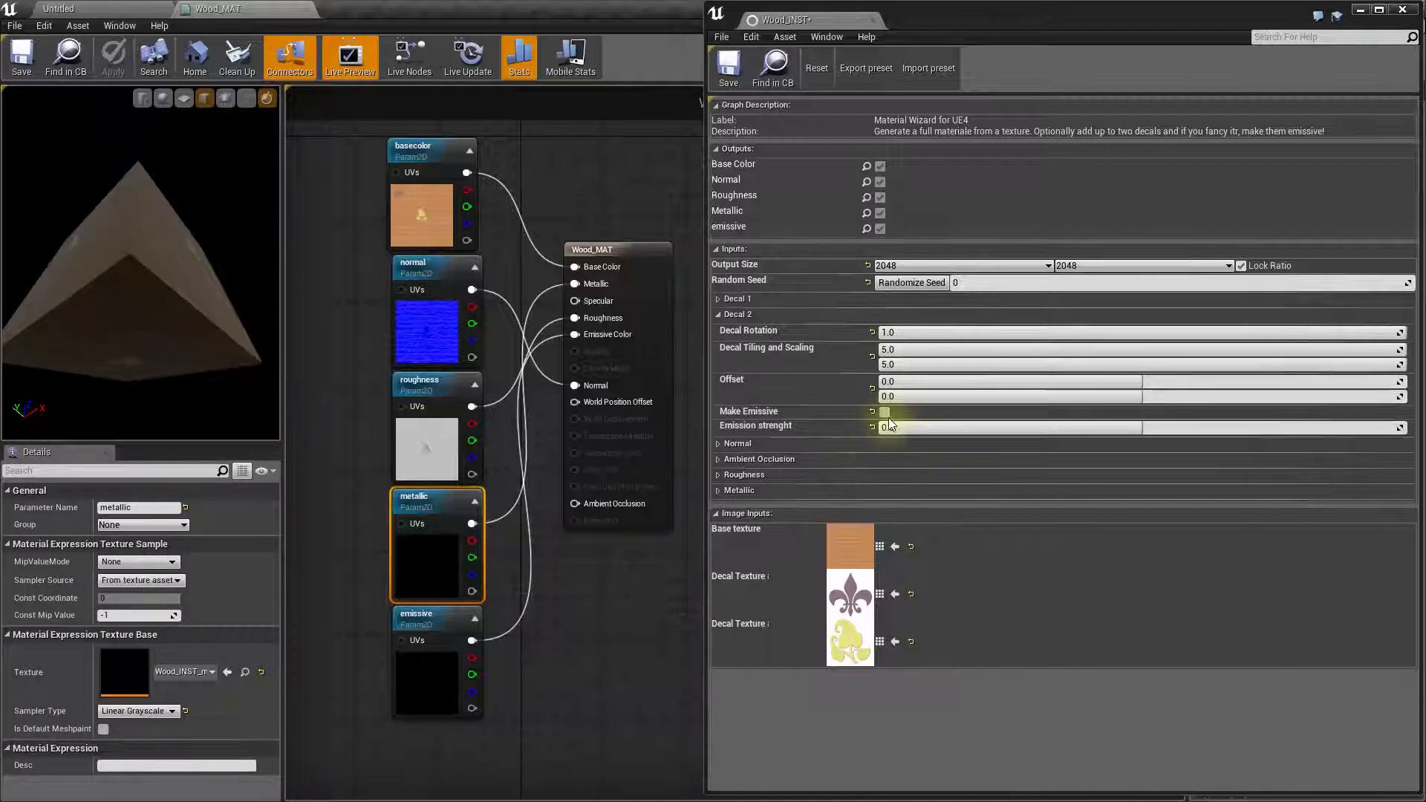
Step: Make the leaf decal emissive and settle its emission strength around 0.419
click(884, 411)
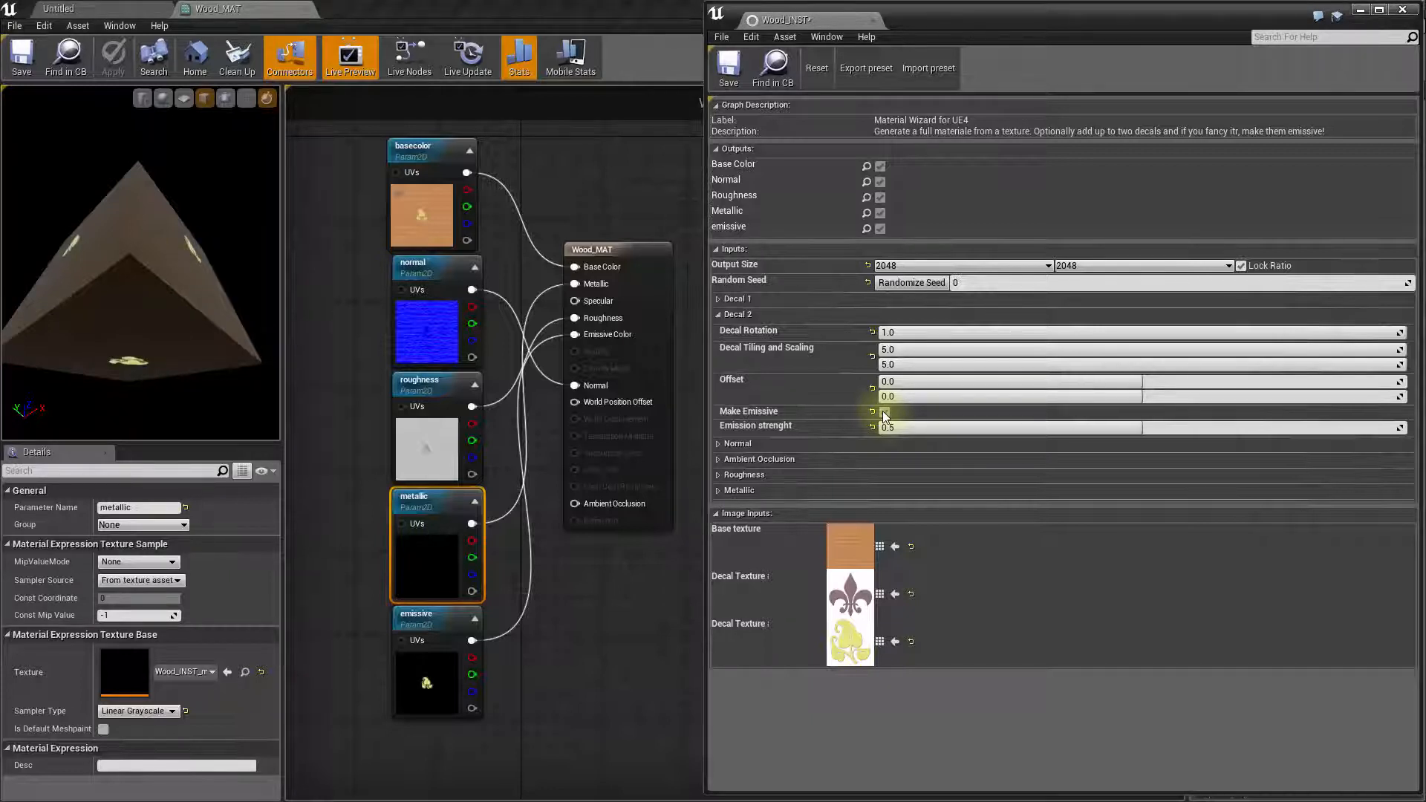
click(883, 412)
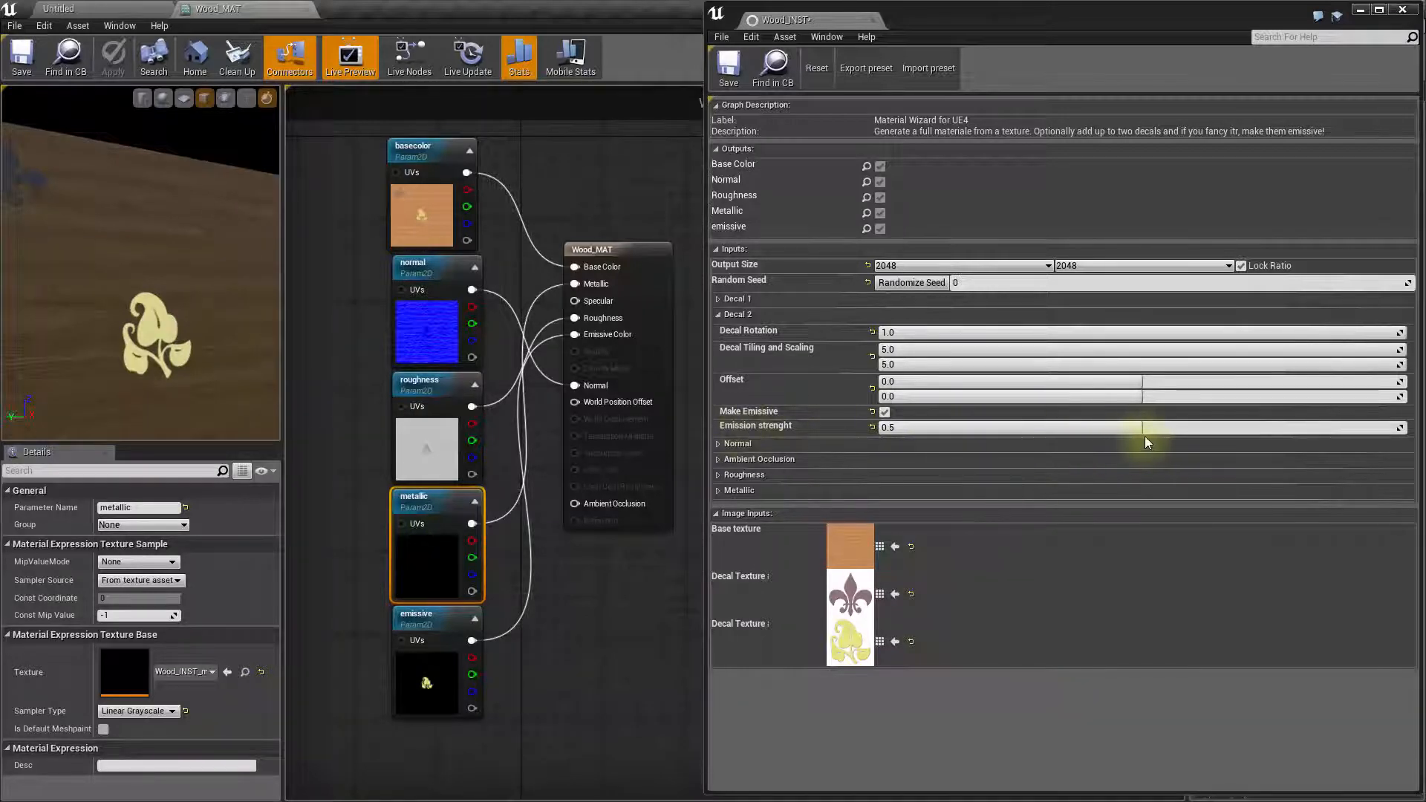
drag(1183, 426, 1092, 427)
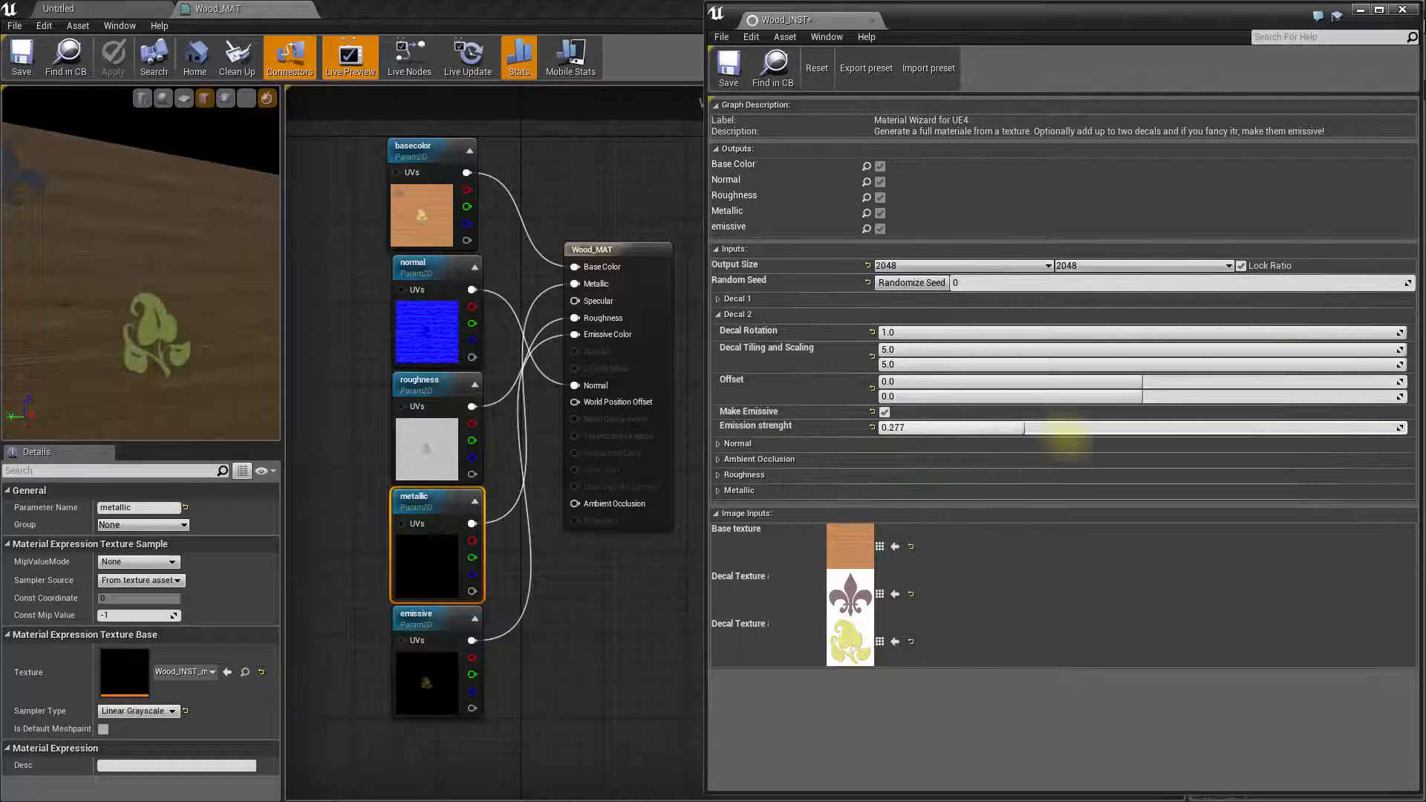
drag(1032, 428, 1283, 427)
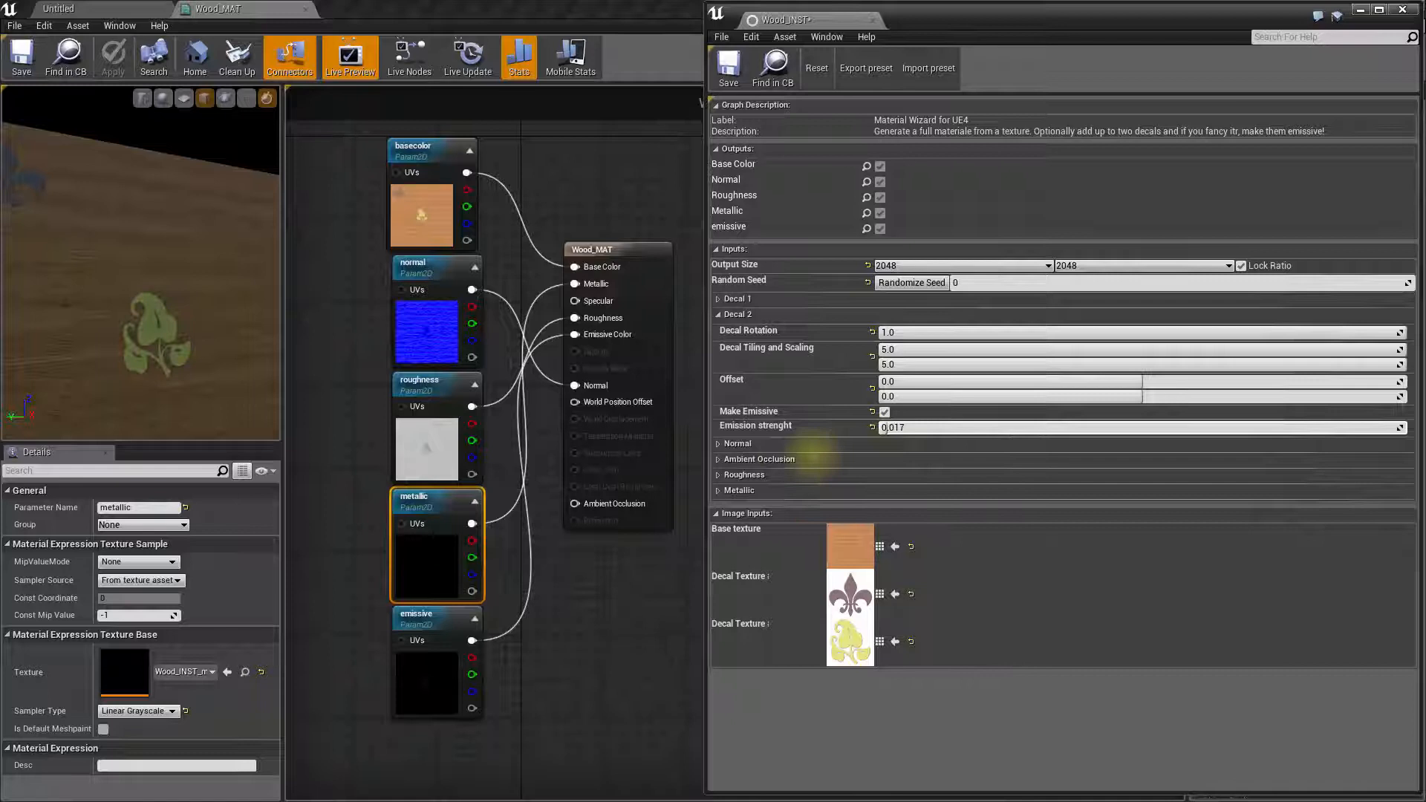
drag(886, 427, 1182, 426)
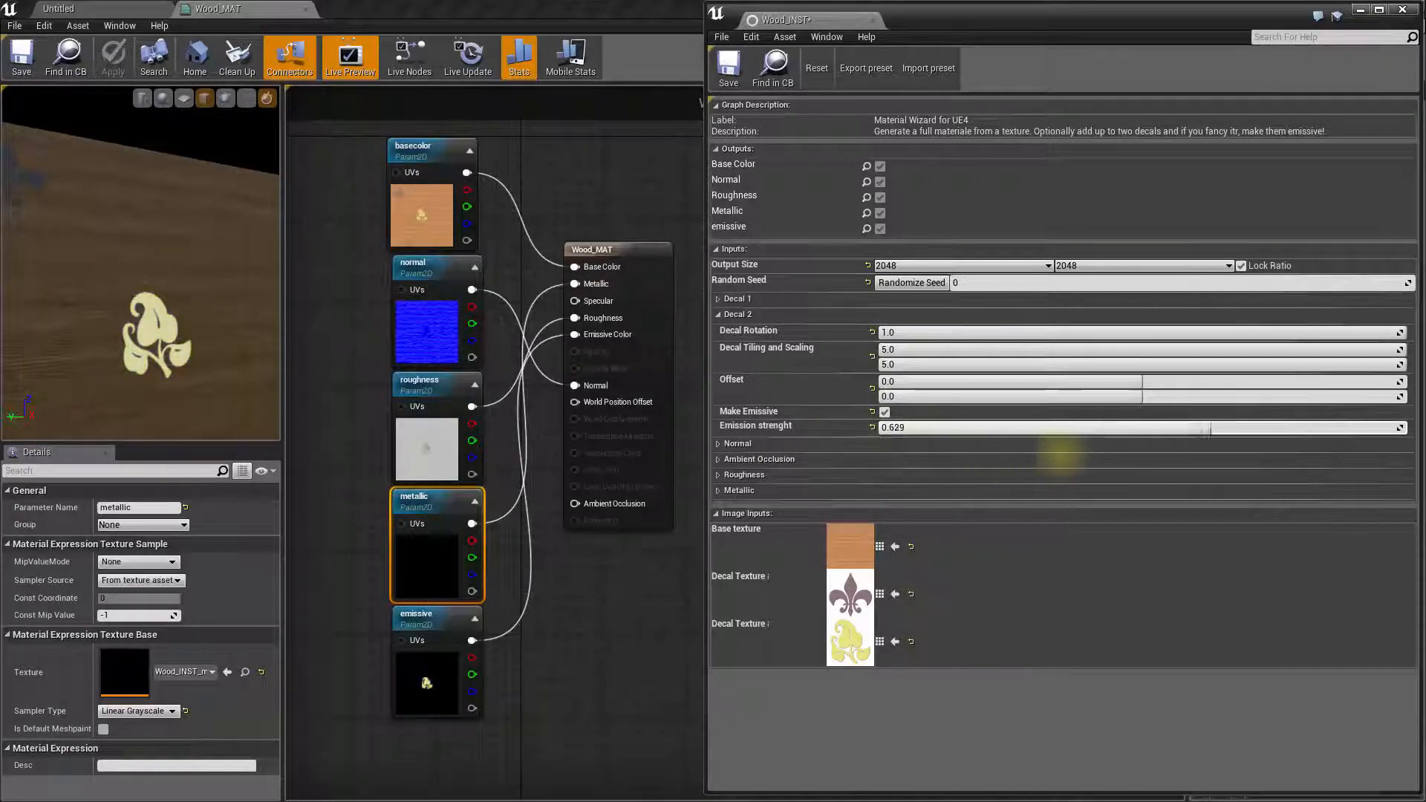
drag(1165, 427, 942, 426)
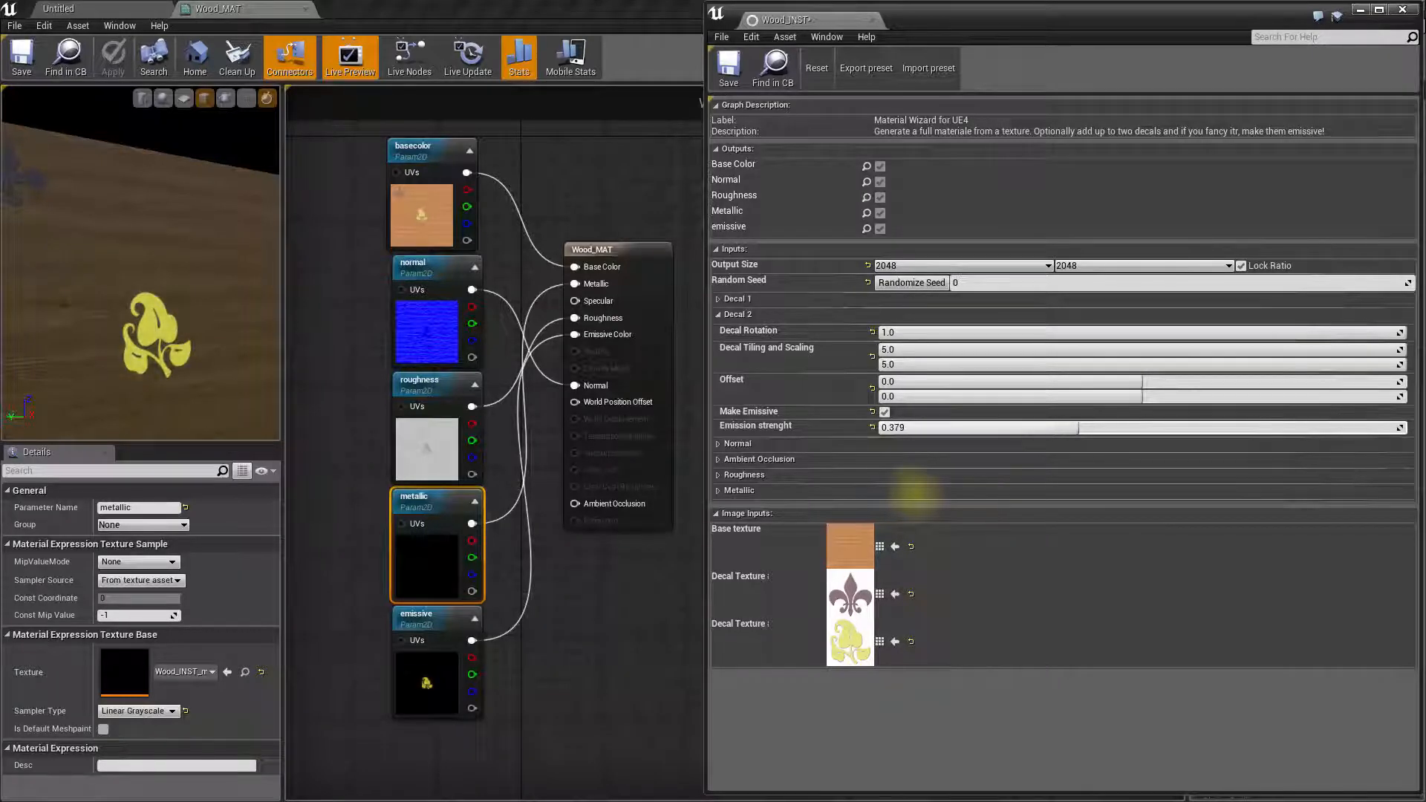
drag(1051, 428, 1019, 428)
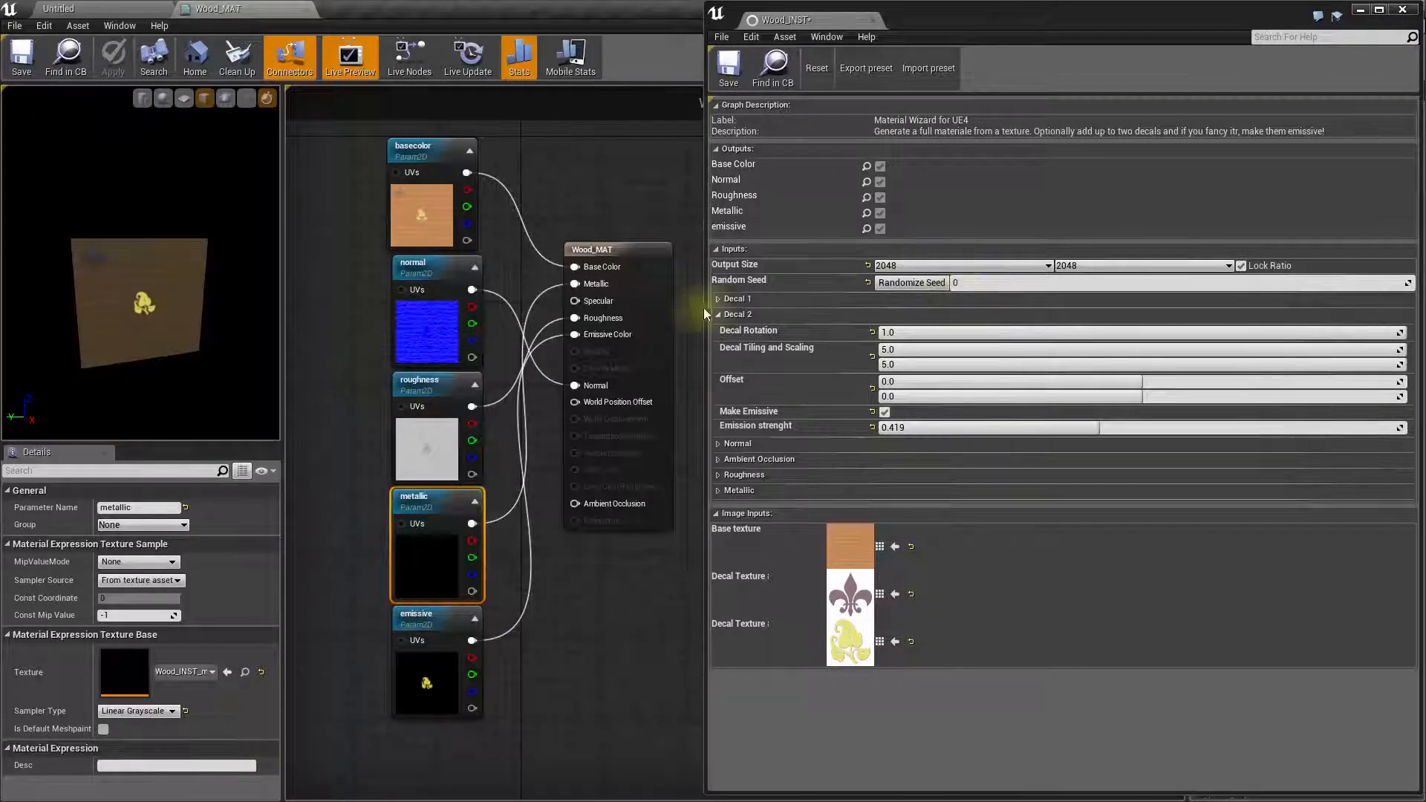
Step: Try Make Emissive on the fleur-de-lis decal and leave it turned off
click(719, 298)
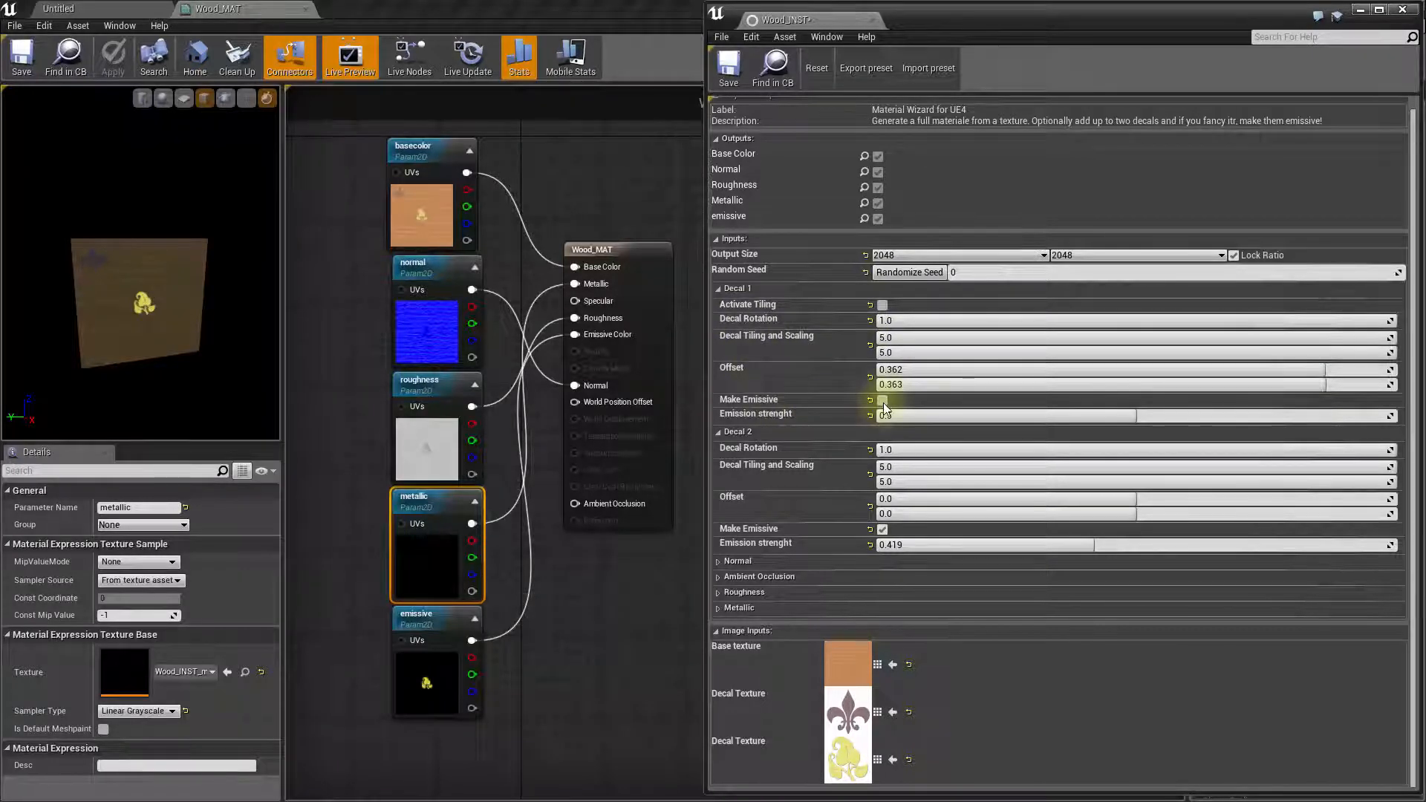
click(881, 400)
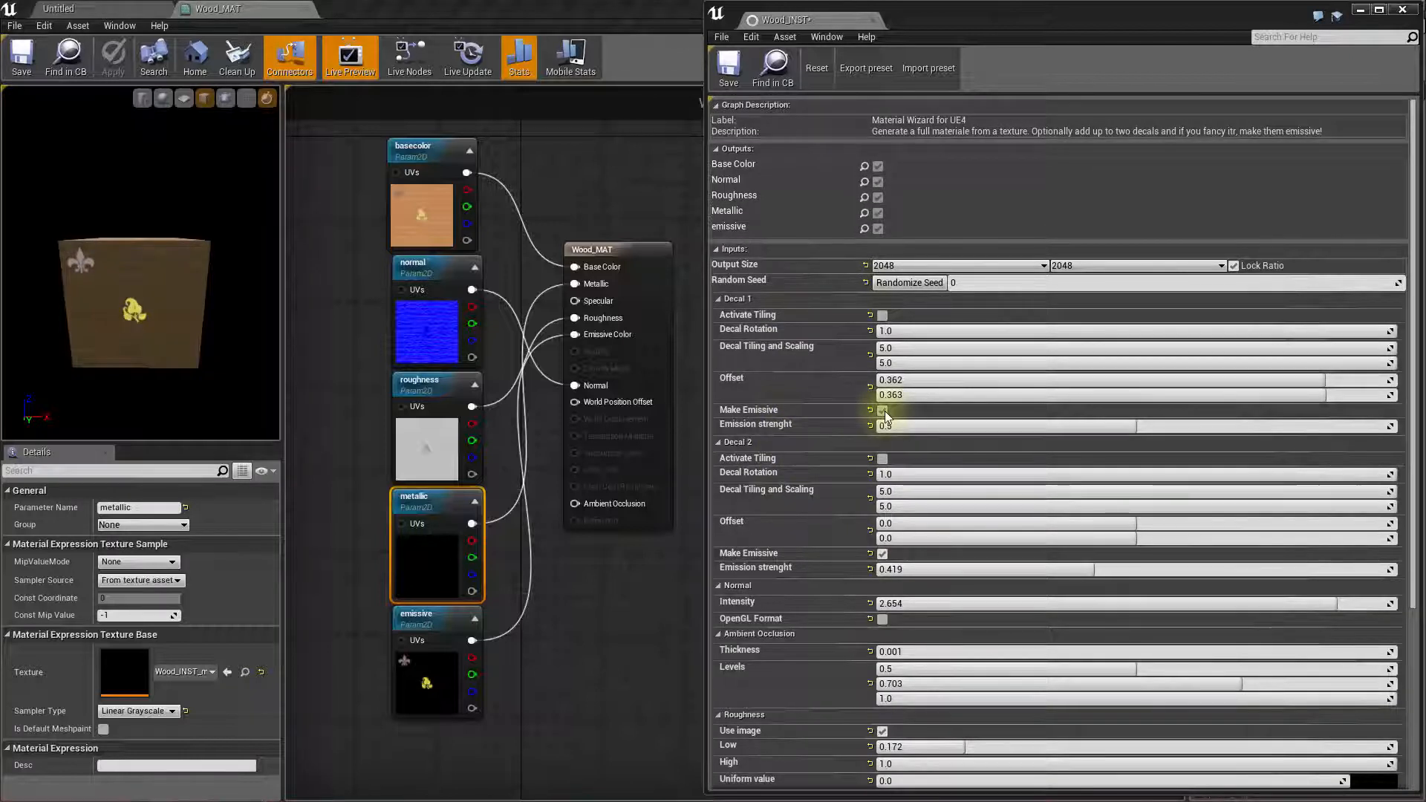
click(881, 410)
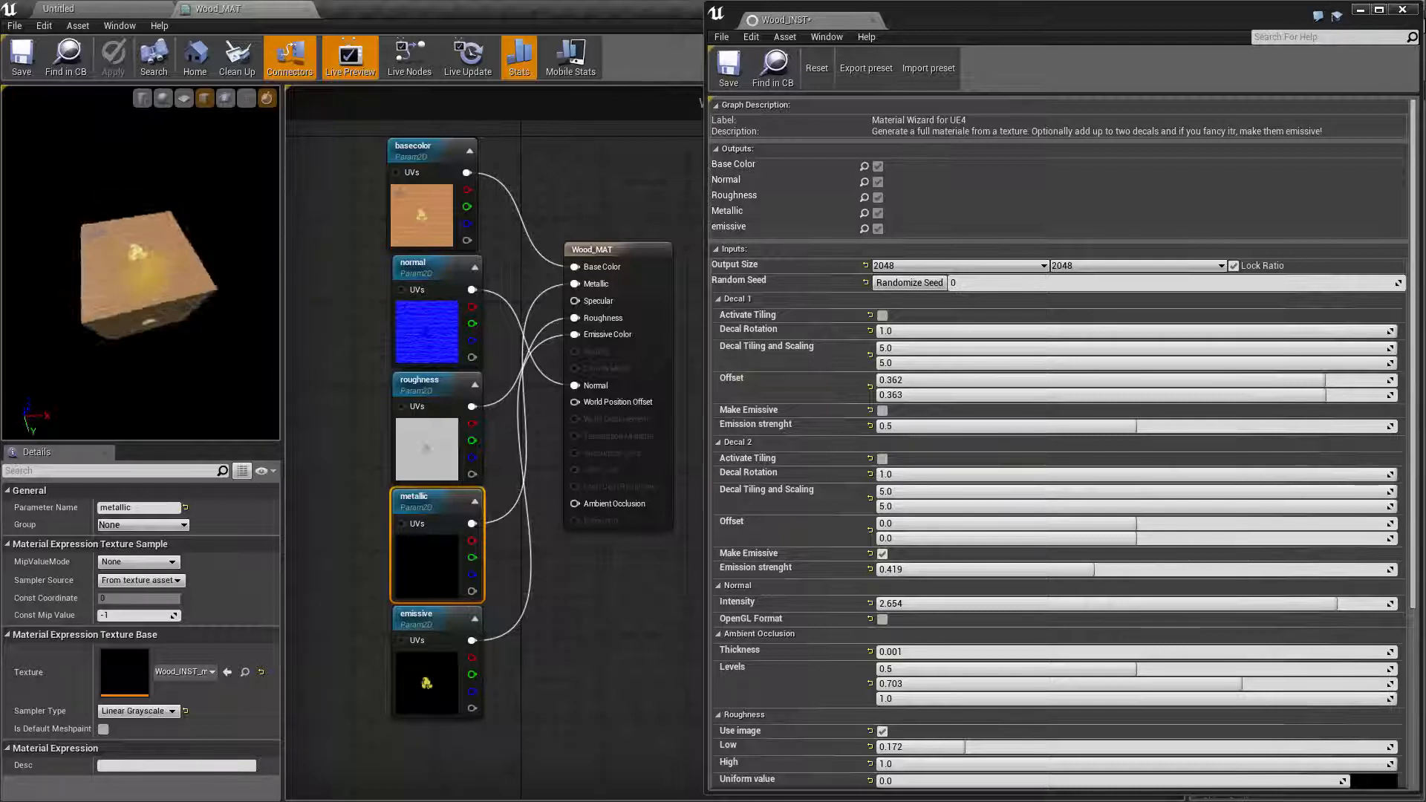
drag(142, 264, 156, 296)
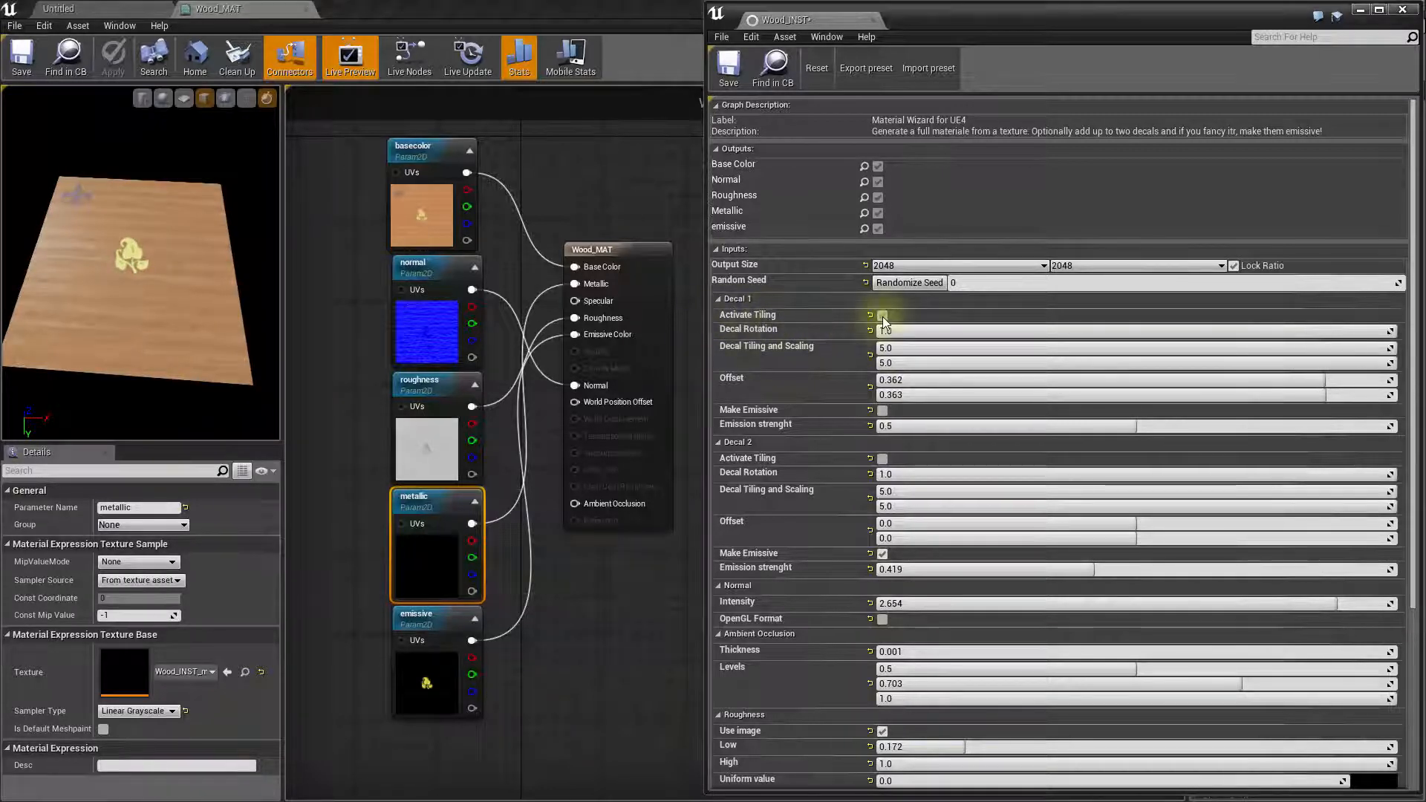
Step: Activate 10 by 10 tiling for the fleur-de-lis decal and save the material
click(881, 315)
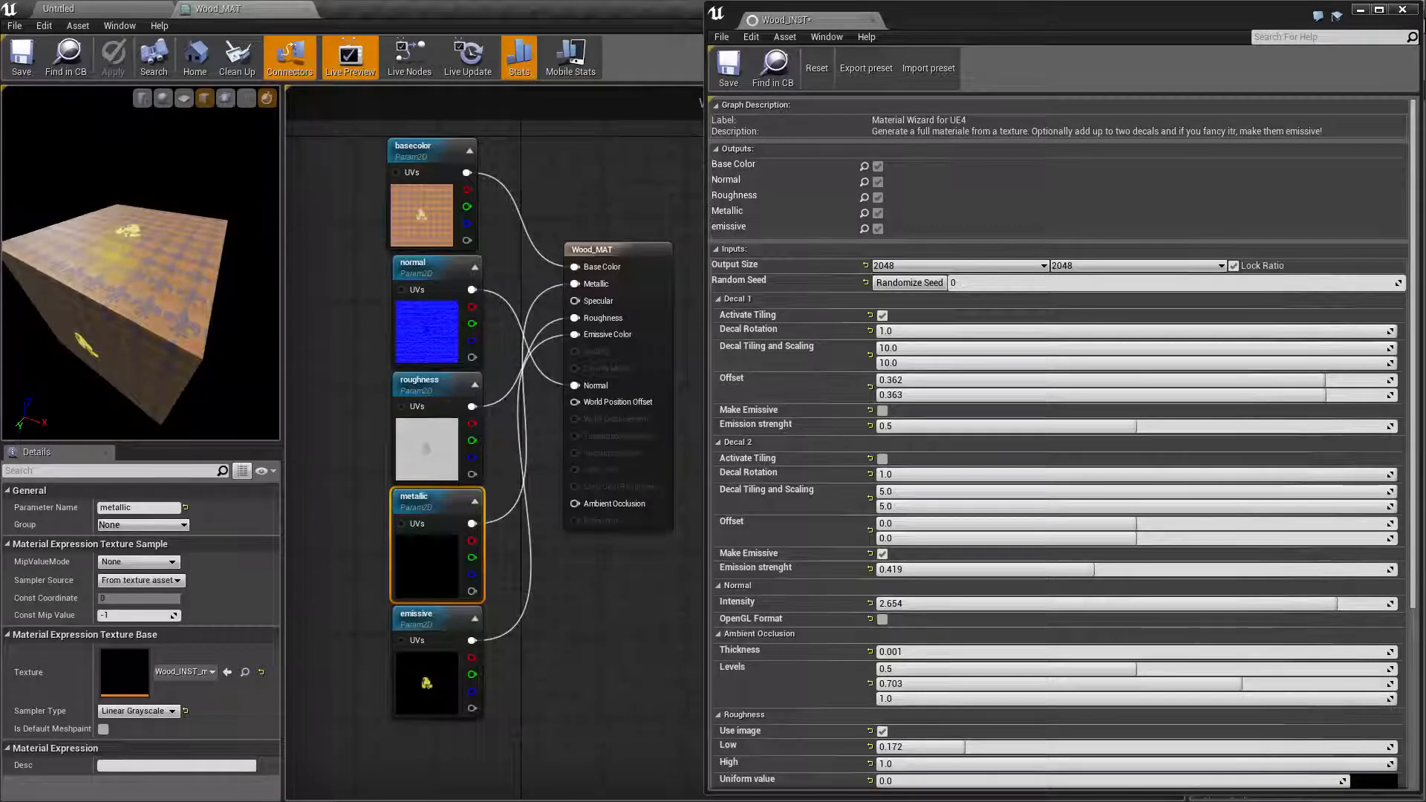
click(726, 67)
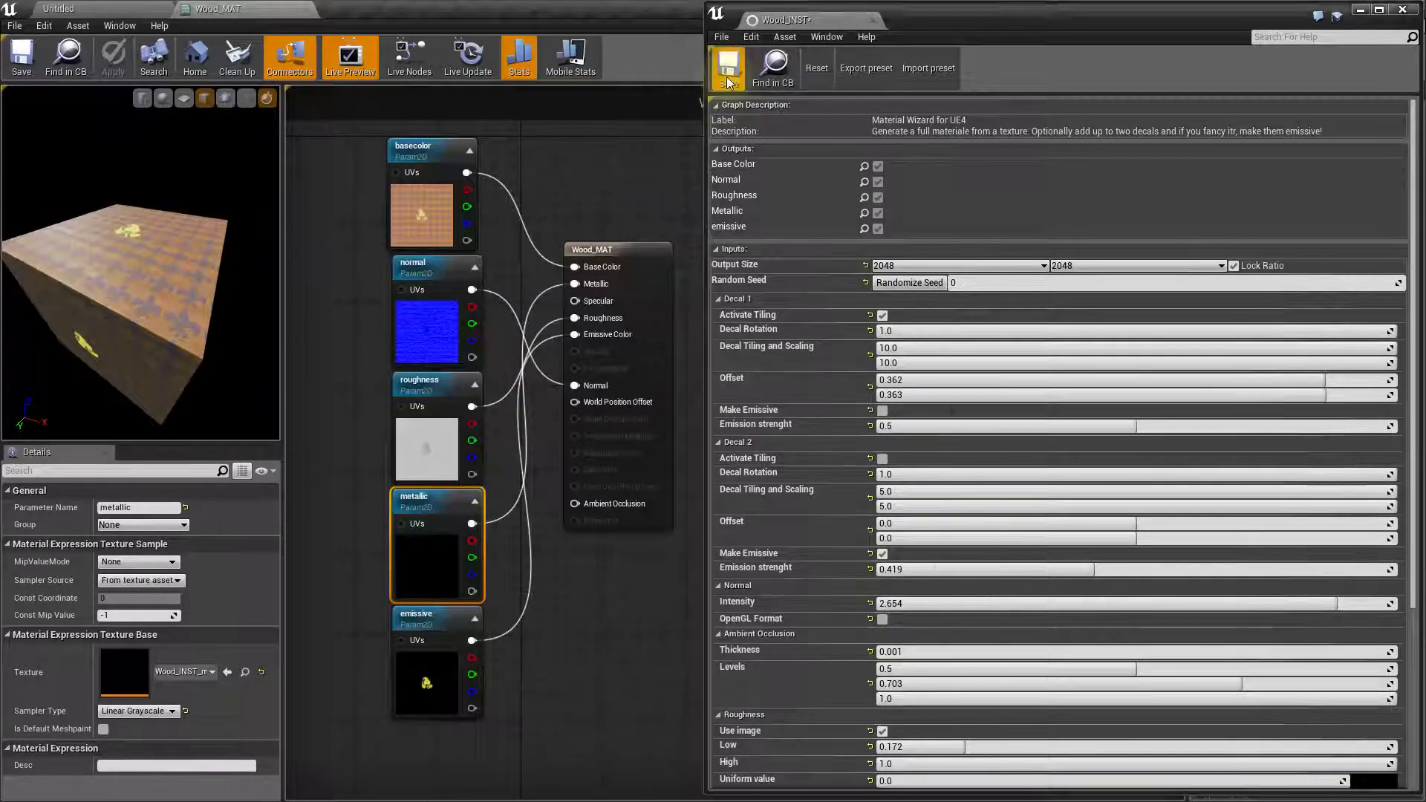
click(728, 68)
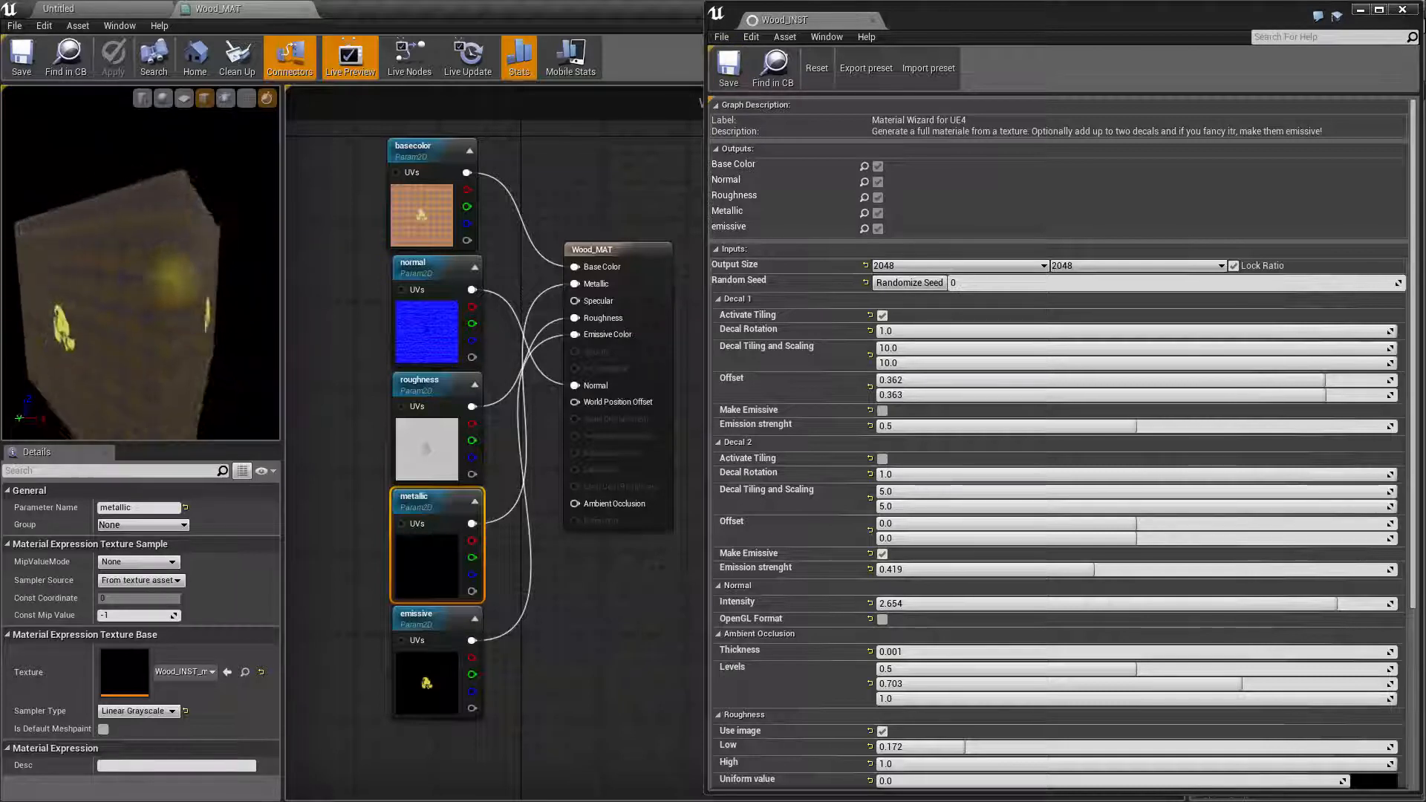